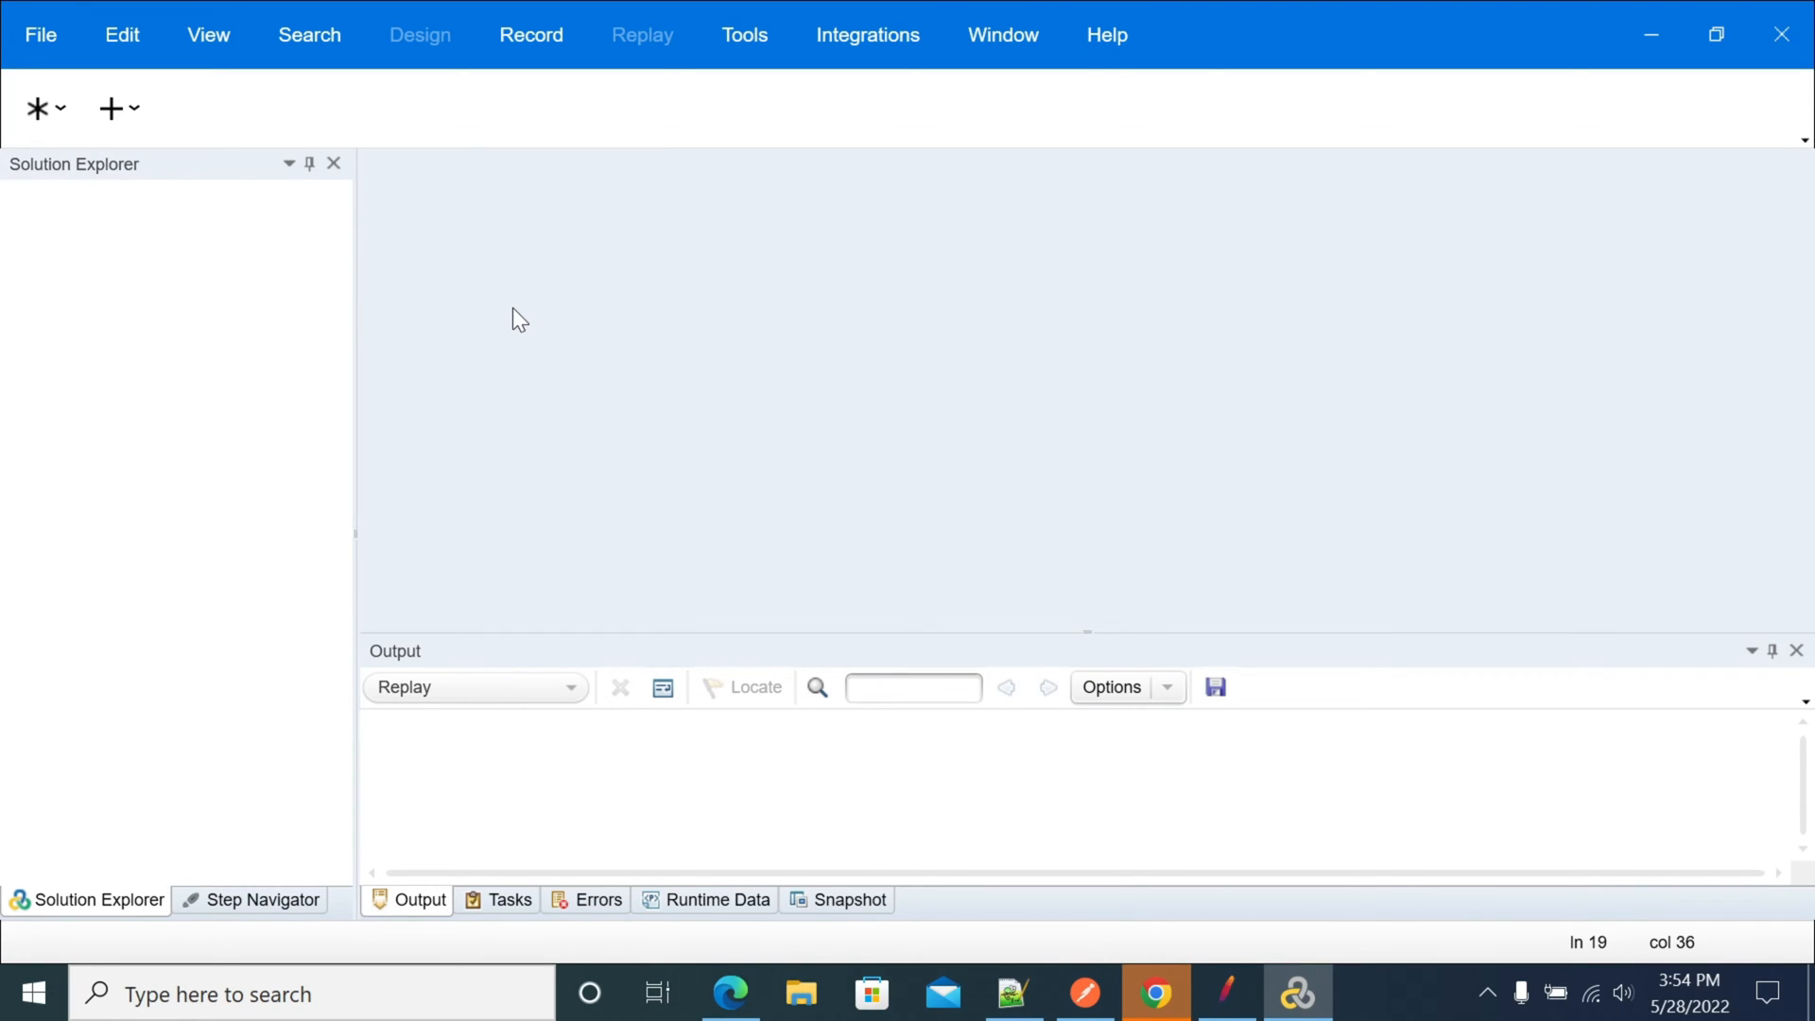
mouse_move(472, 322)
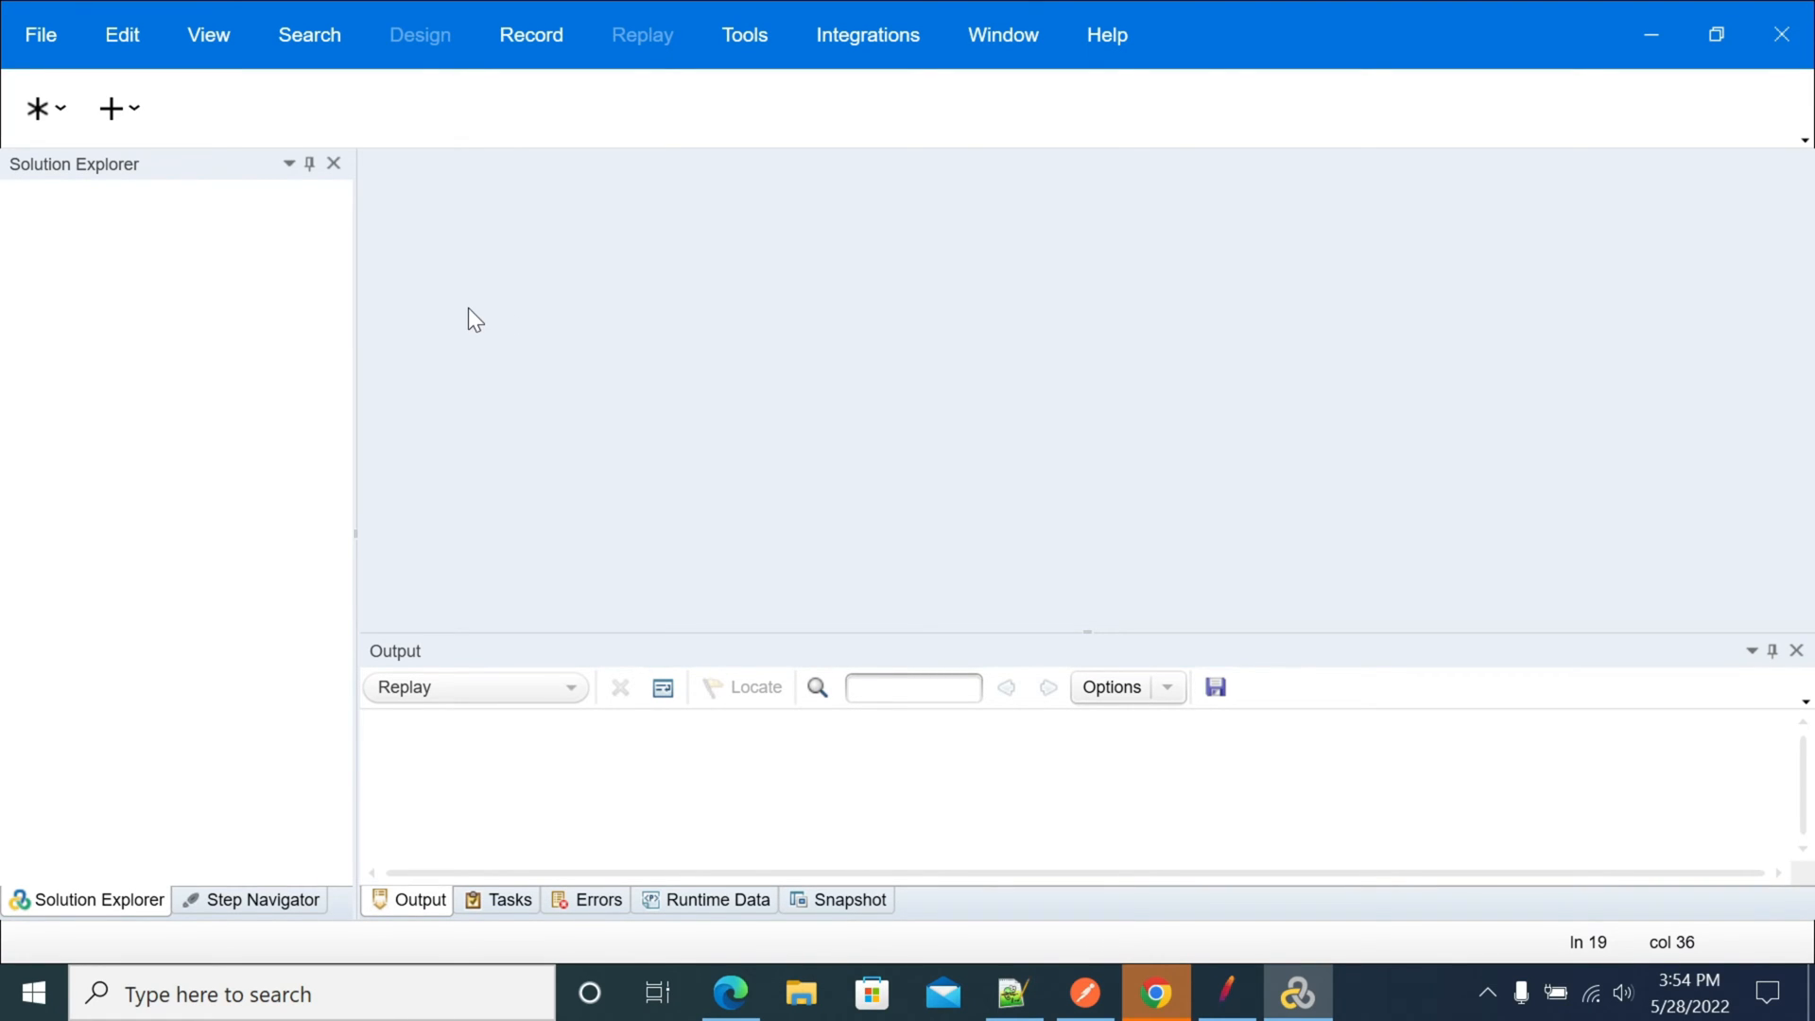
mouse_move(348, 316)
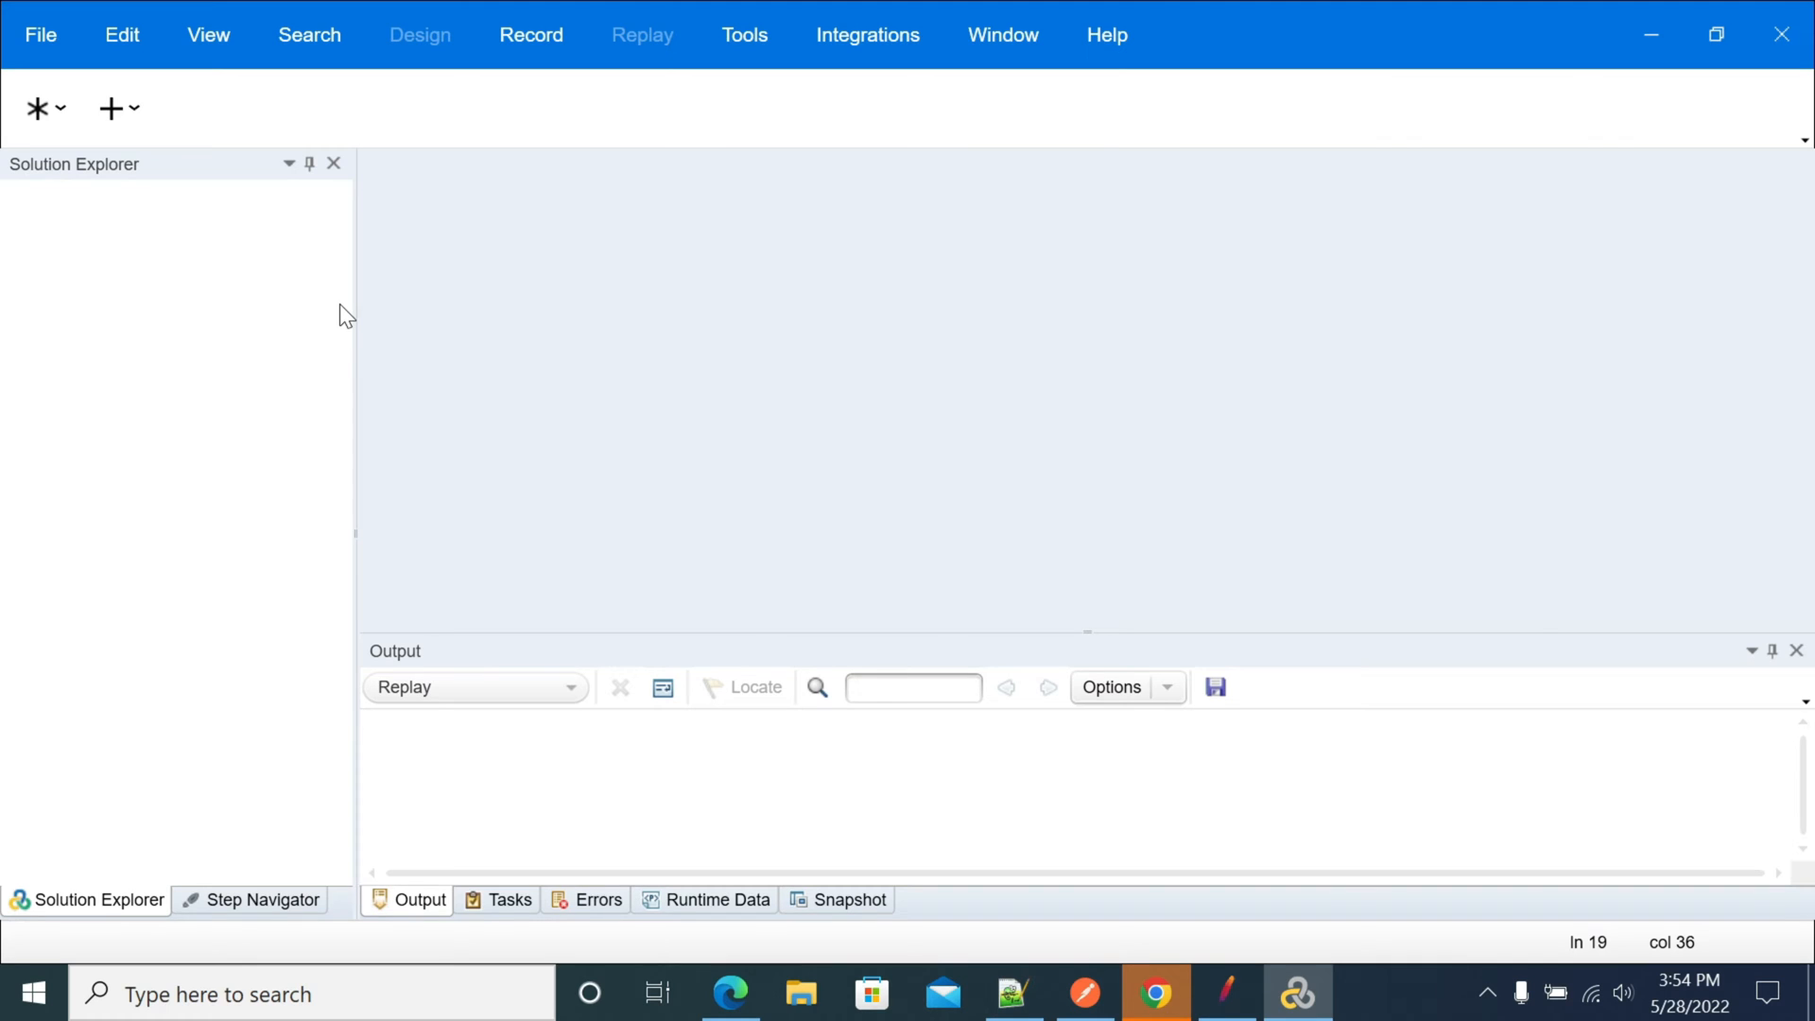
mouse_move(1412, 365)
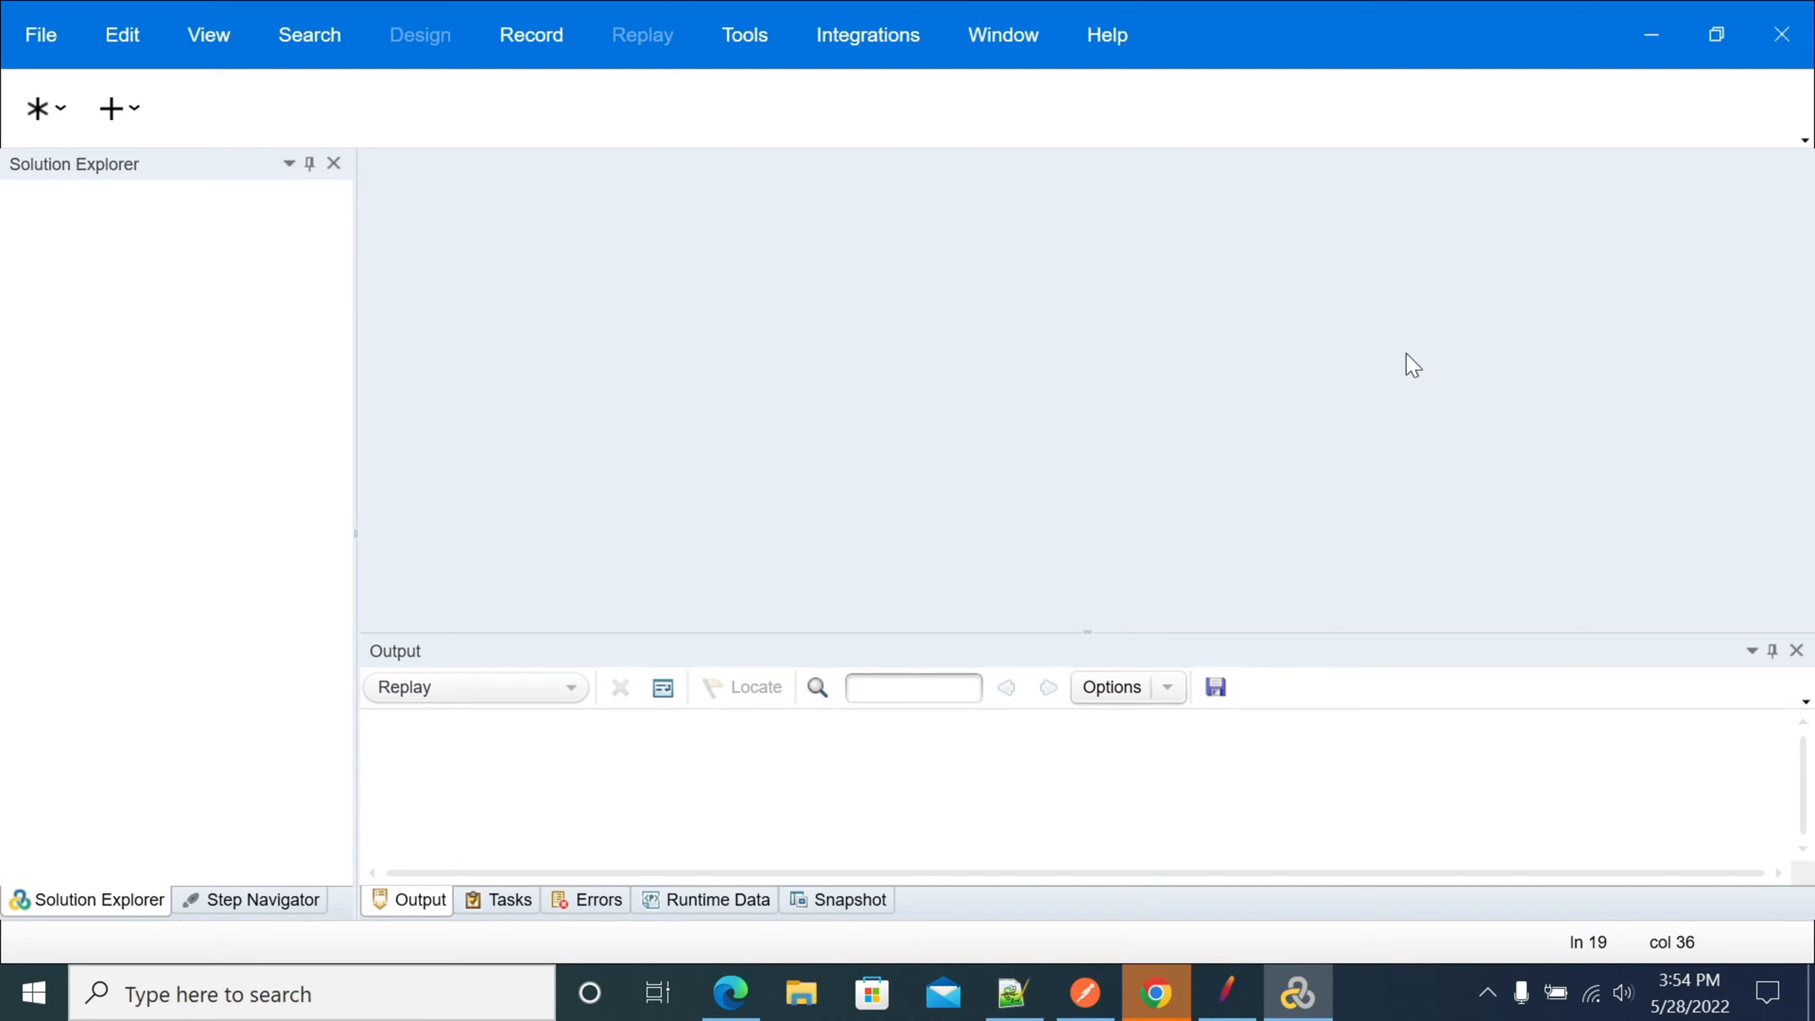
mouse_move(36, 108)
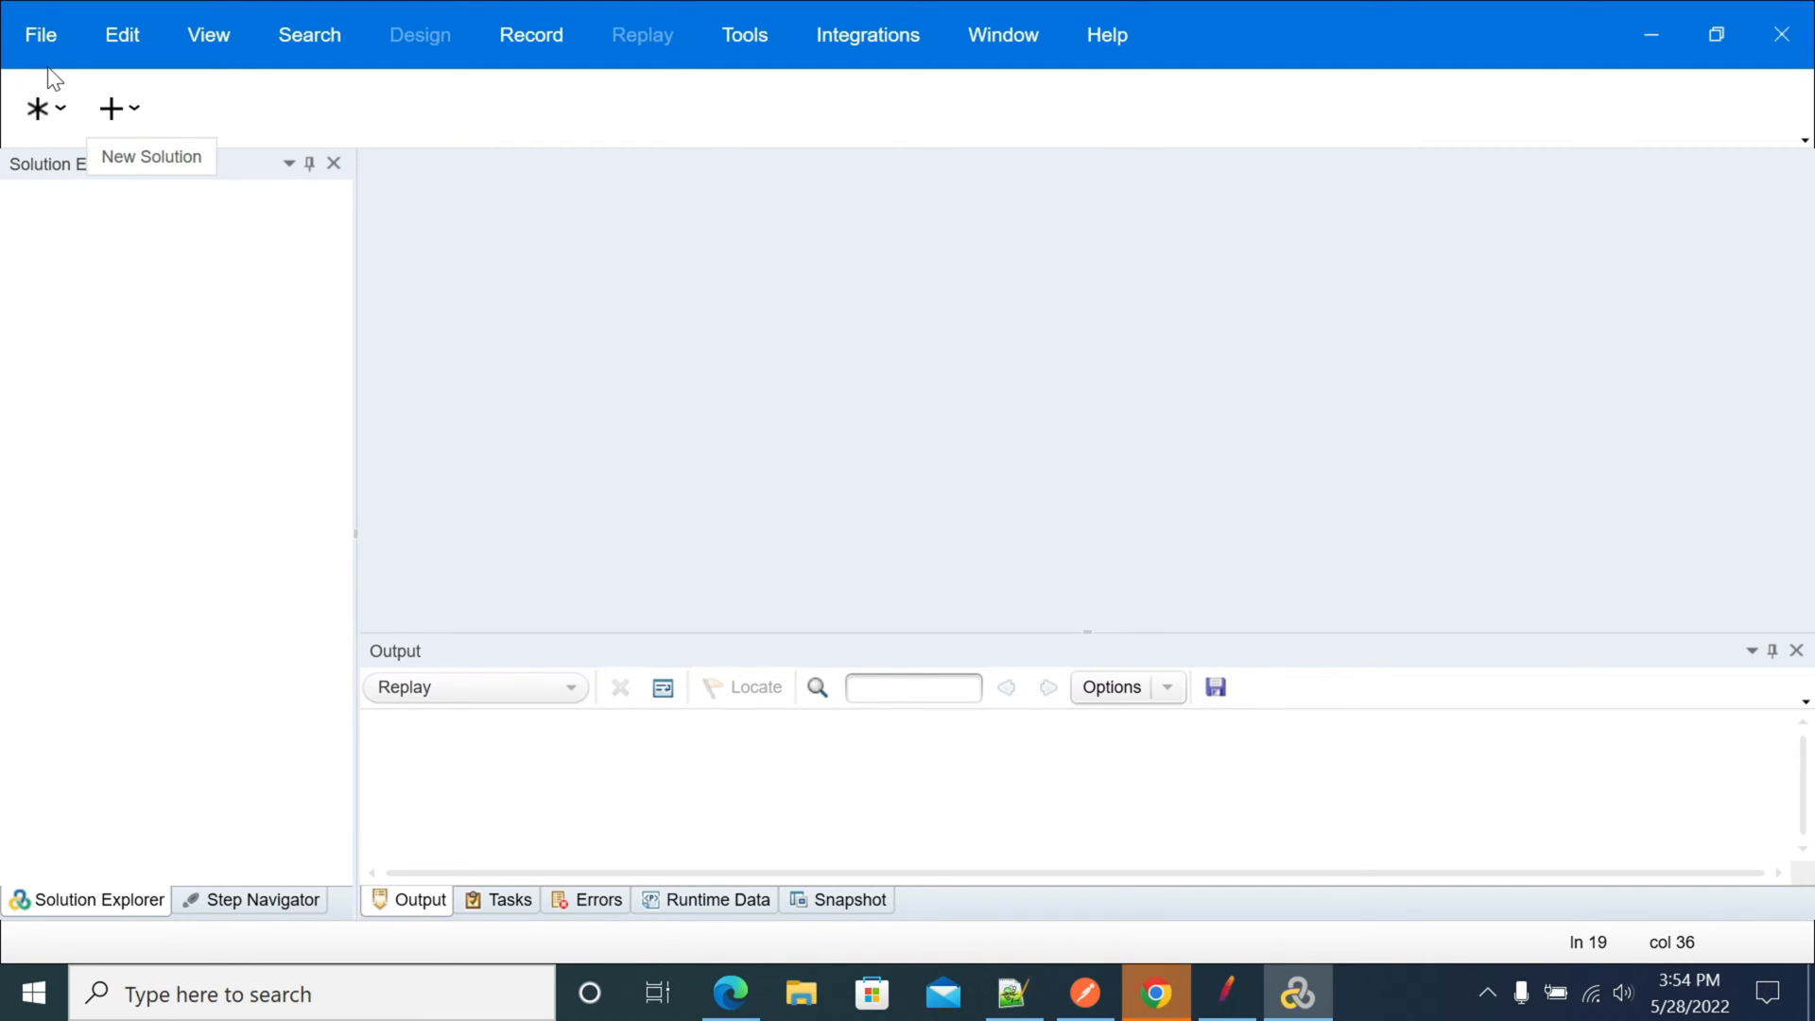
Create a new Single Protocol Web Services script, keeping the default name WebServices4.
click(40, 34)
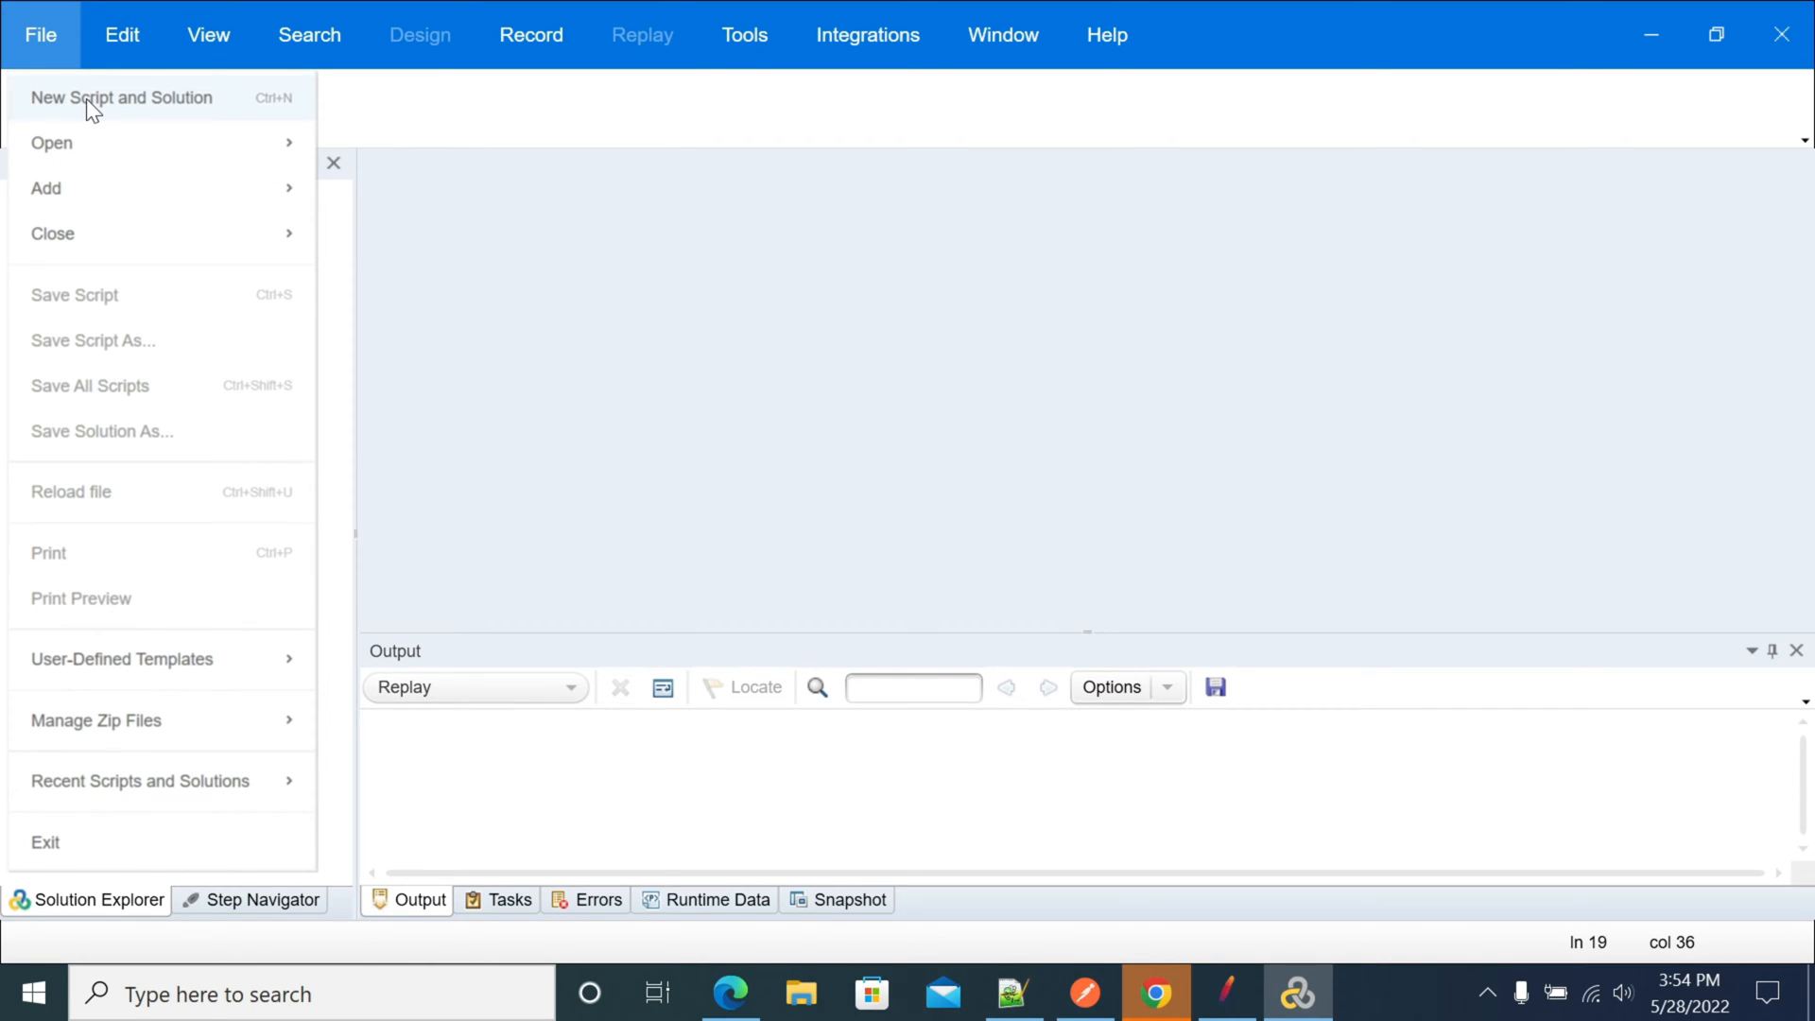
click(121, 97)
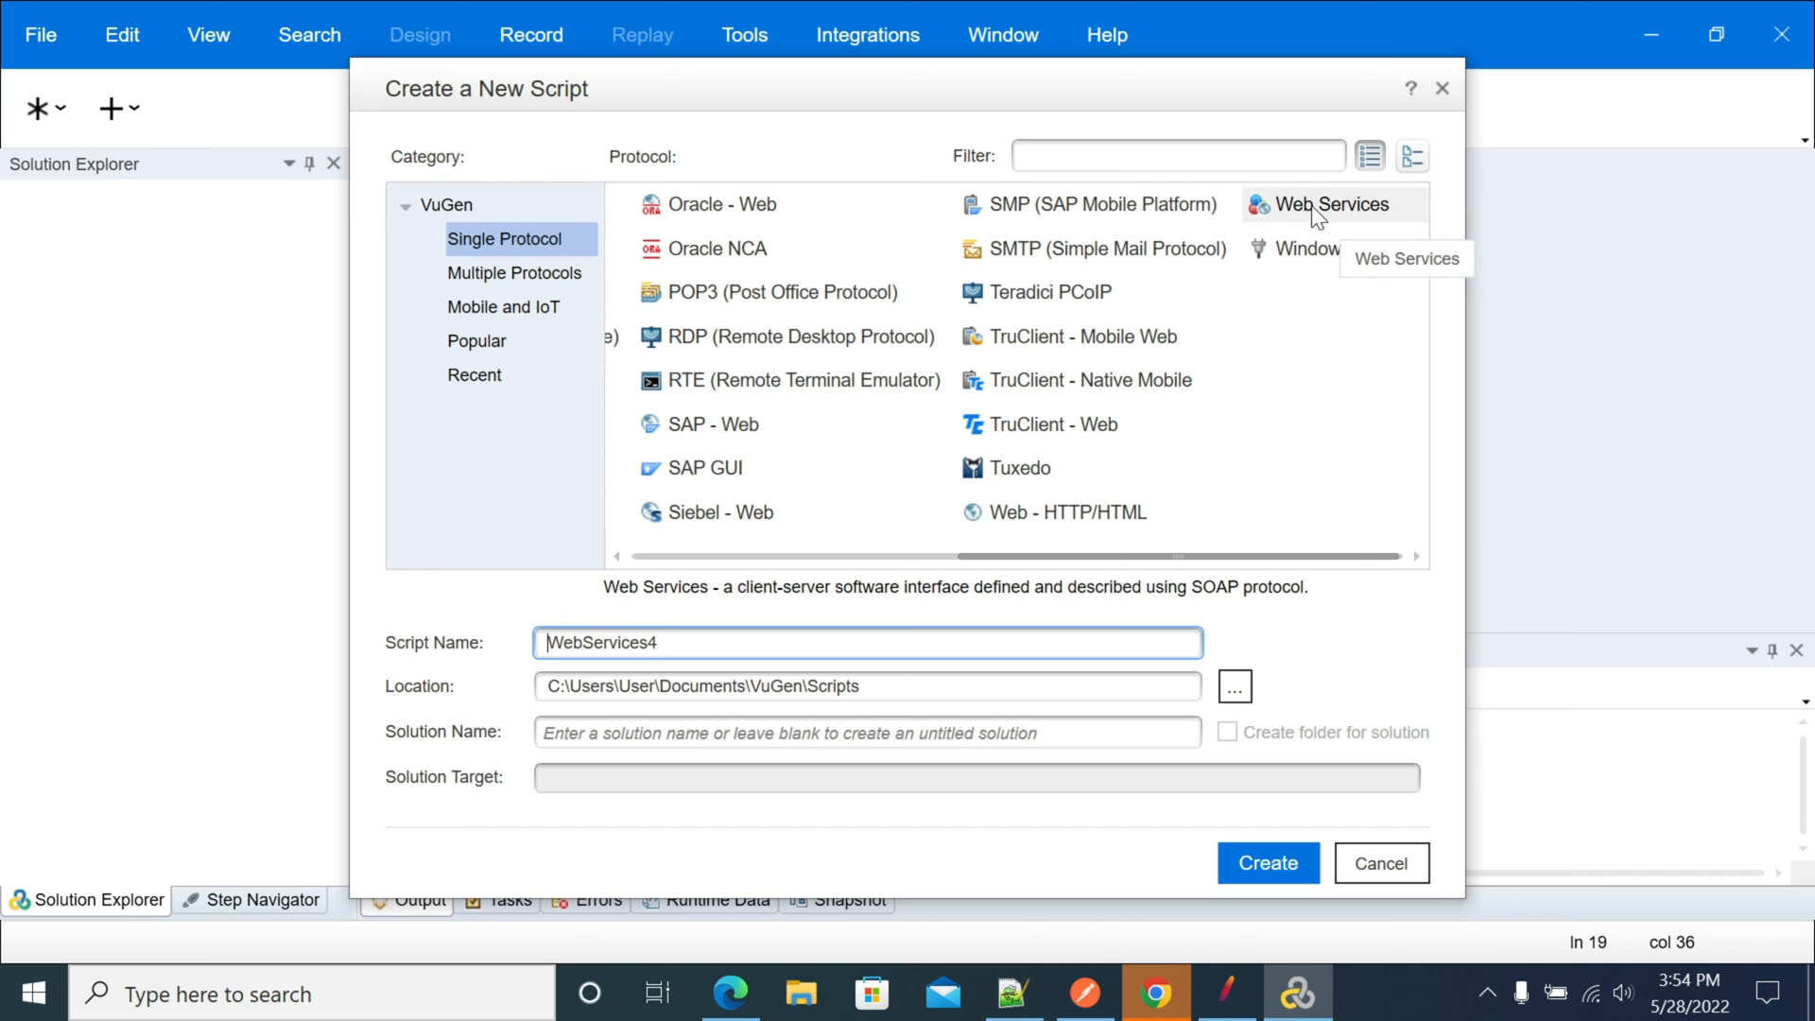
click(1333, 204)
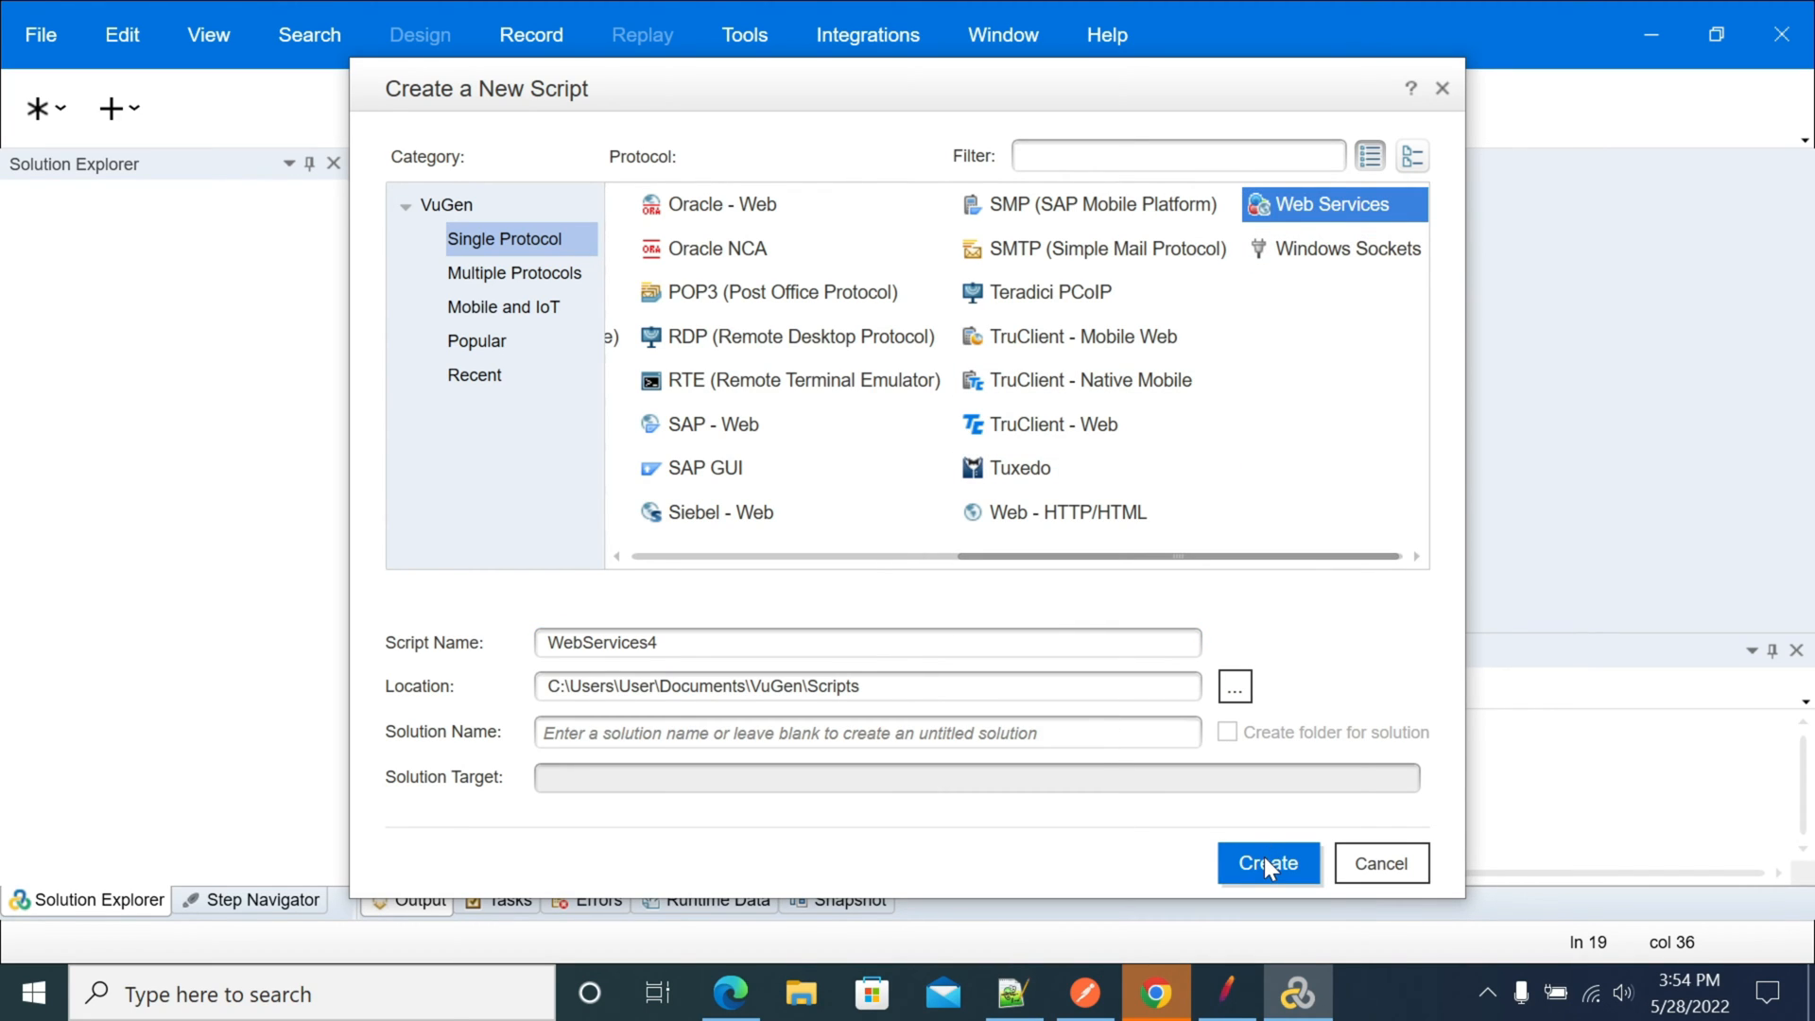
click(1267, 862)
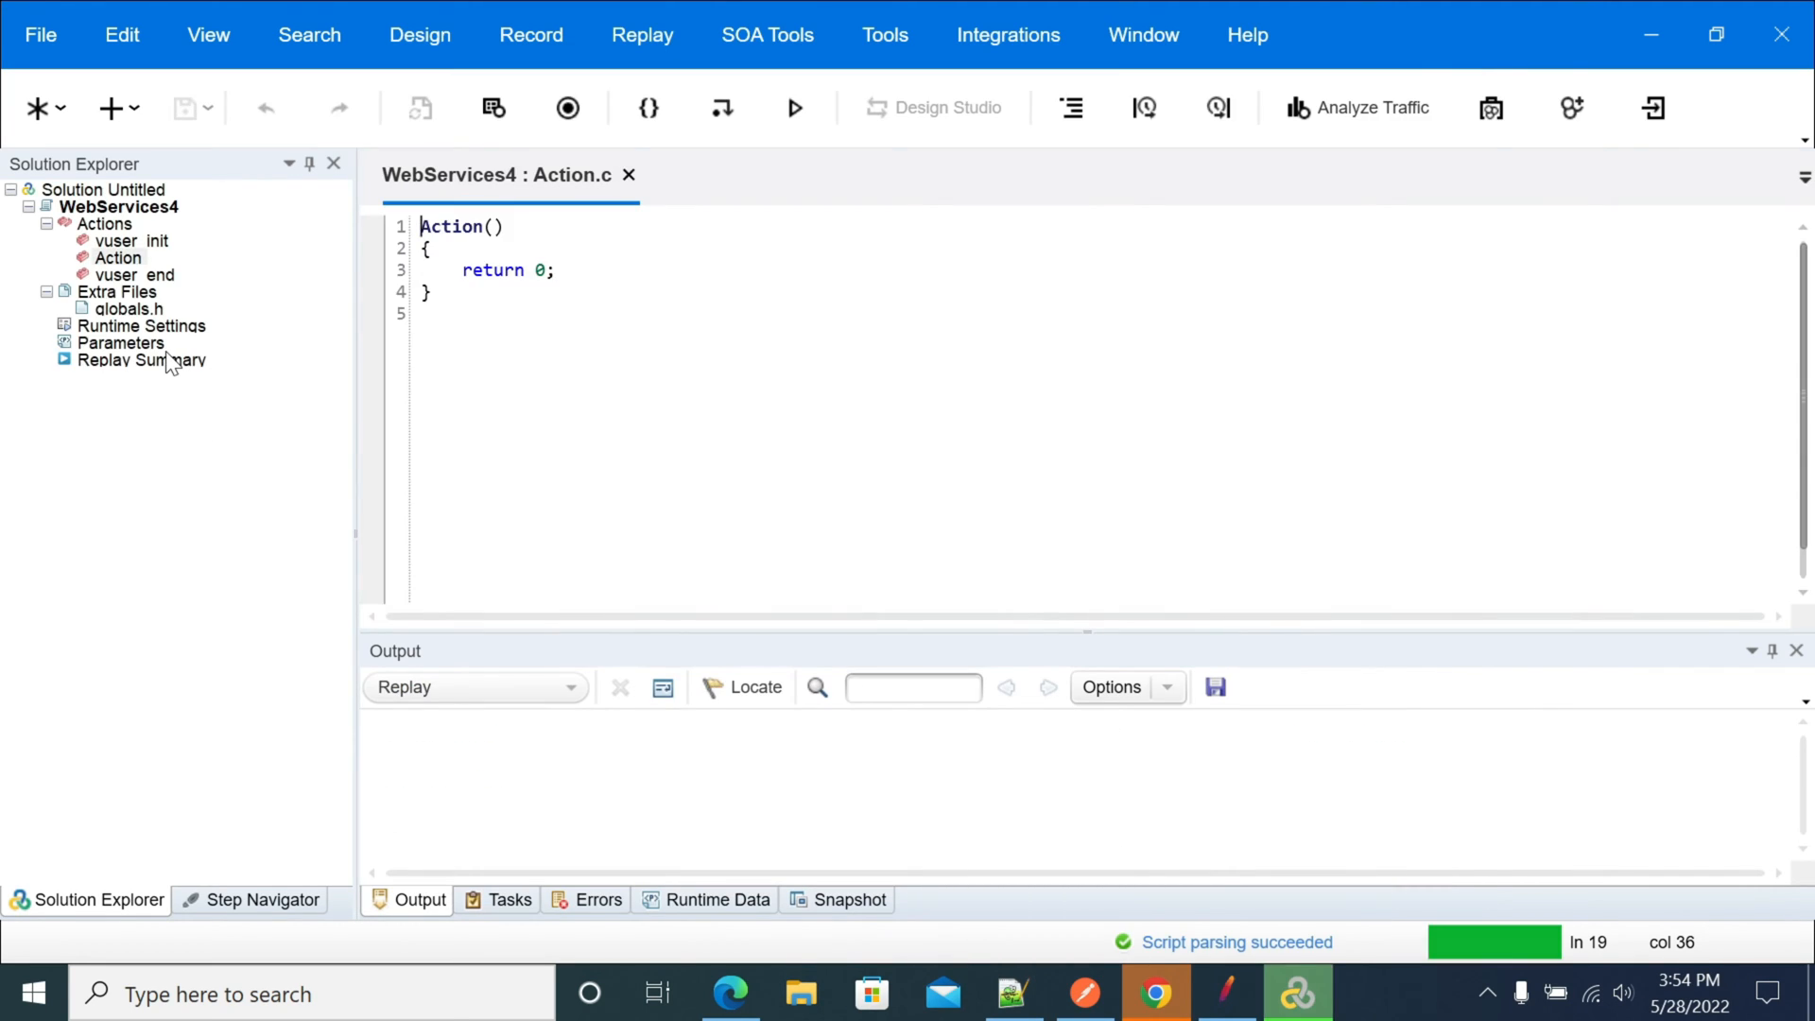
From the File menu, reach Recent Scripts and Solutions to reopen the earlier WebServices3 script.
click(115, 257)
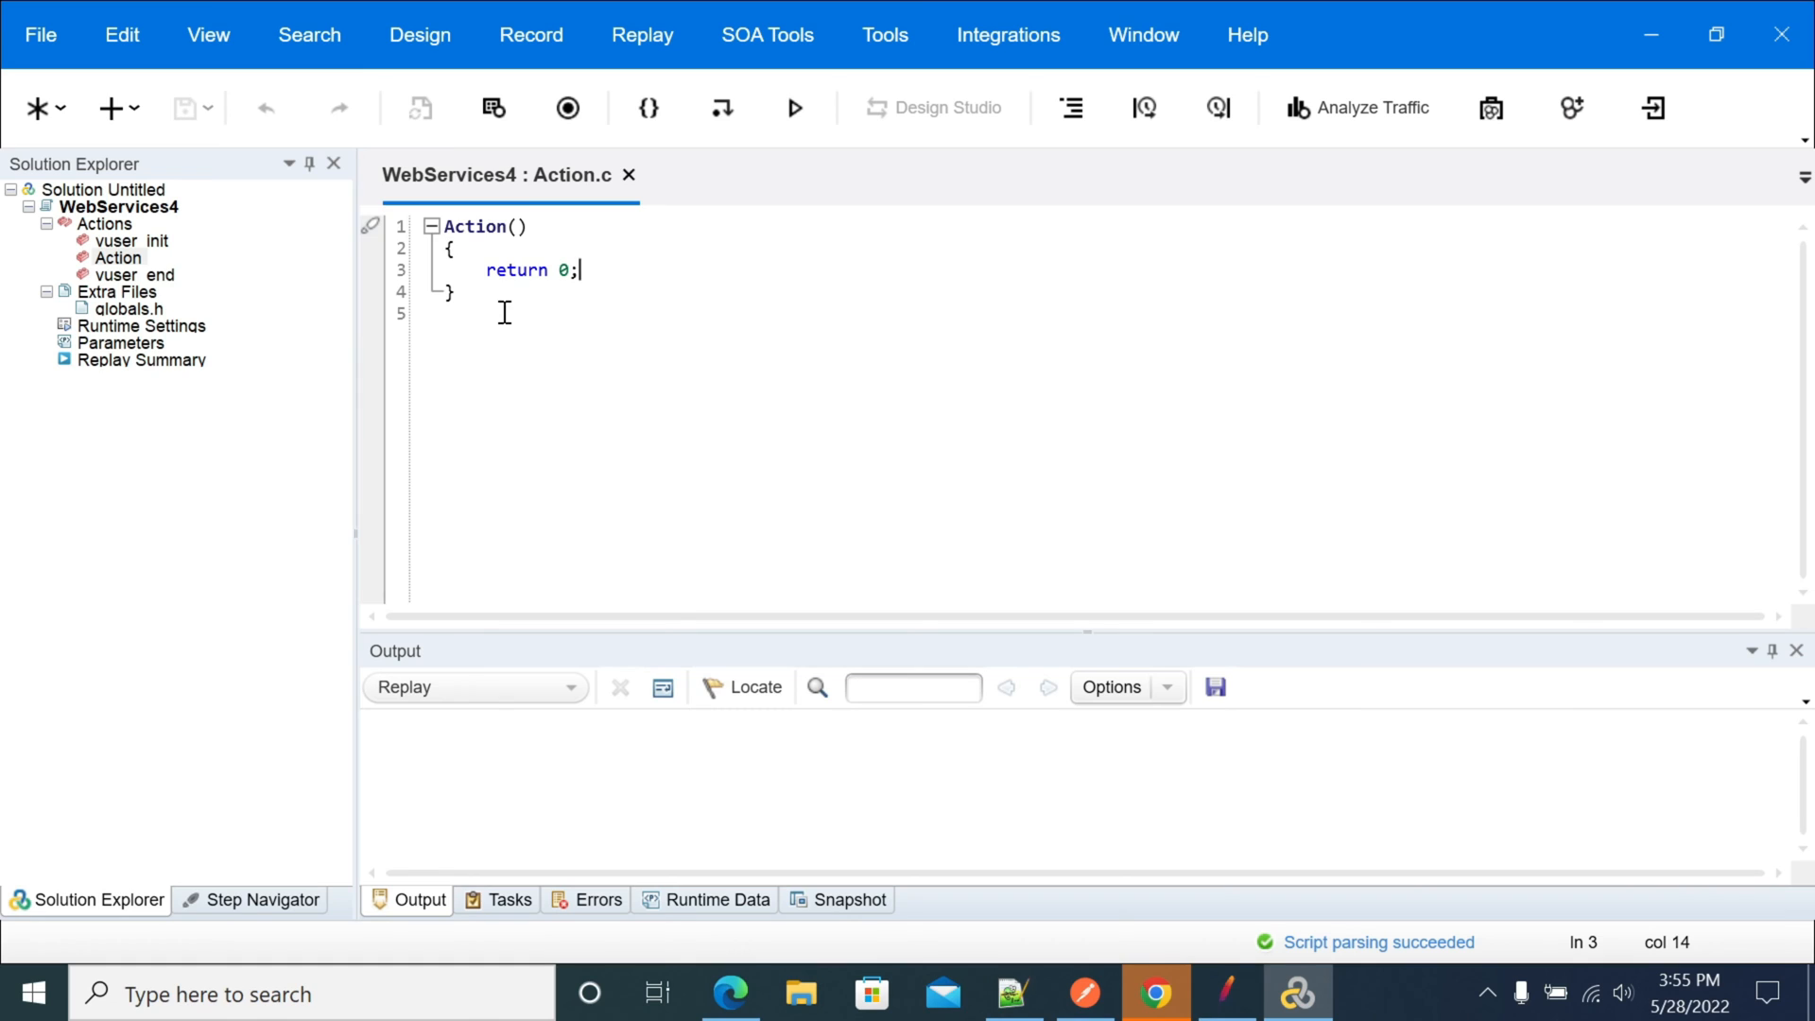
click(39, 34)
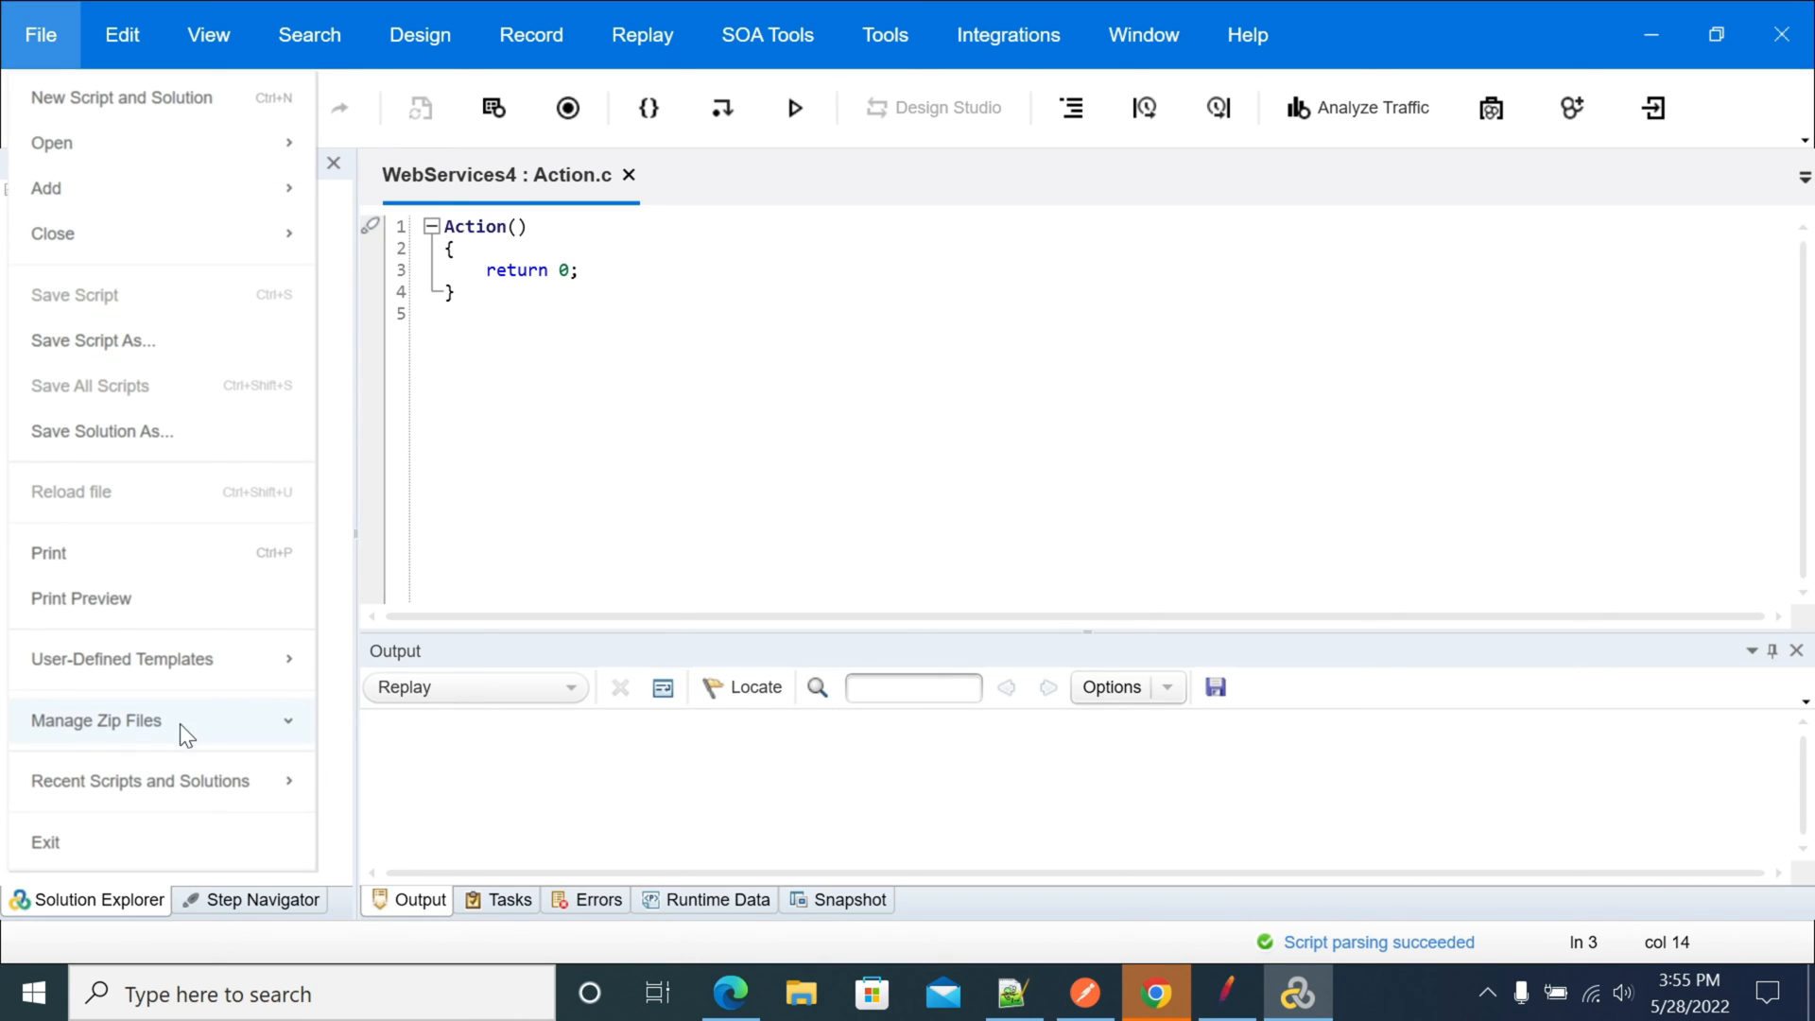
click(40, 34)
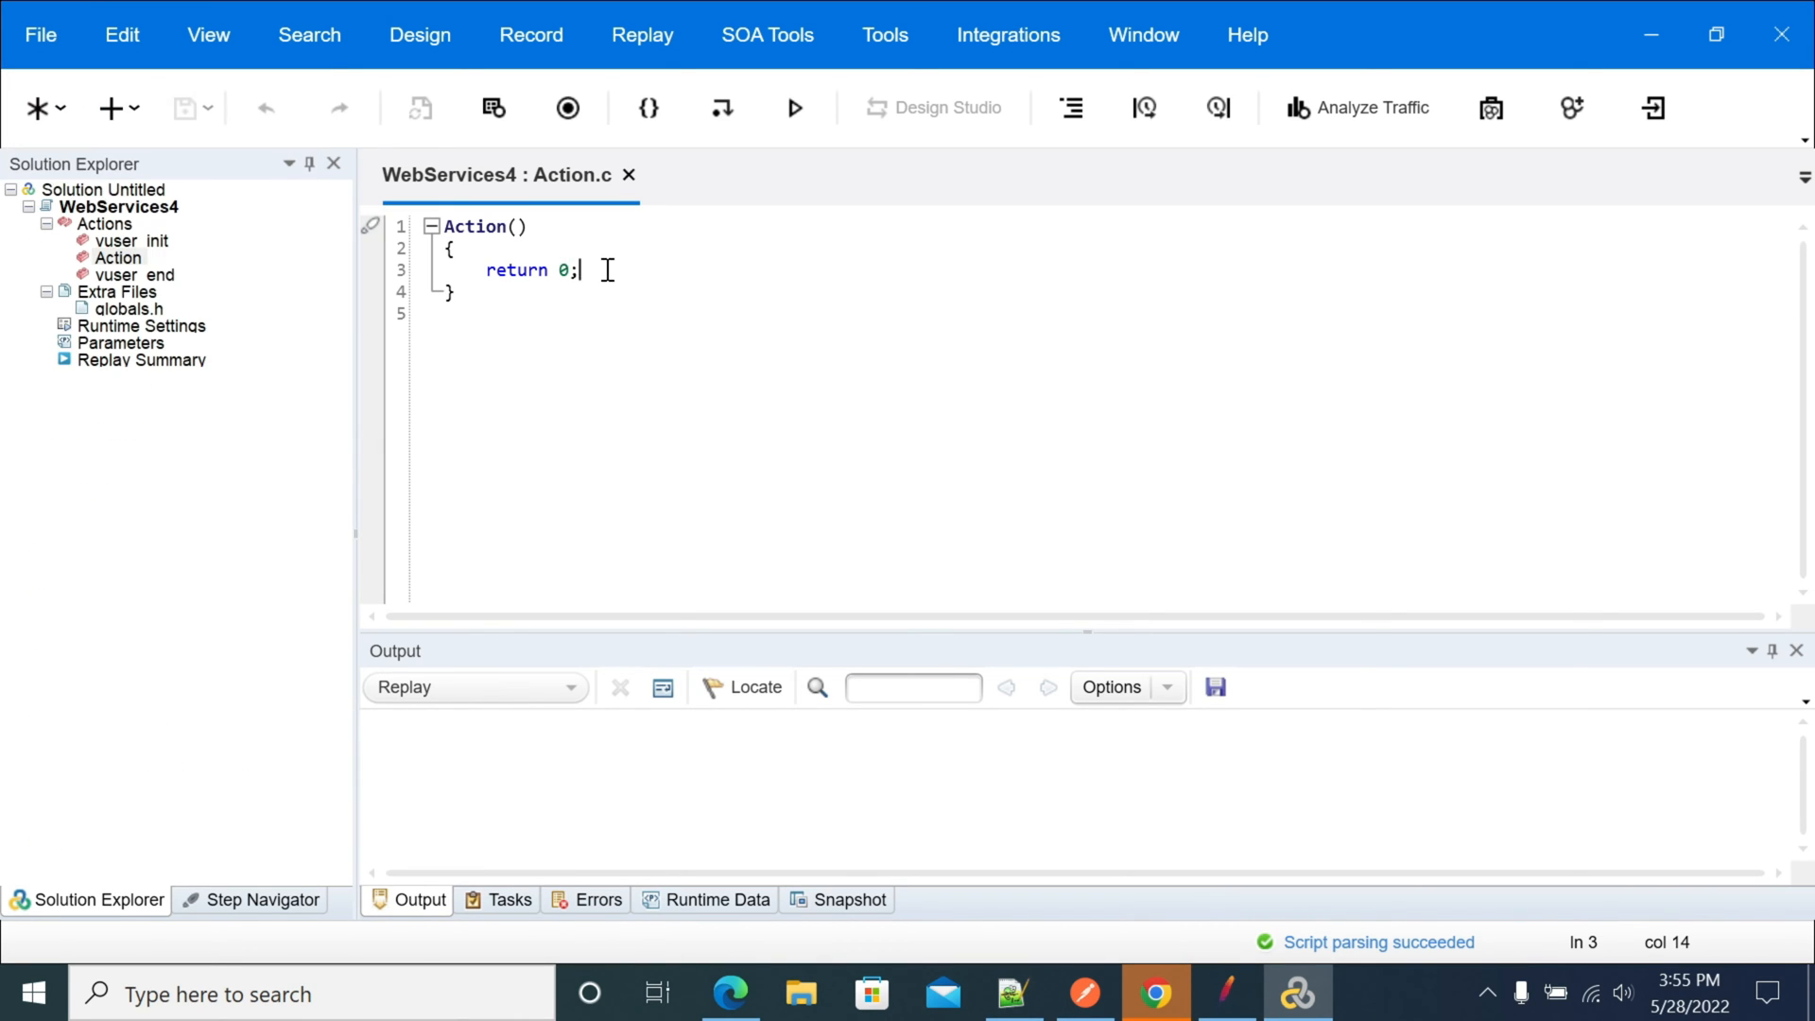
click(39, 34)
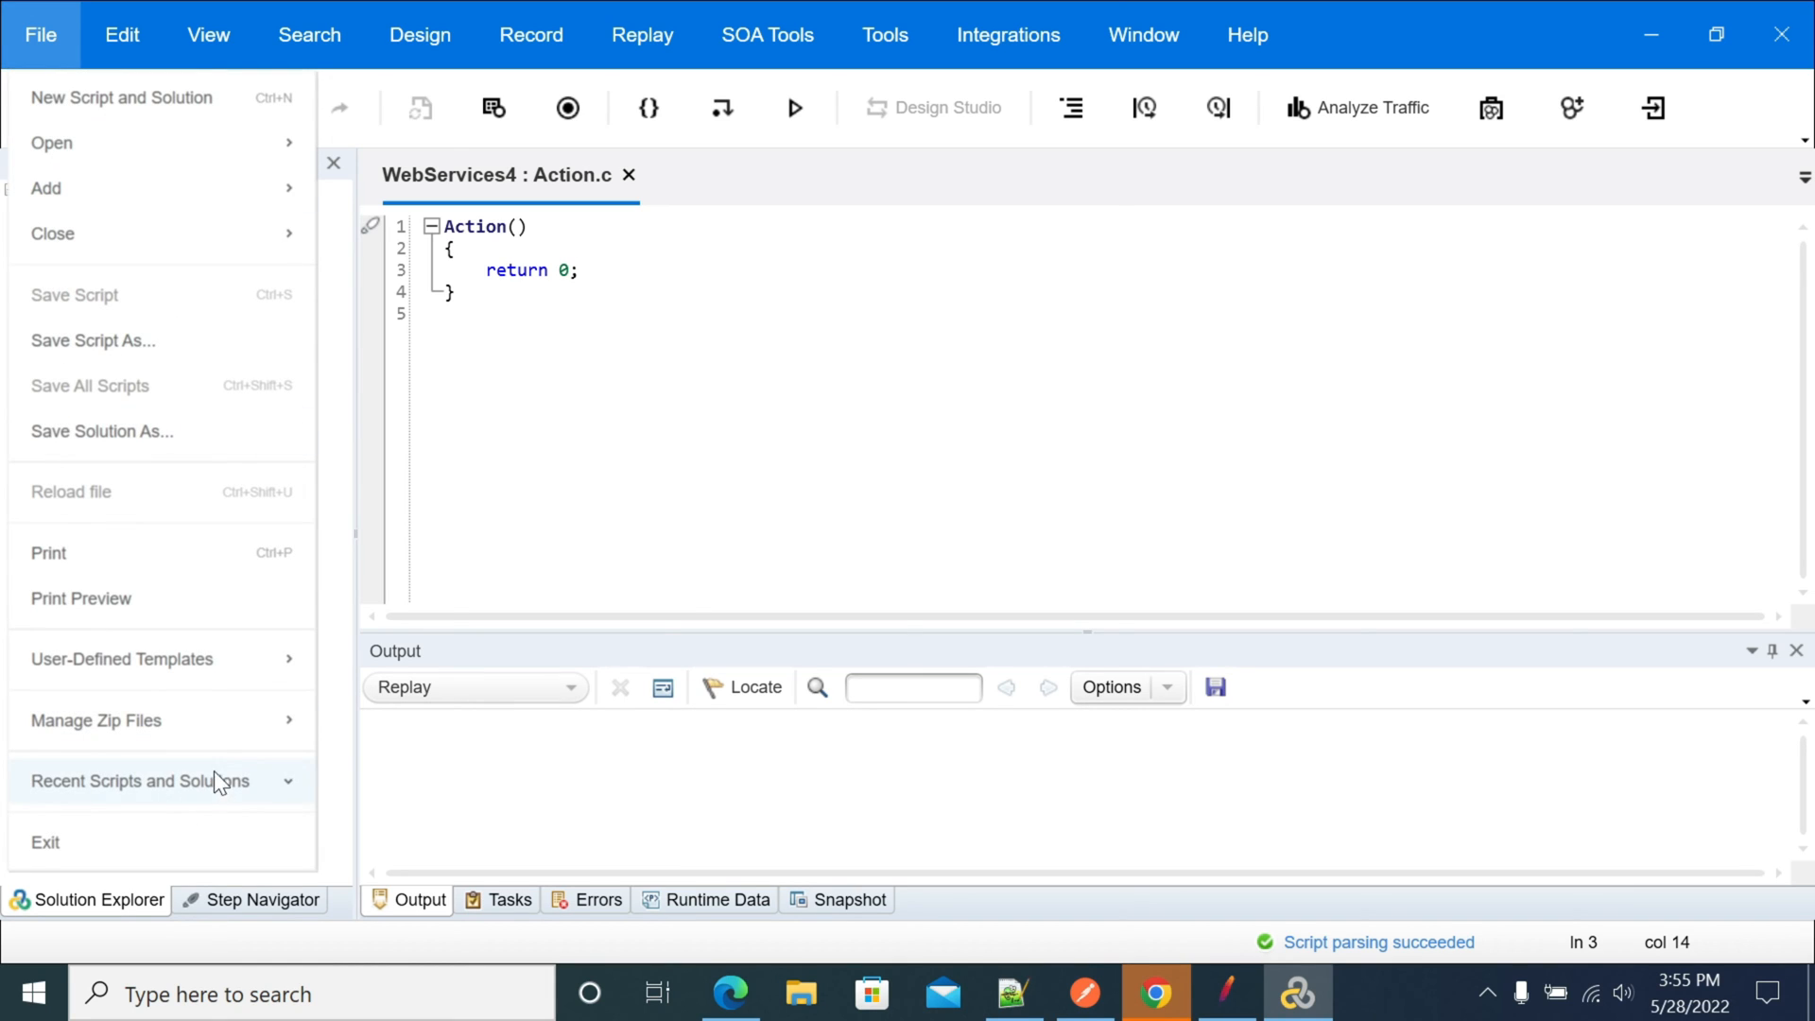
mouse_move(251, 805)
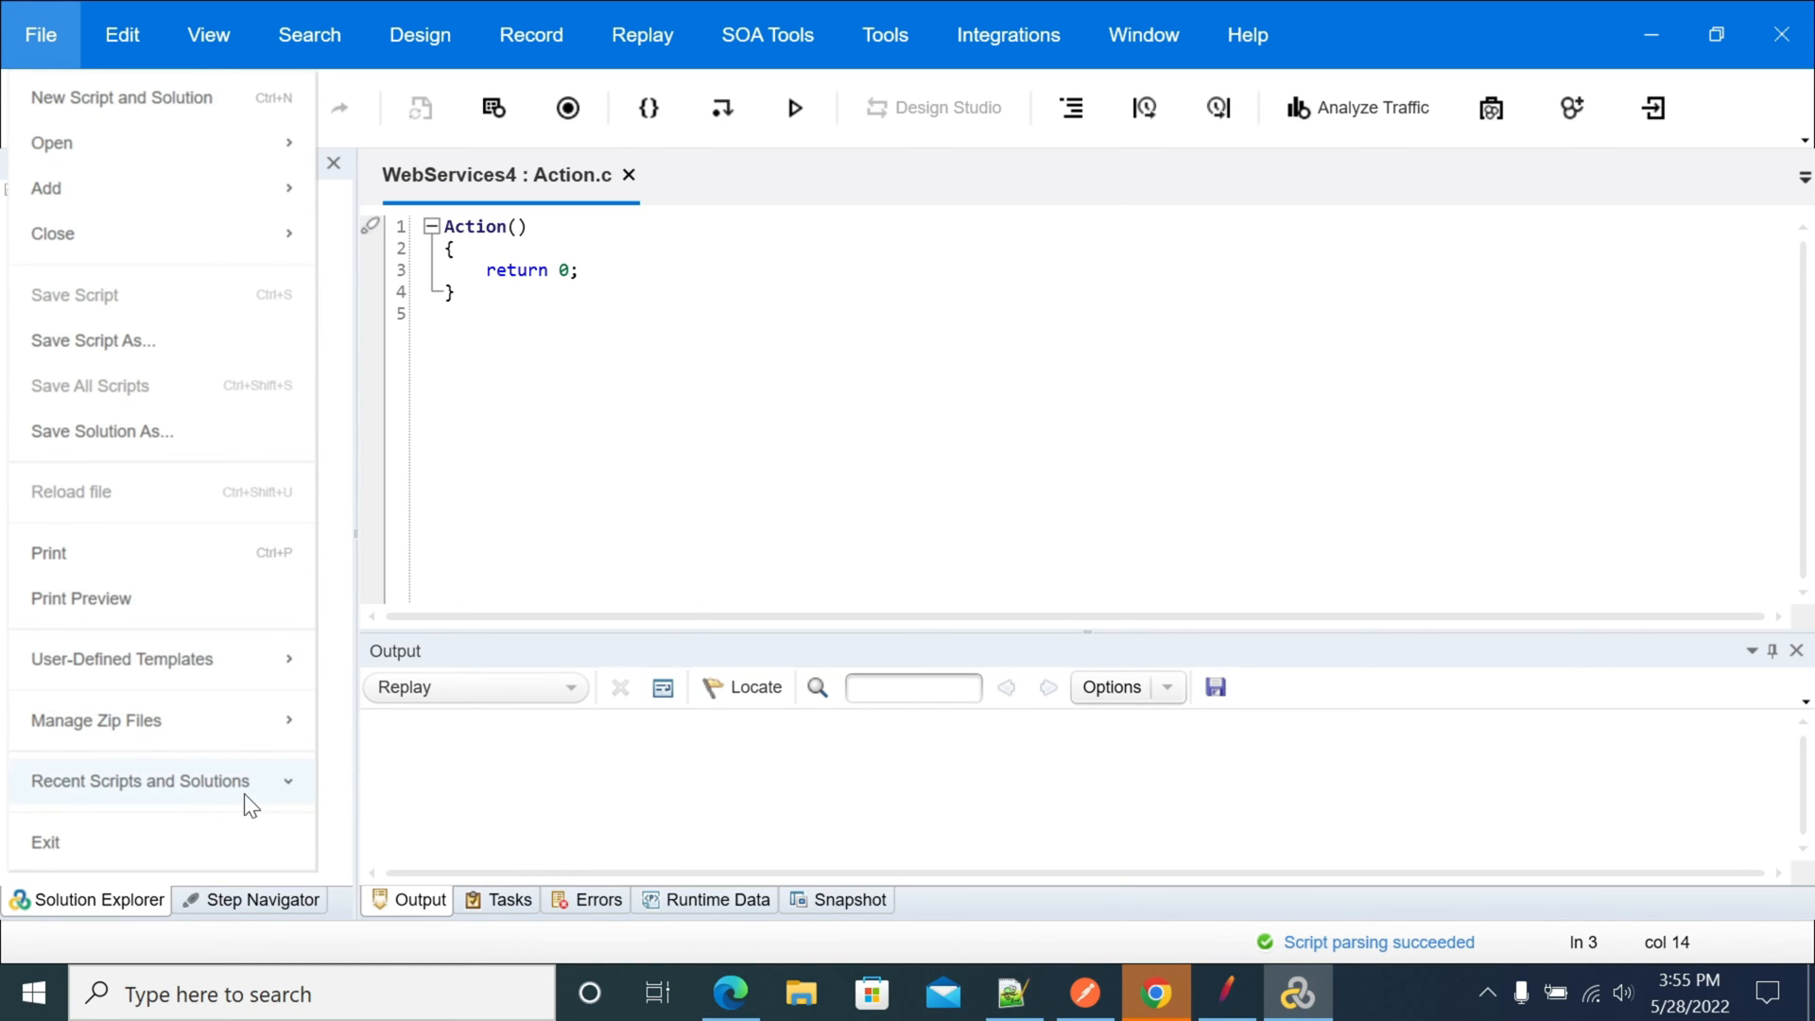
click(39, 34)
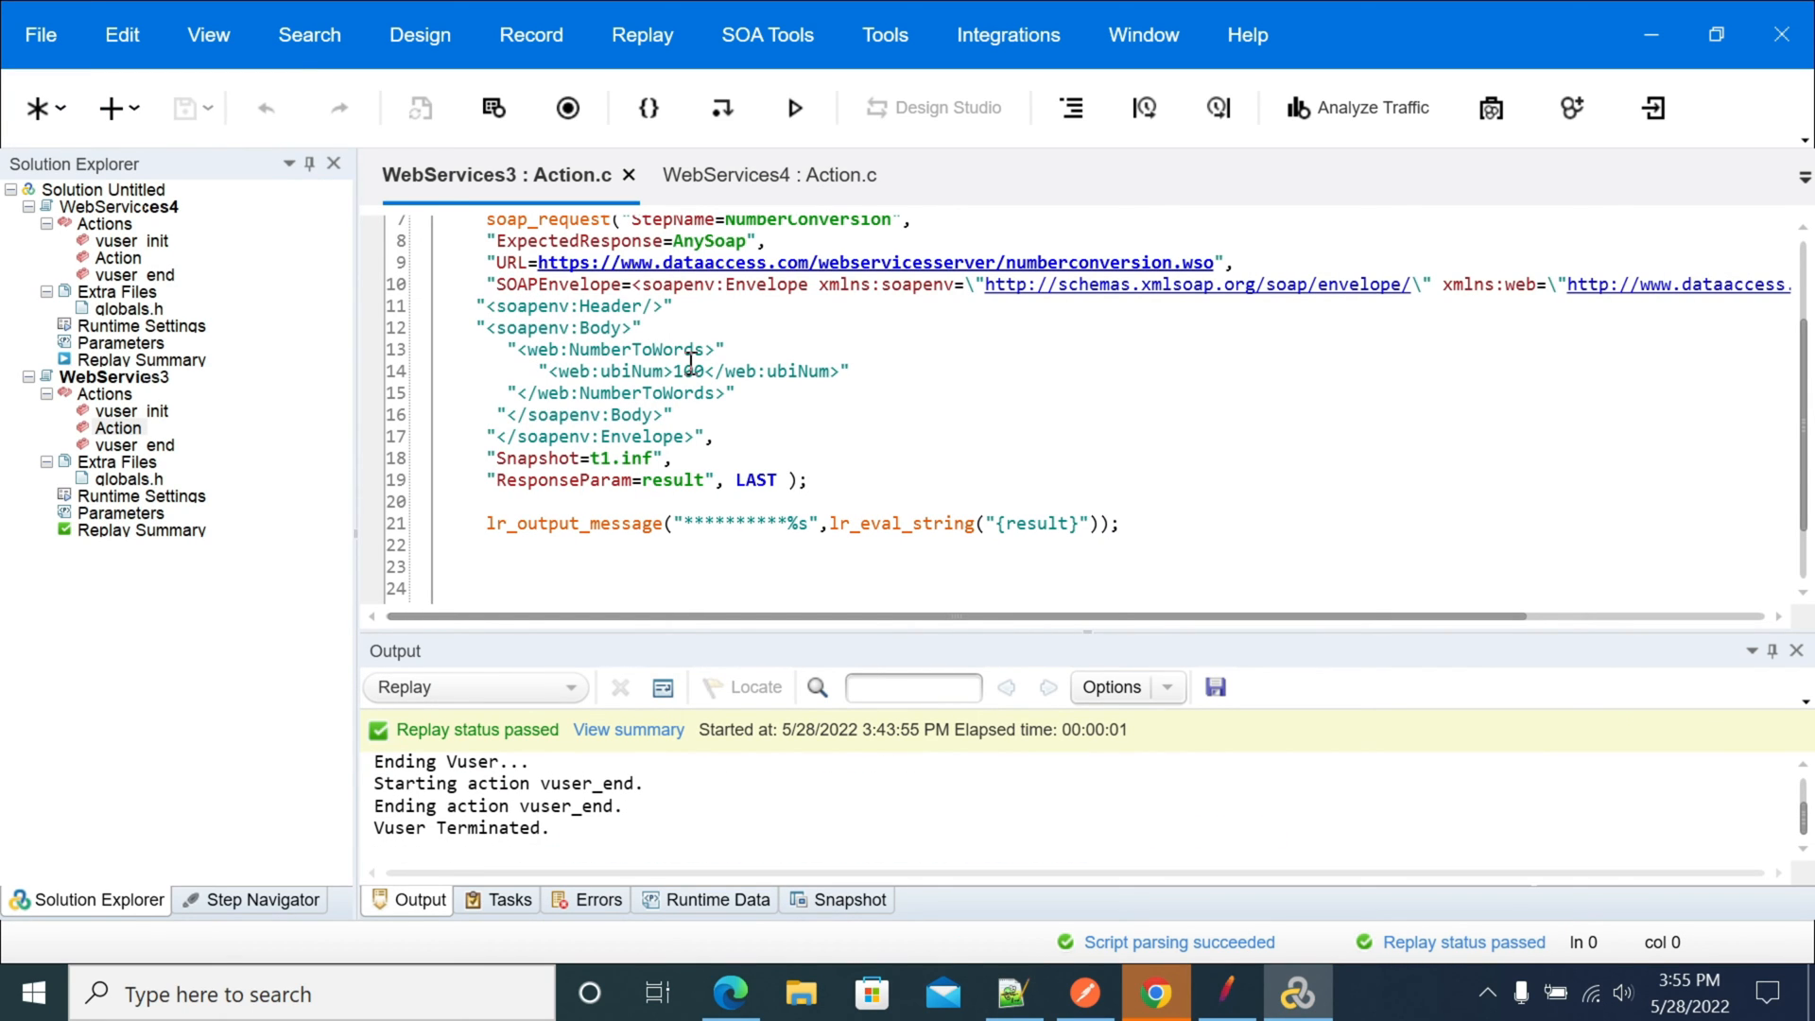
double_click(684, 372)
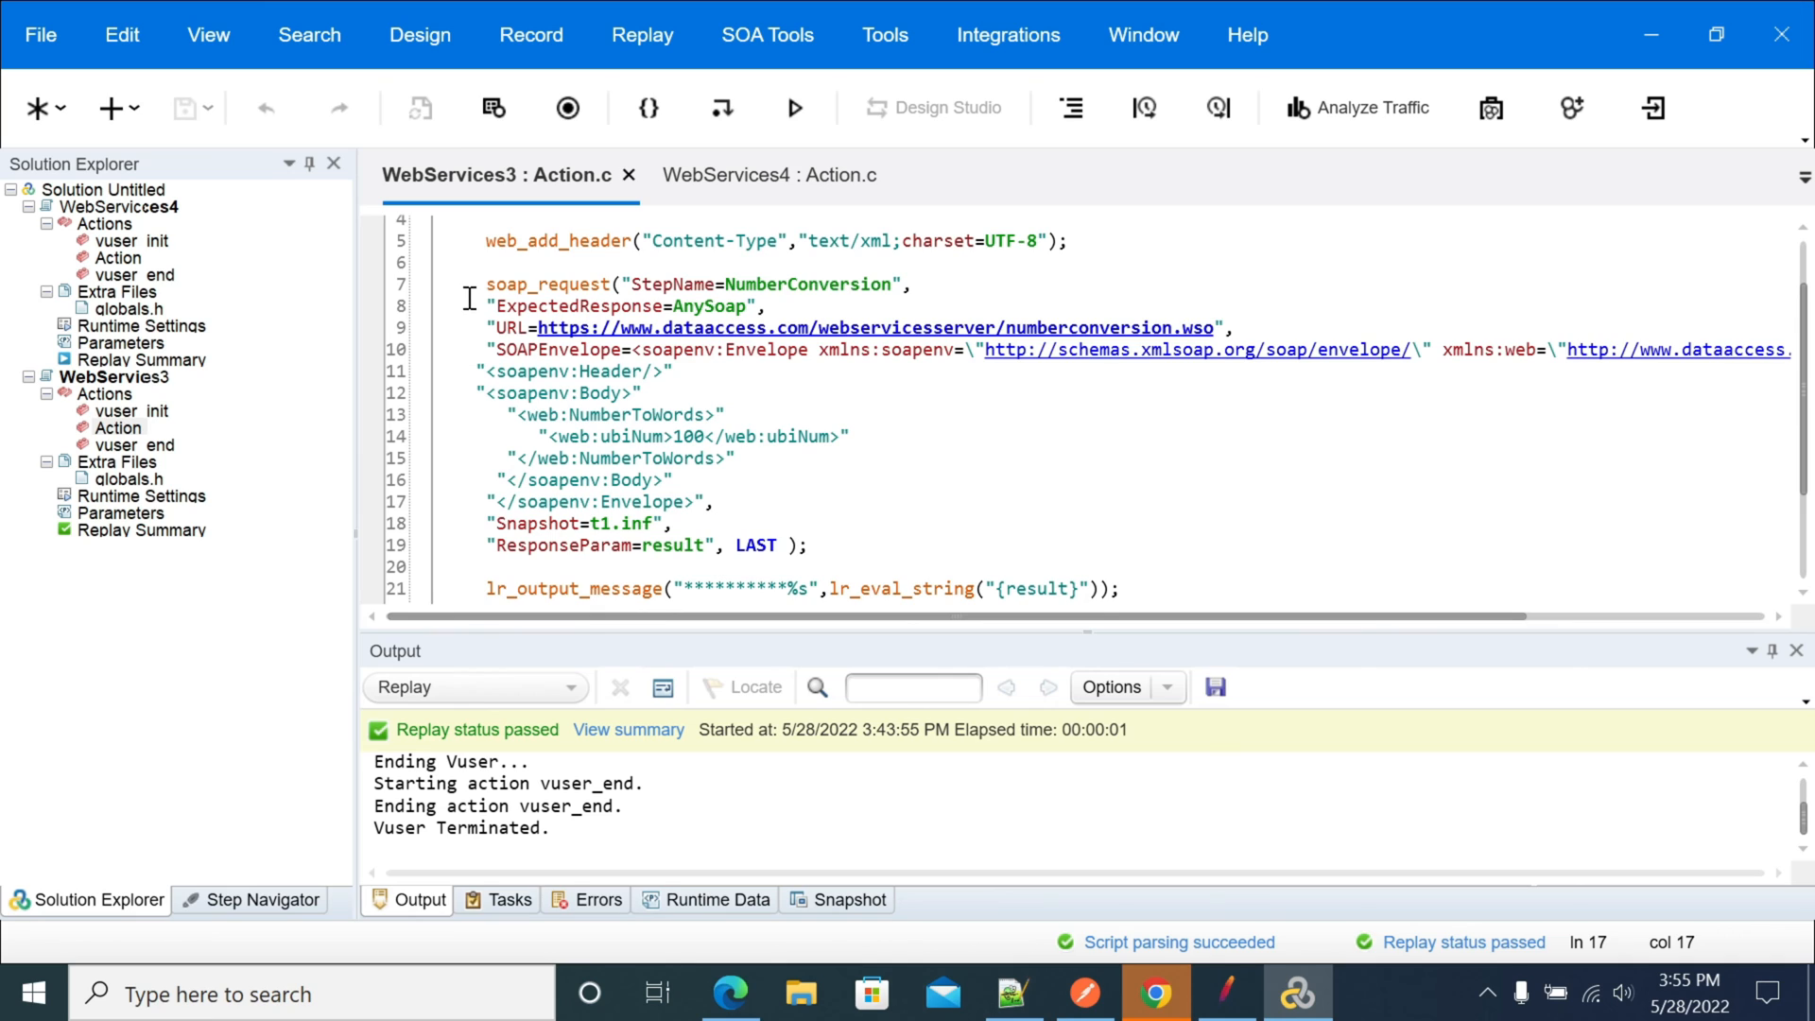
drag(486, 284, 808, 545)
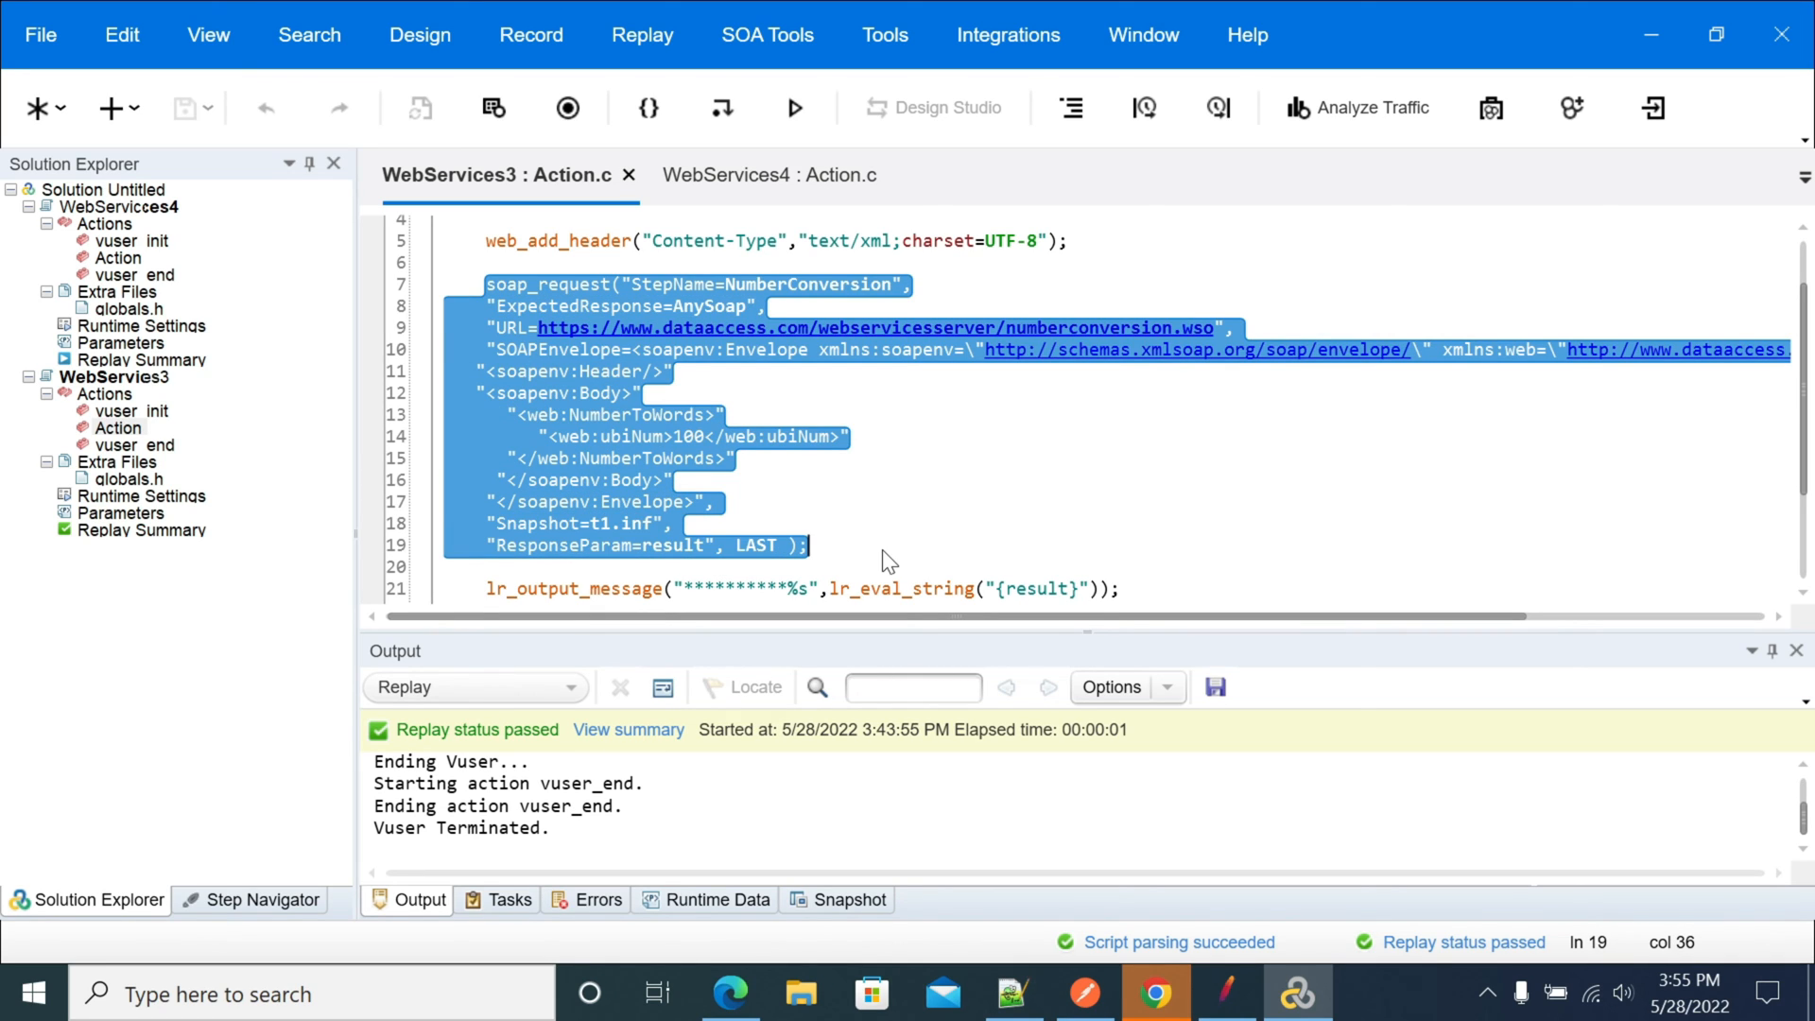
double_click(529, 283)
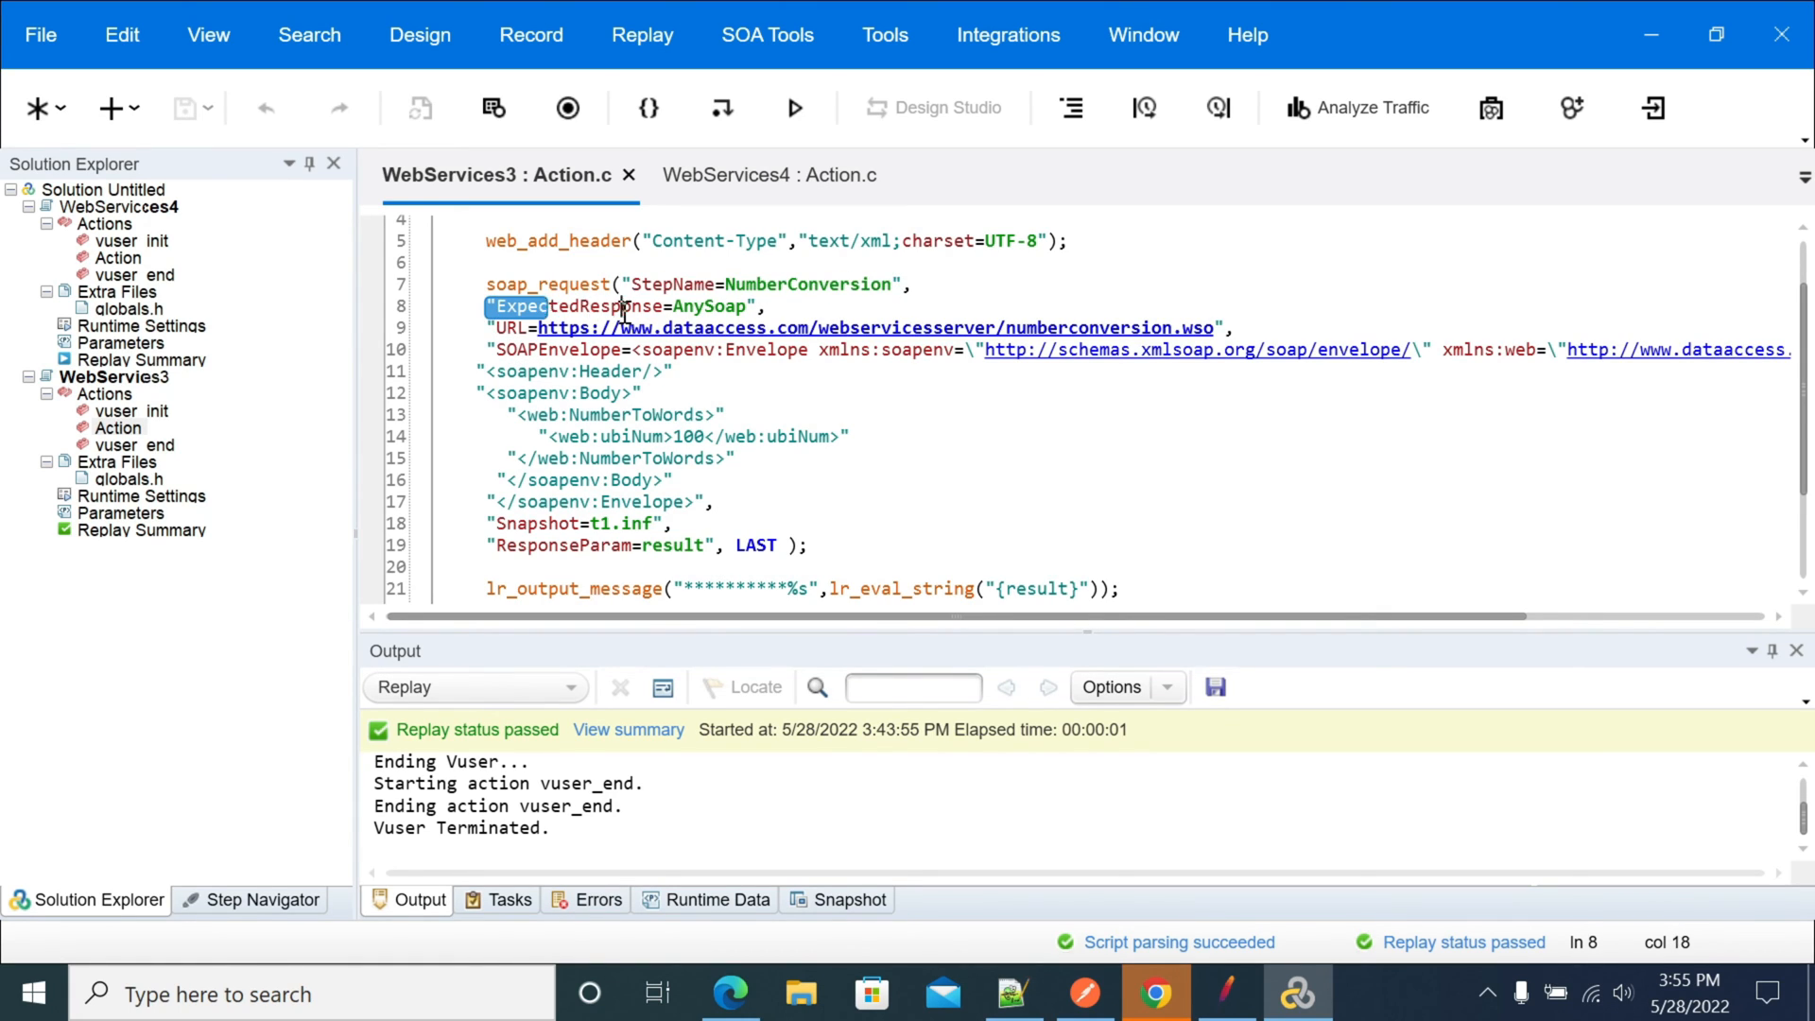
drag(503, 306, 753, 307)
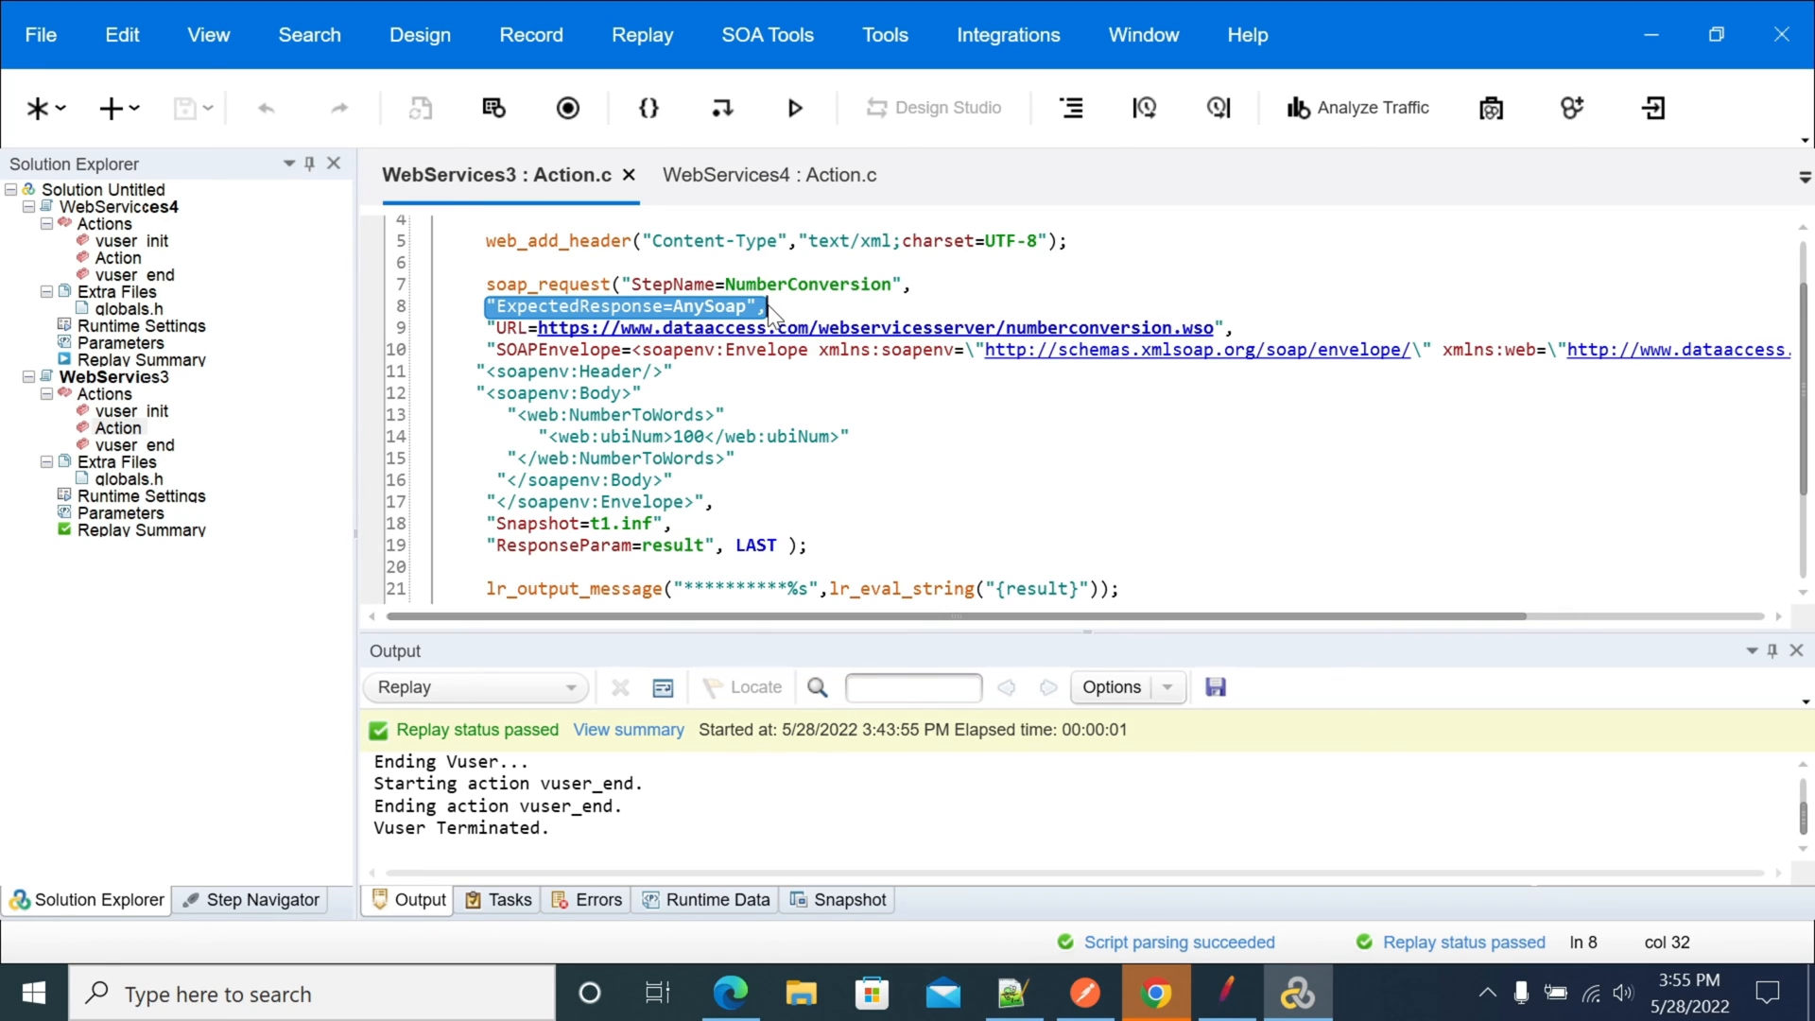
mouse_move(692, 312)
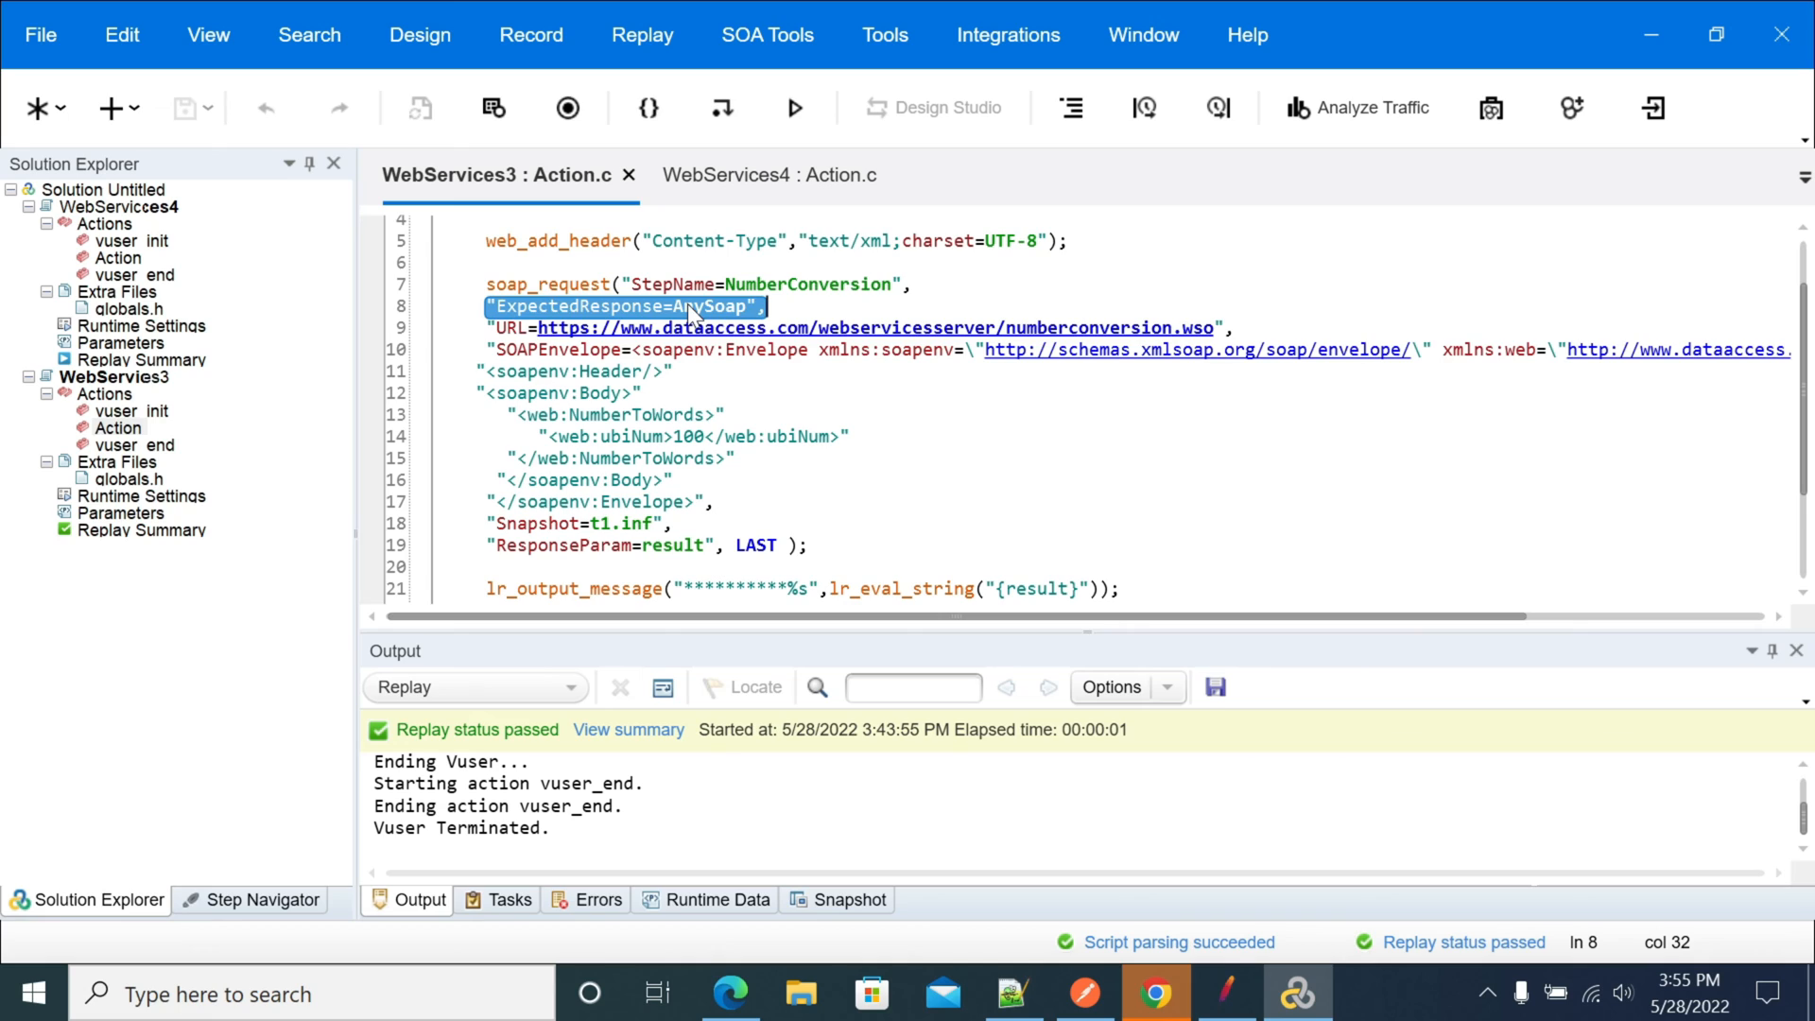
click(688, 306)
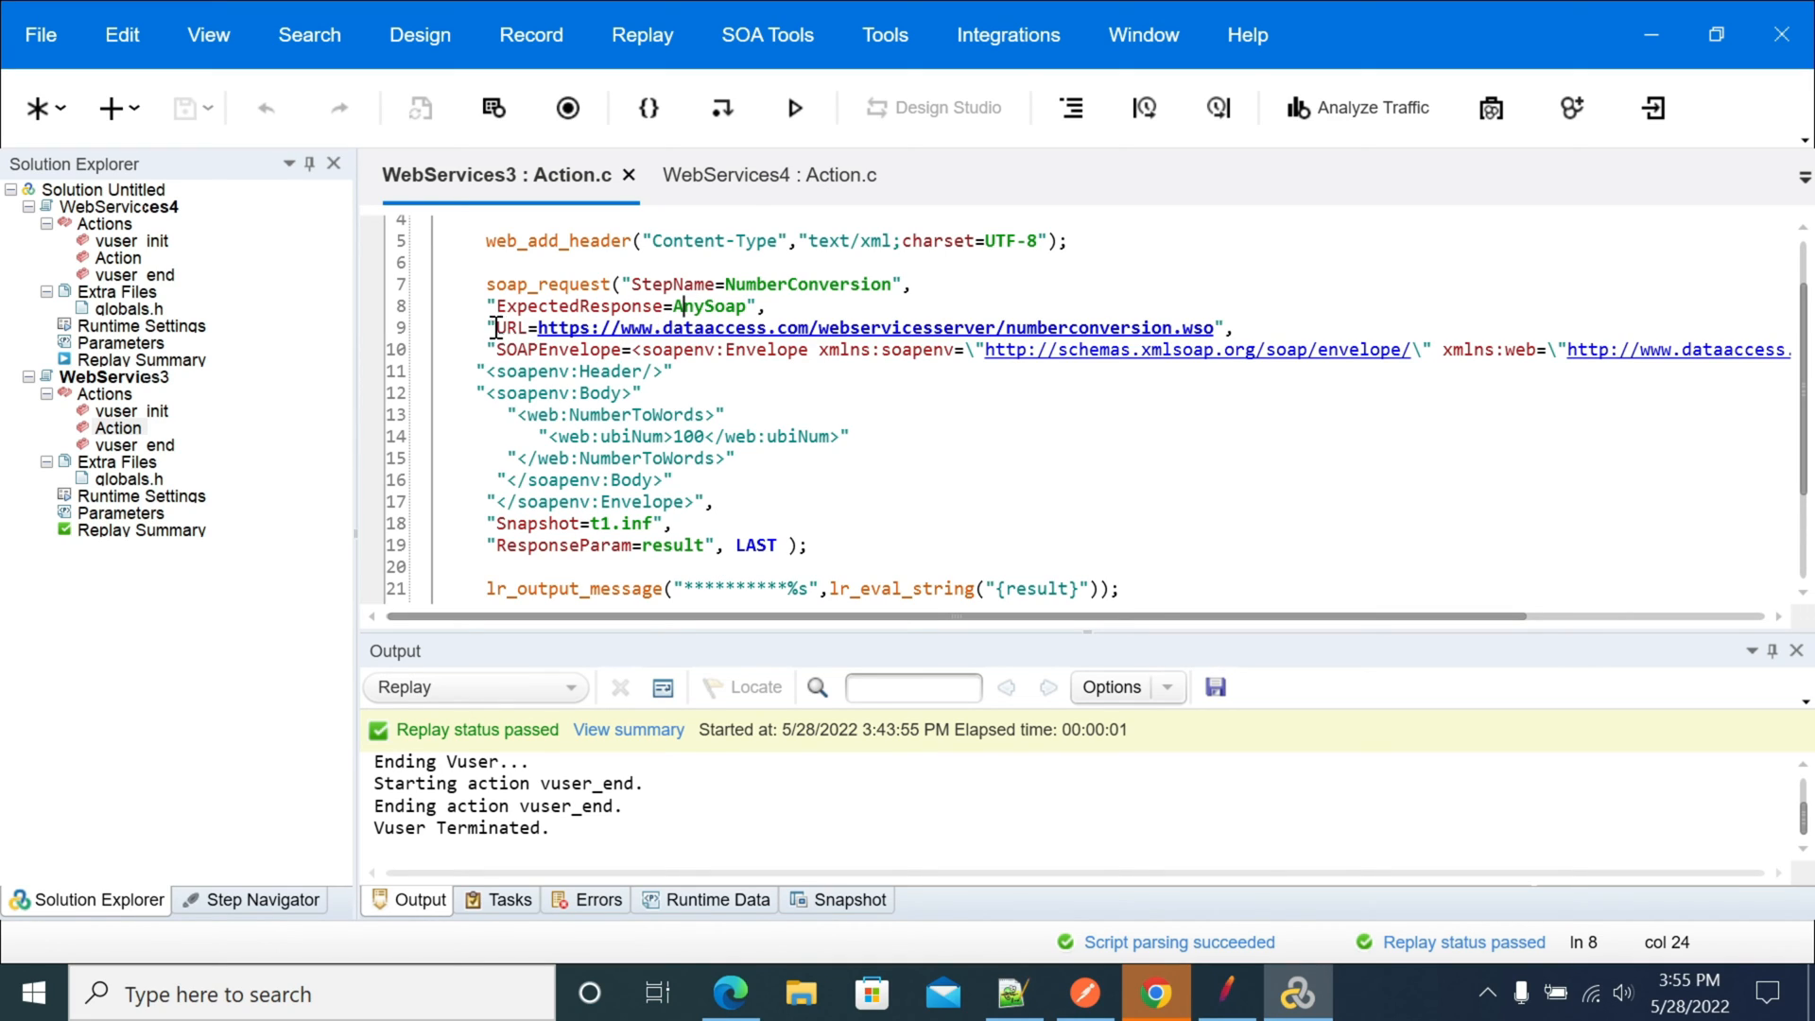
drag(495, 327, 1239, 327)
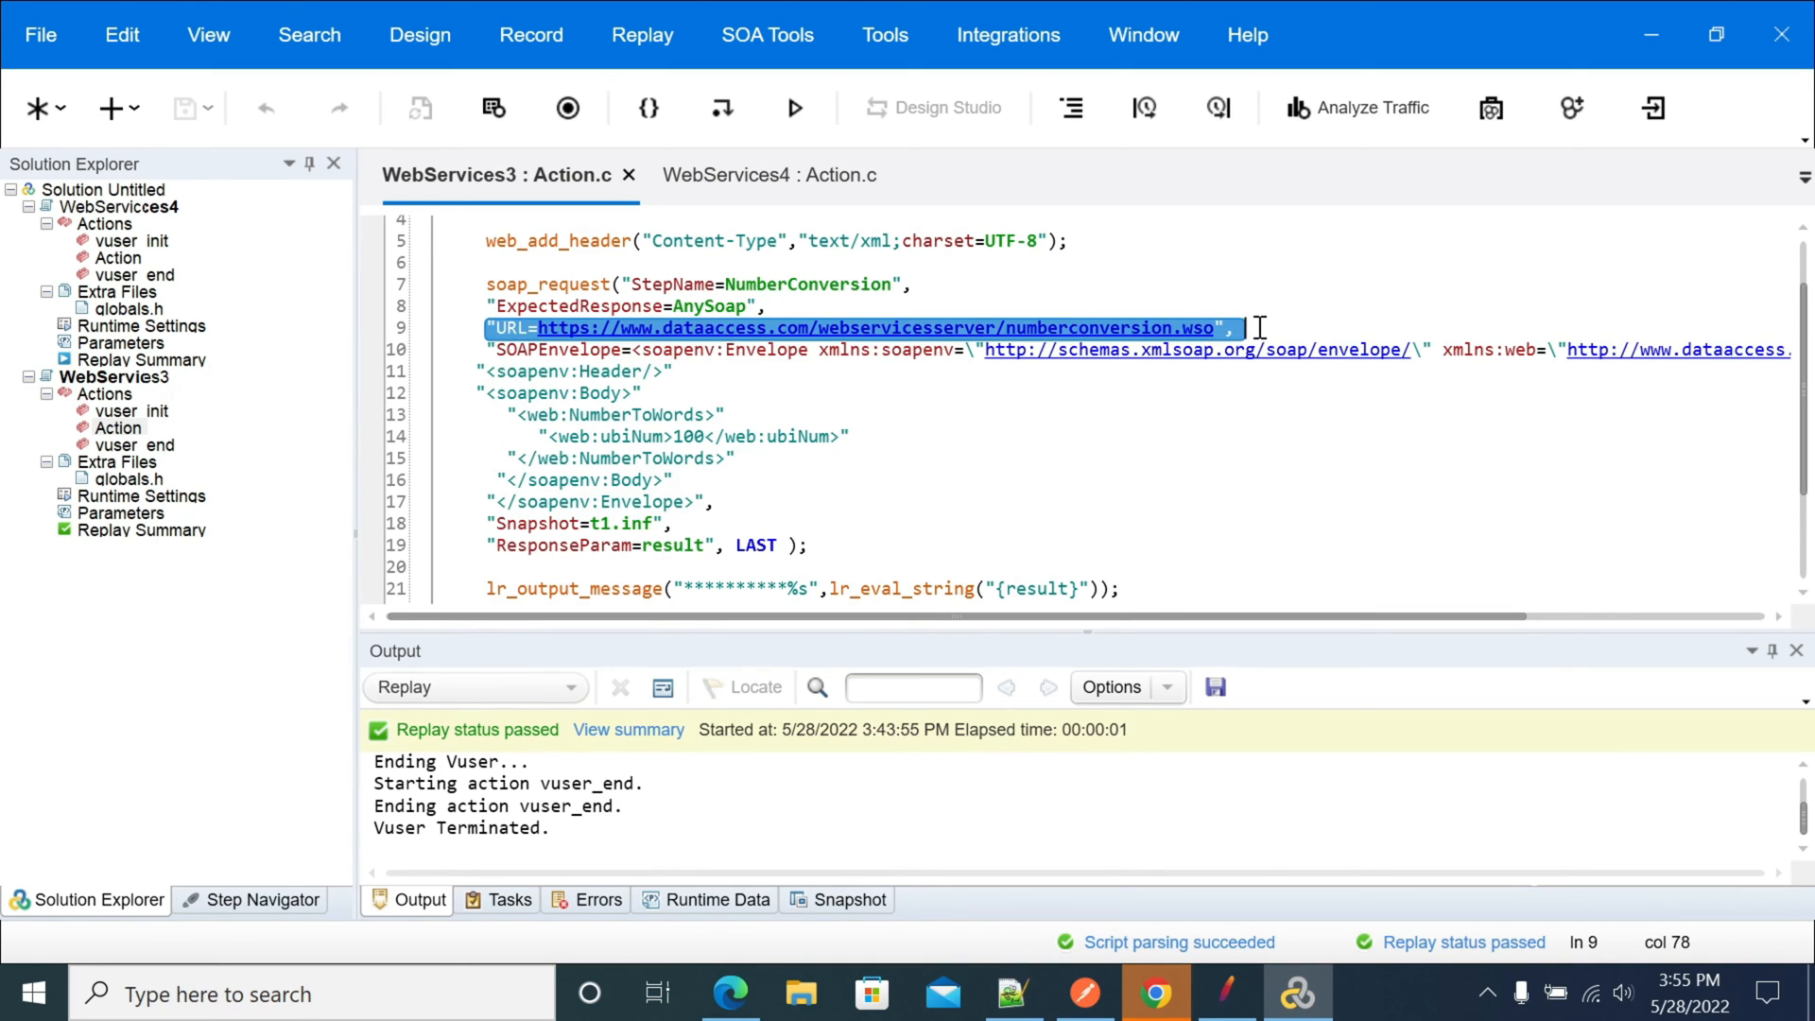
mouse_move(637, 350)
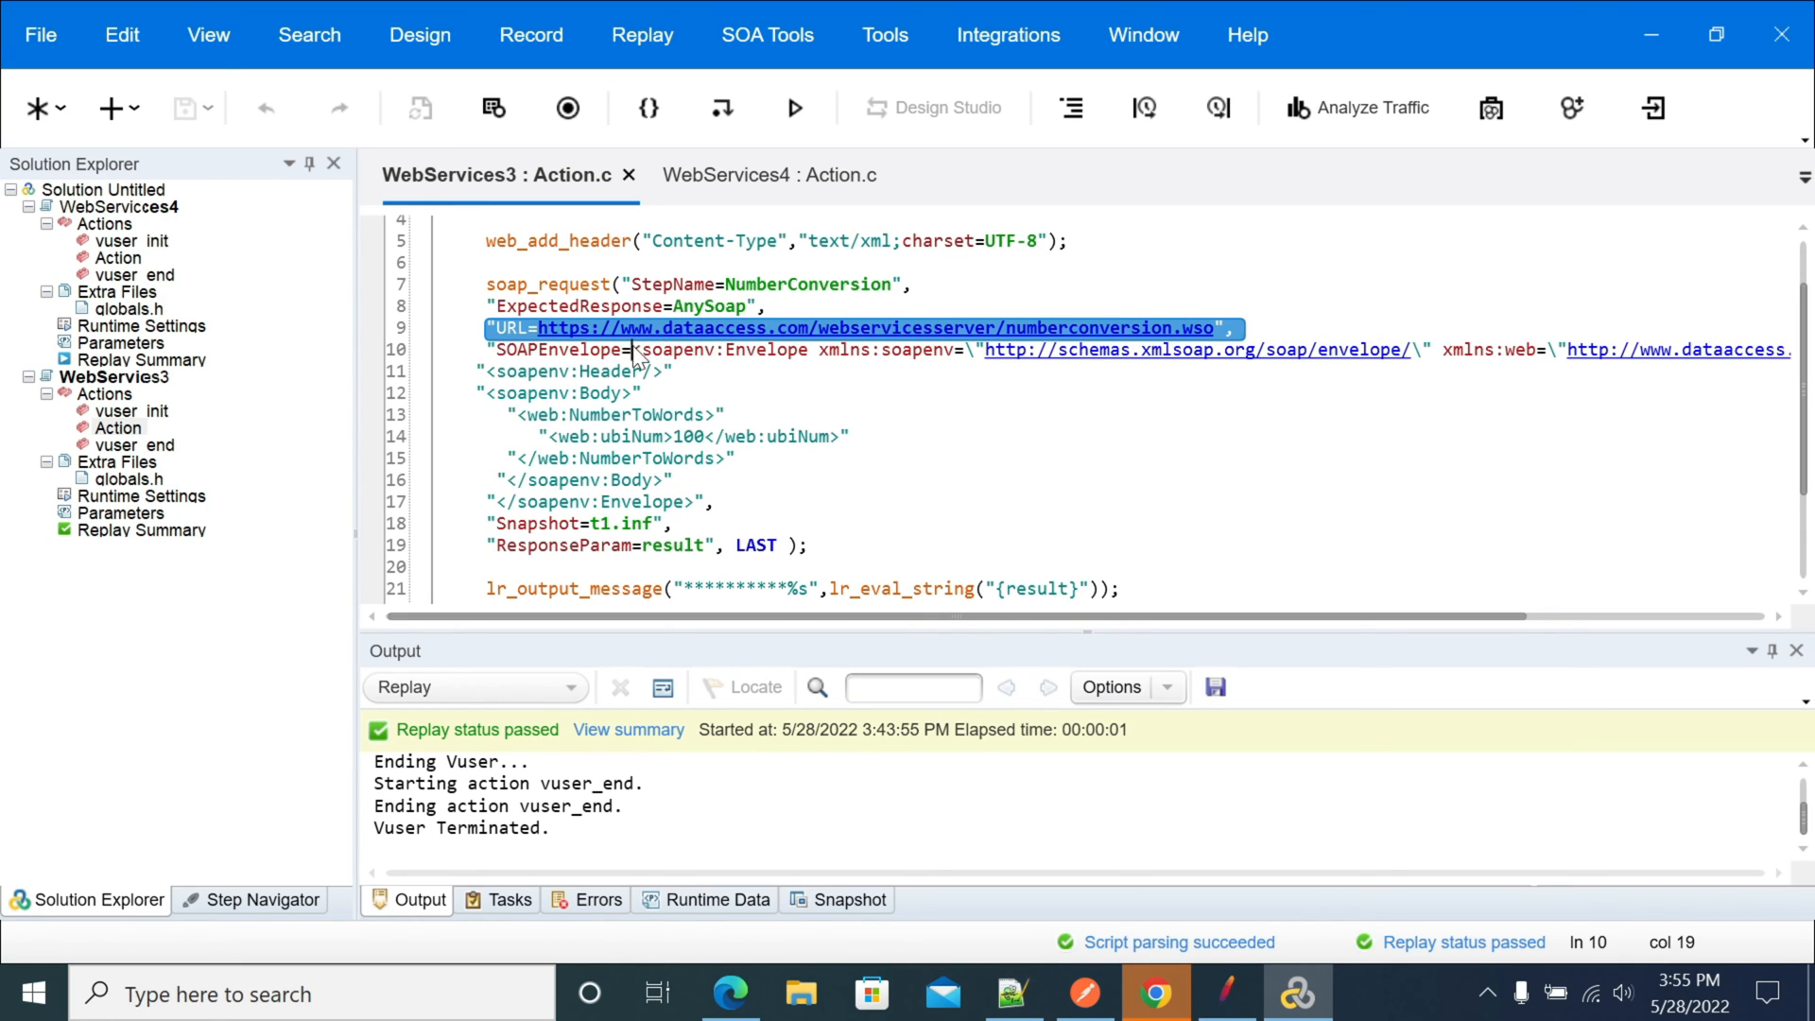
drag(533, 327, 690, 503)
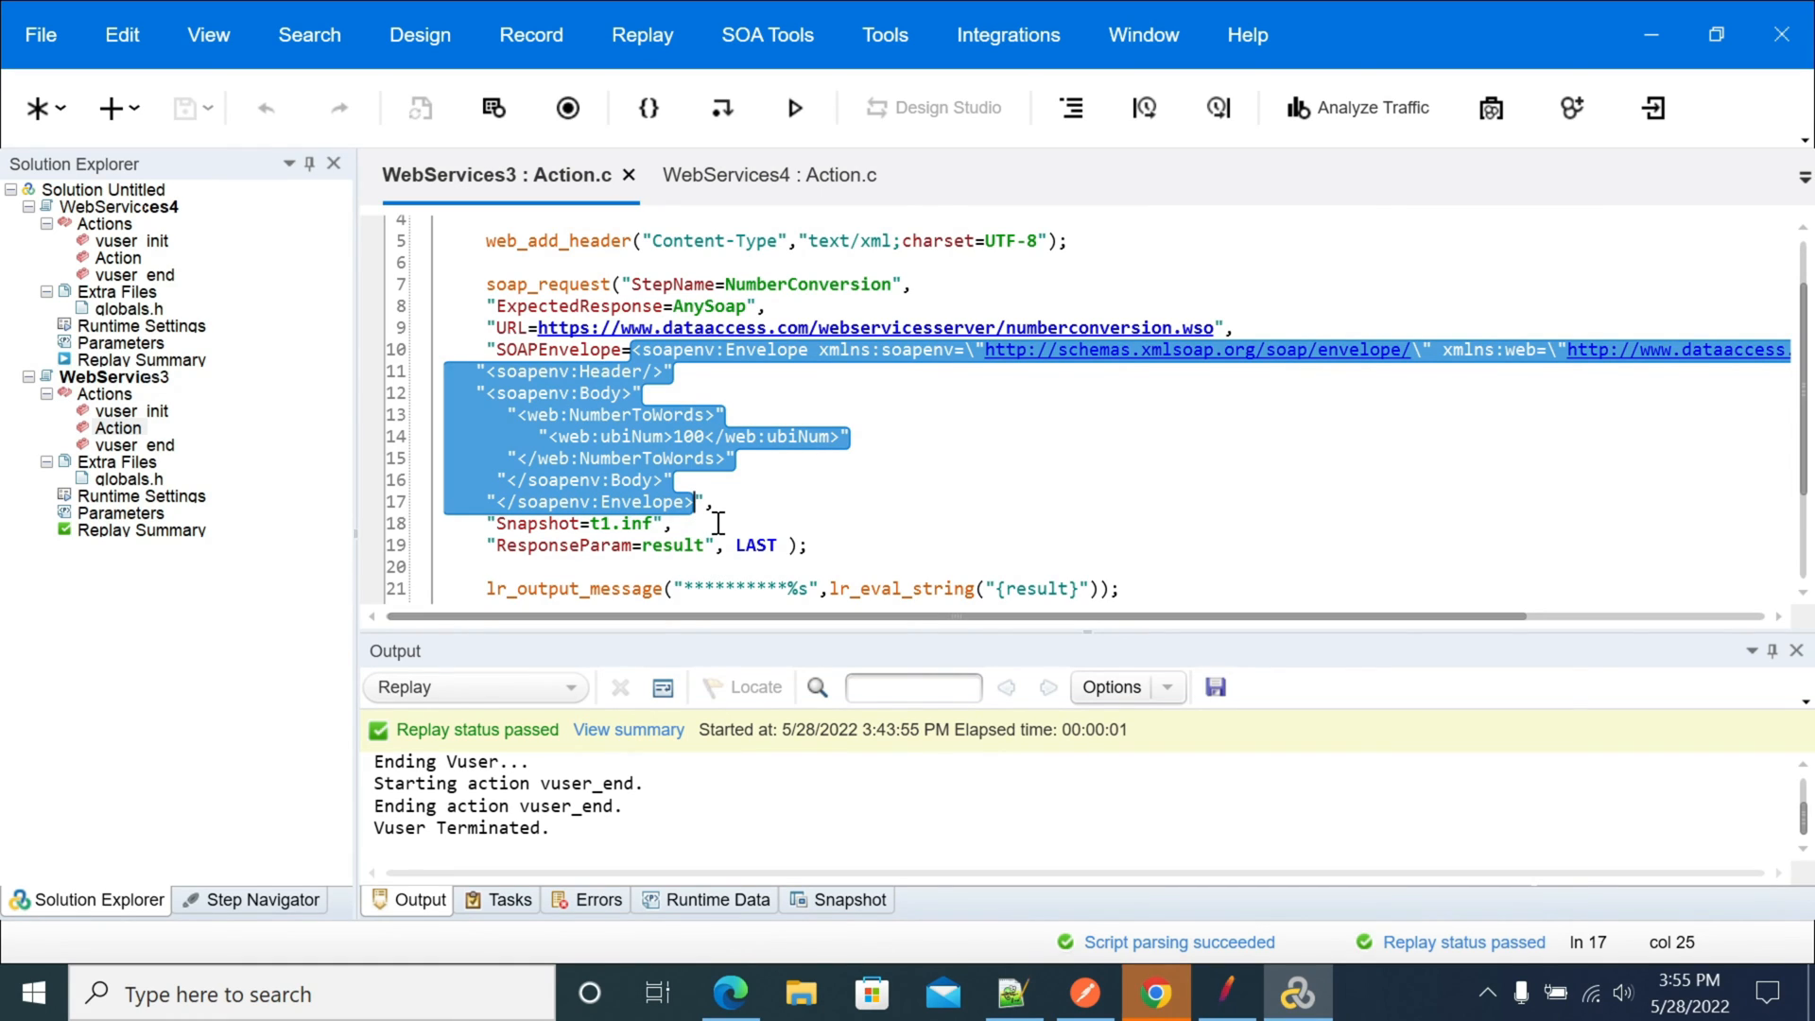
mouse_move(648, 480)
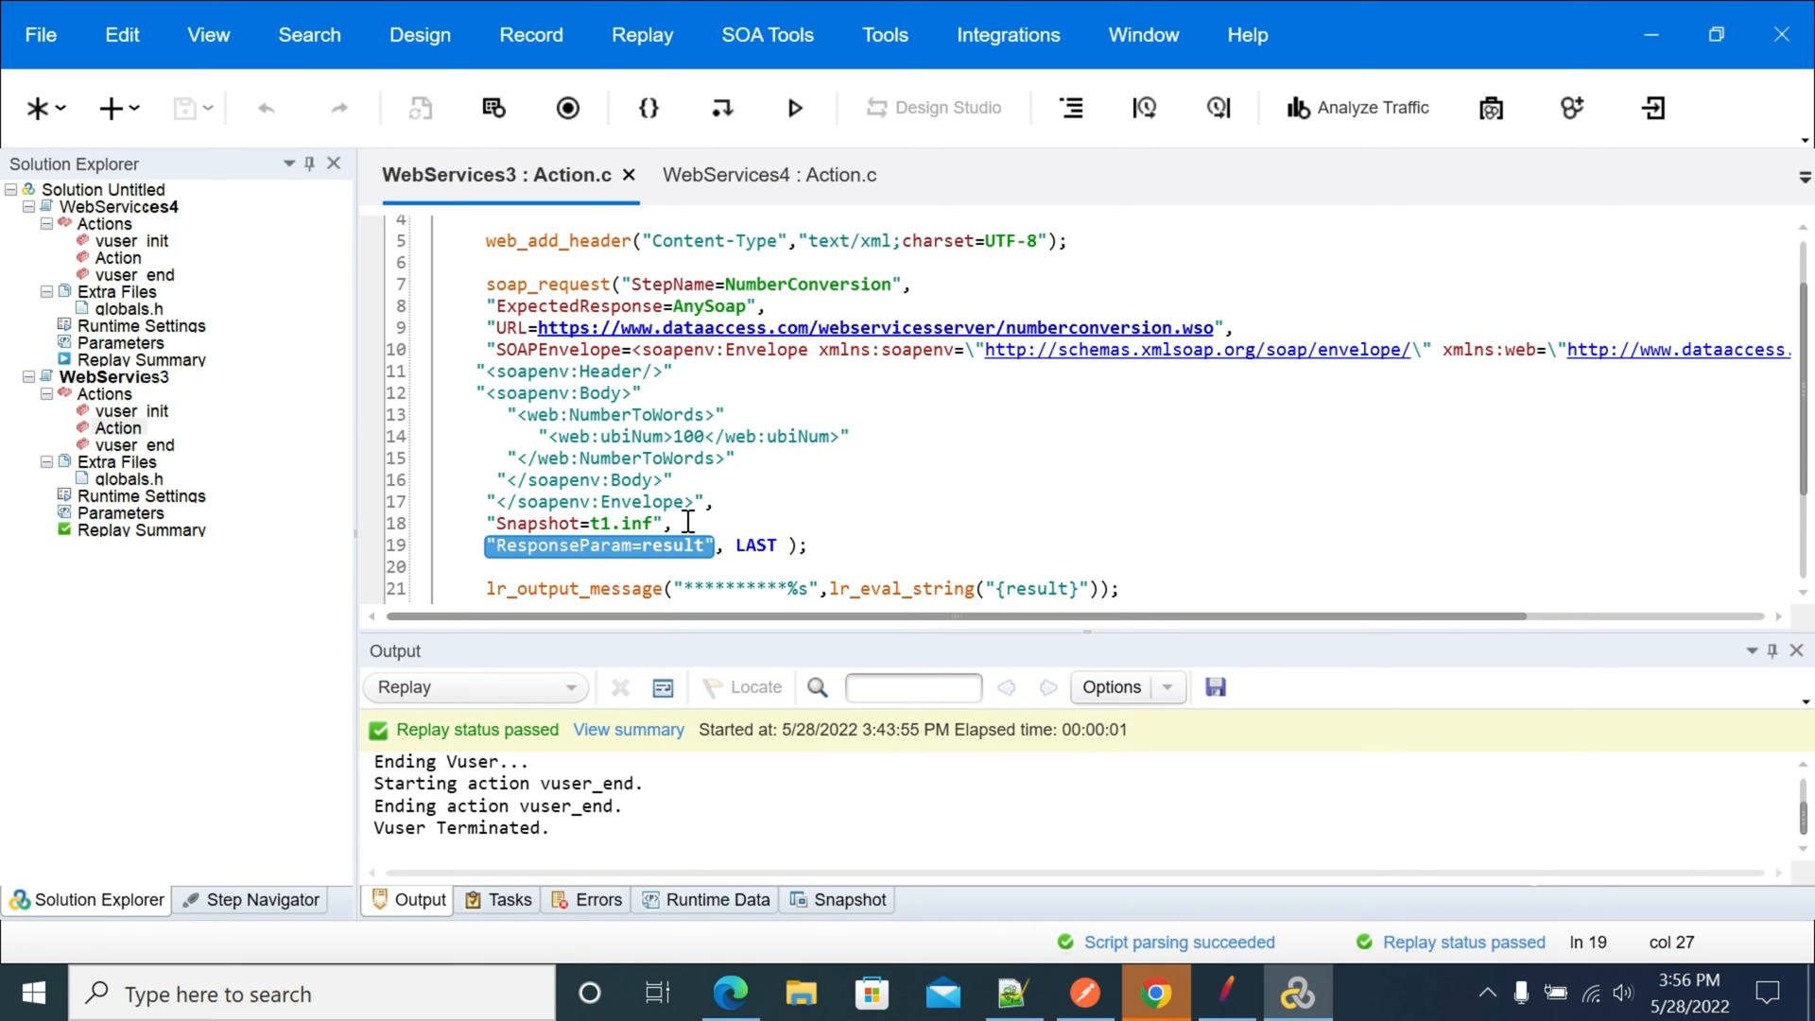
mouse_move(601, 388)
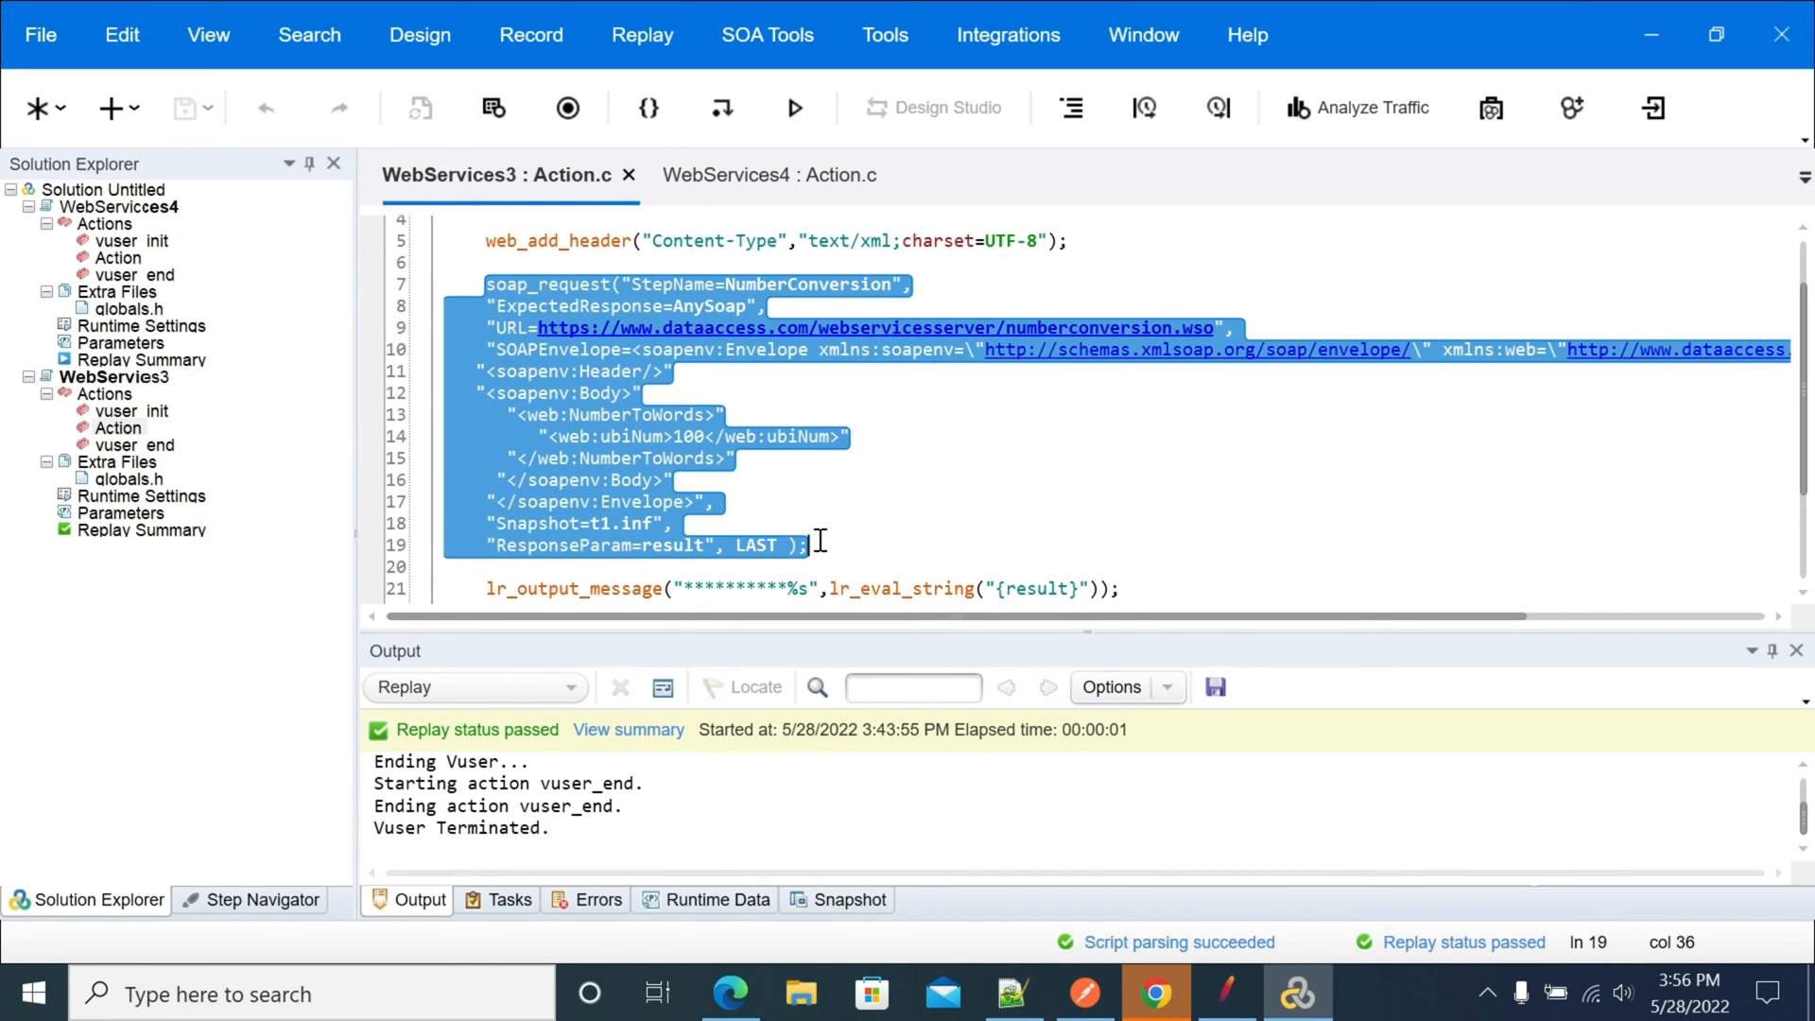
mouse_move(822, 550)
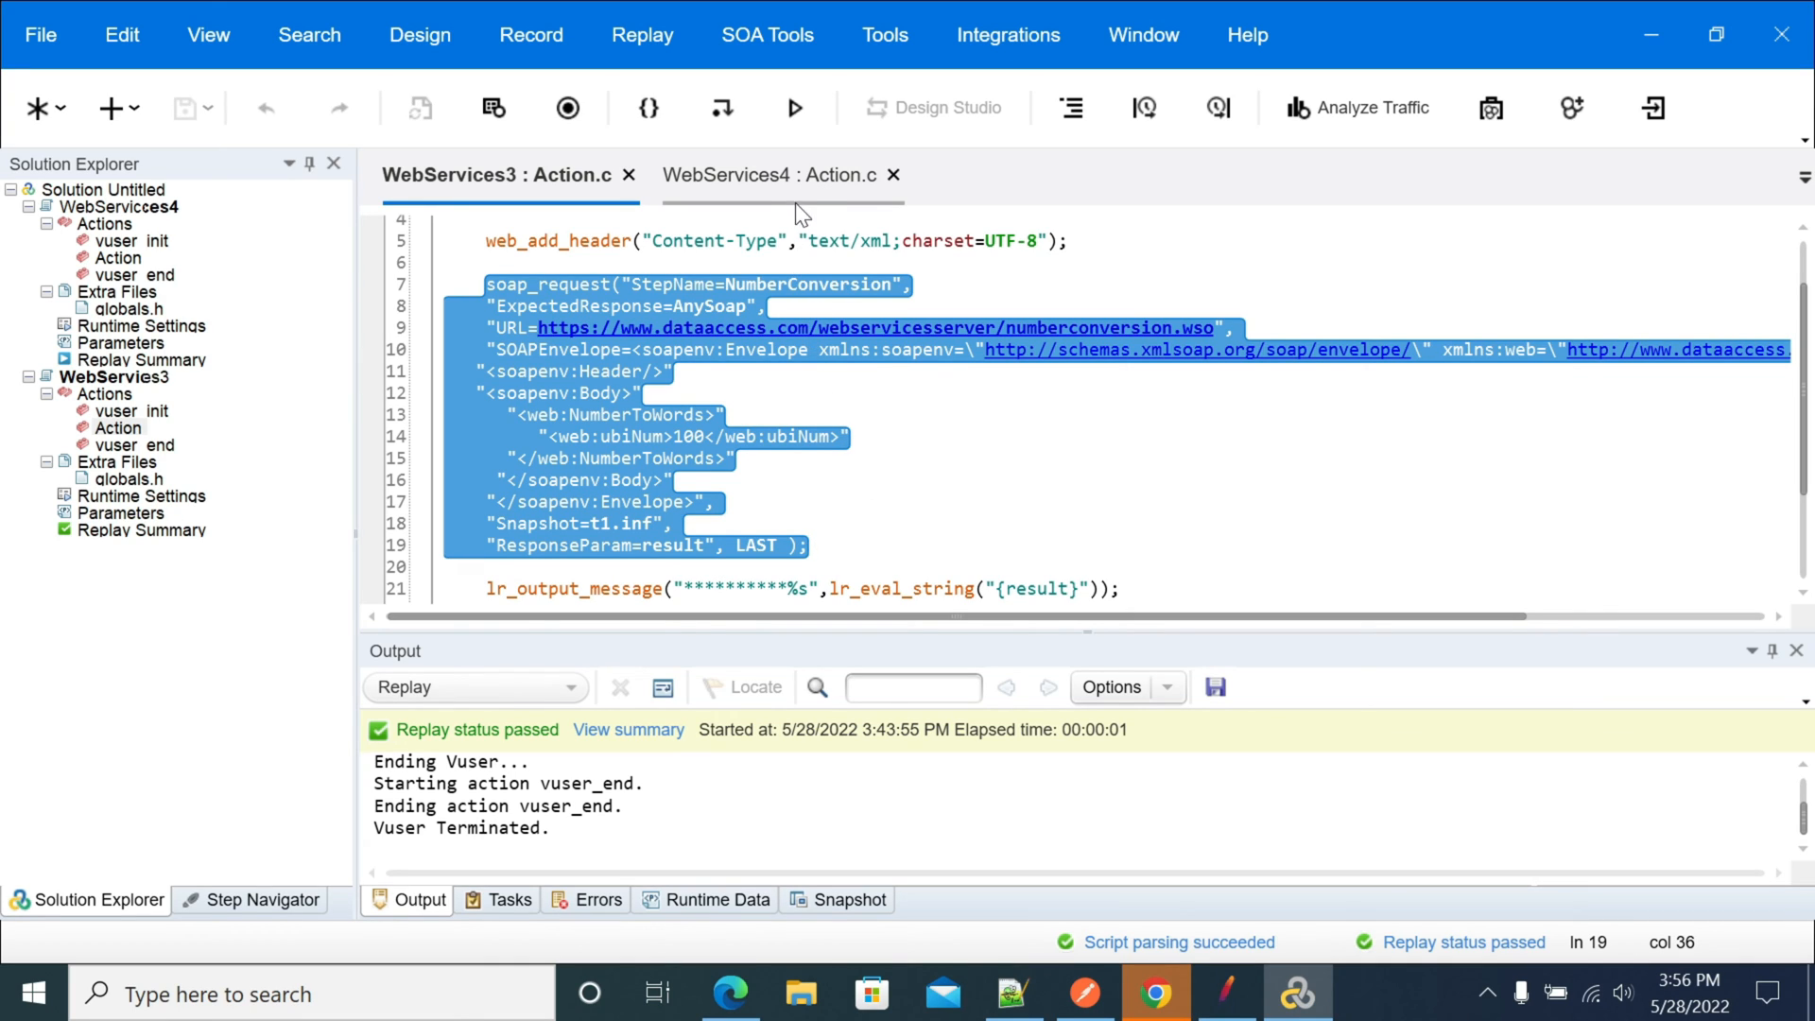
Show WebServices4's empty Action.c and collapse WebServices3's Extra Files in Solution Explorer.
click(763, 174)
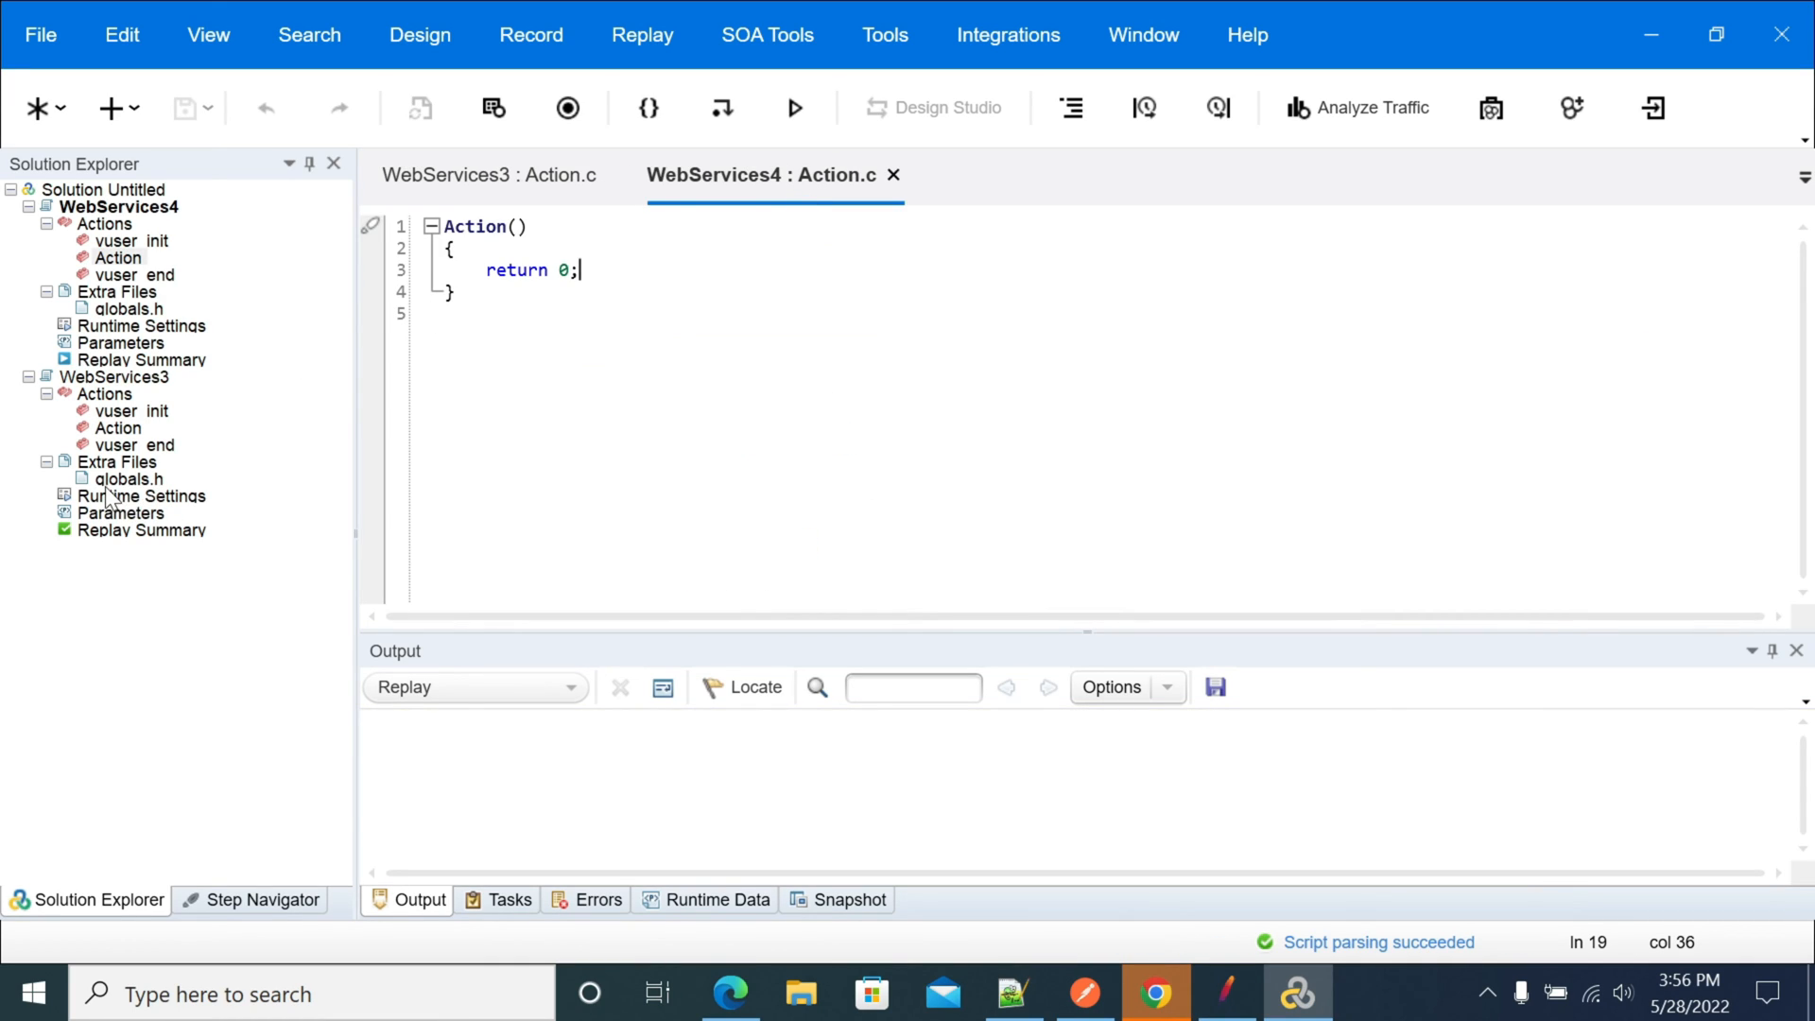
click(116, 461)
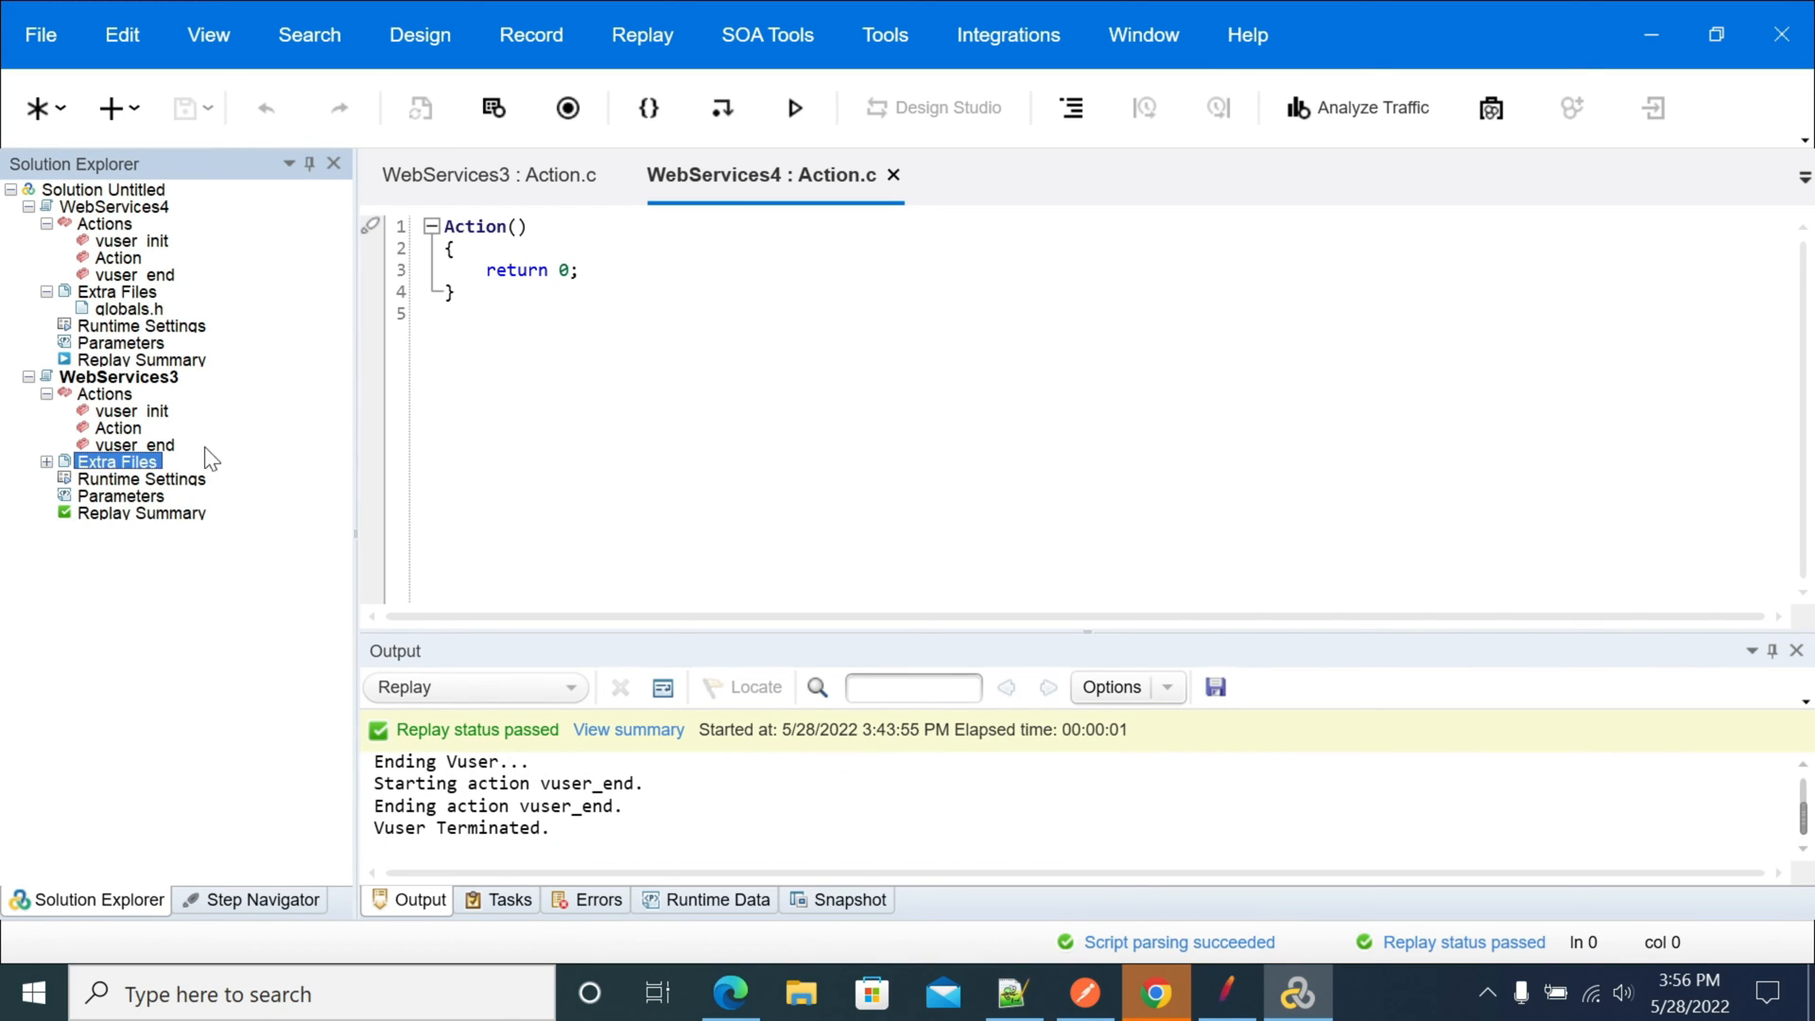
mouse_move(102, 462)
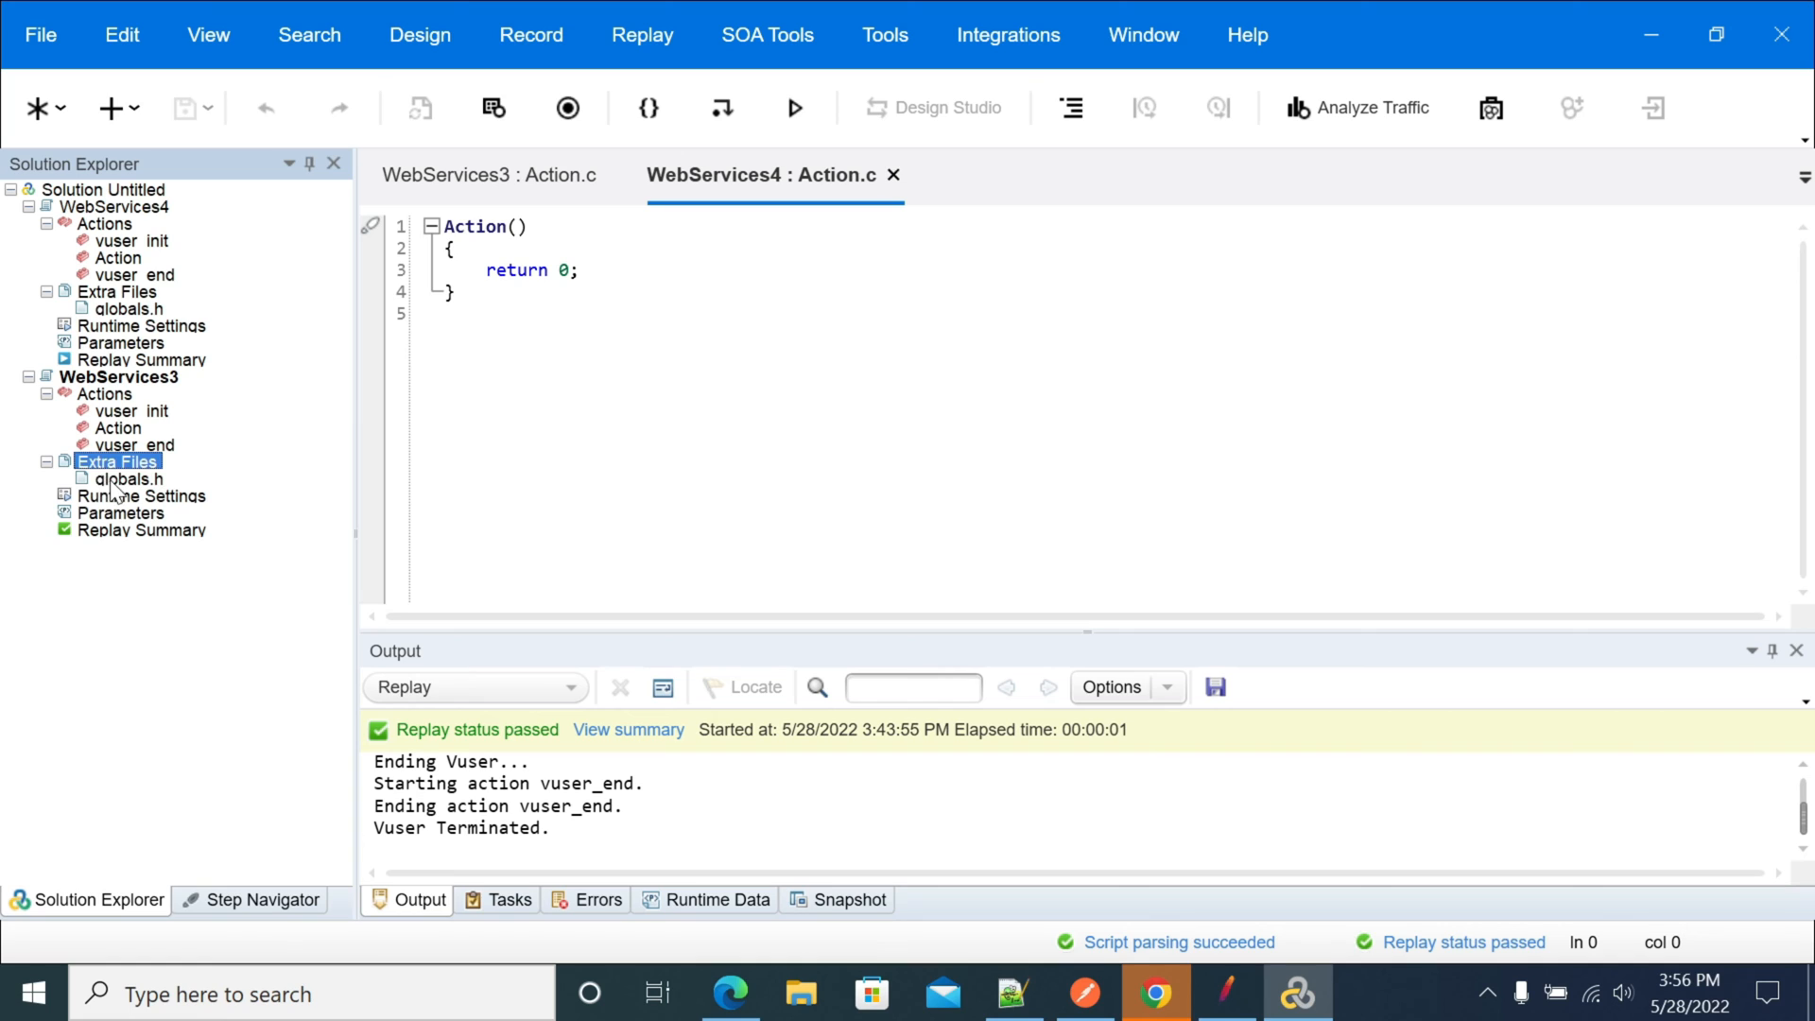
Open WebServices3's globals.h and highlight the #include "web_api.h" line.
double_click(128, 478)
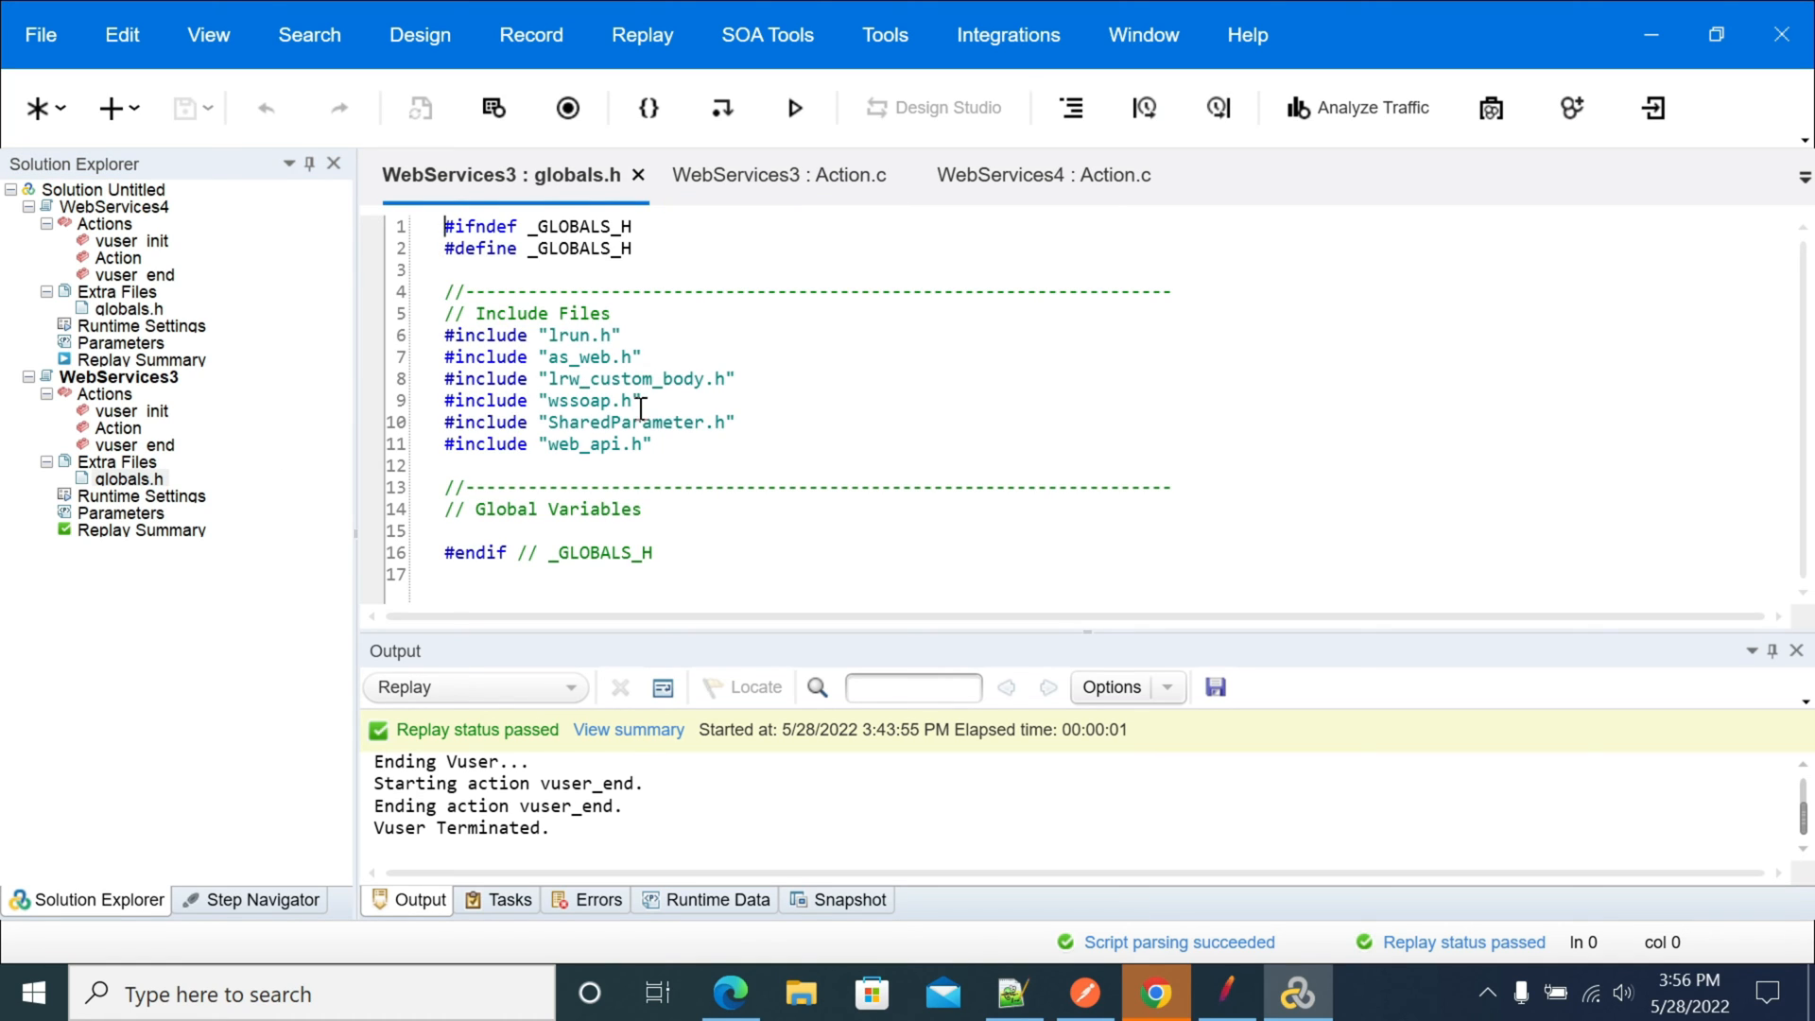
click(641, 357)
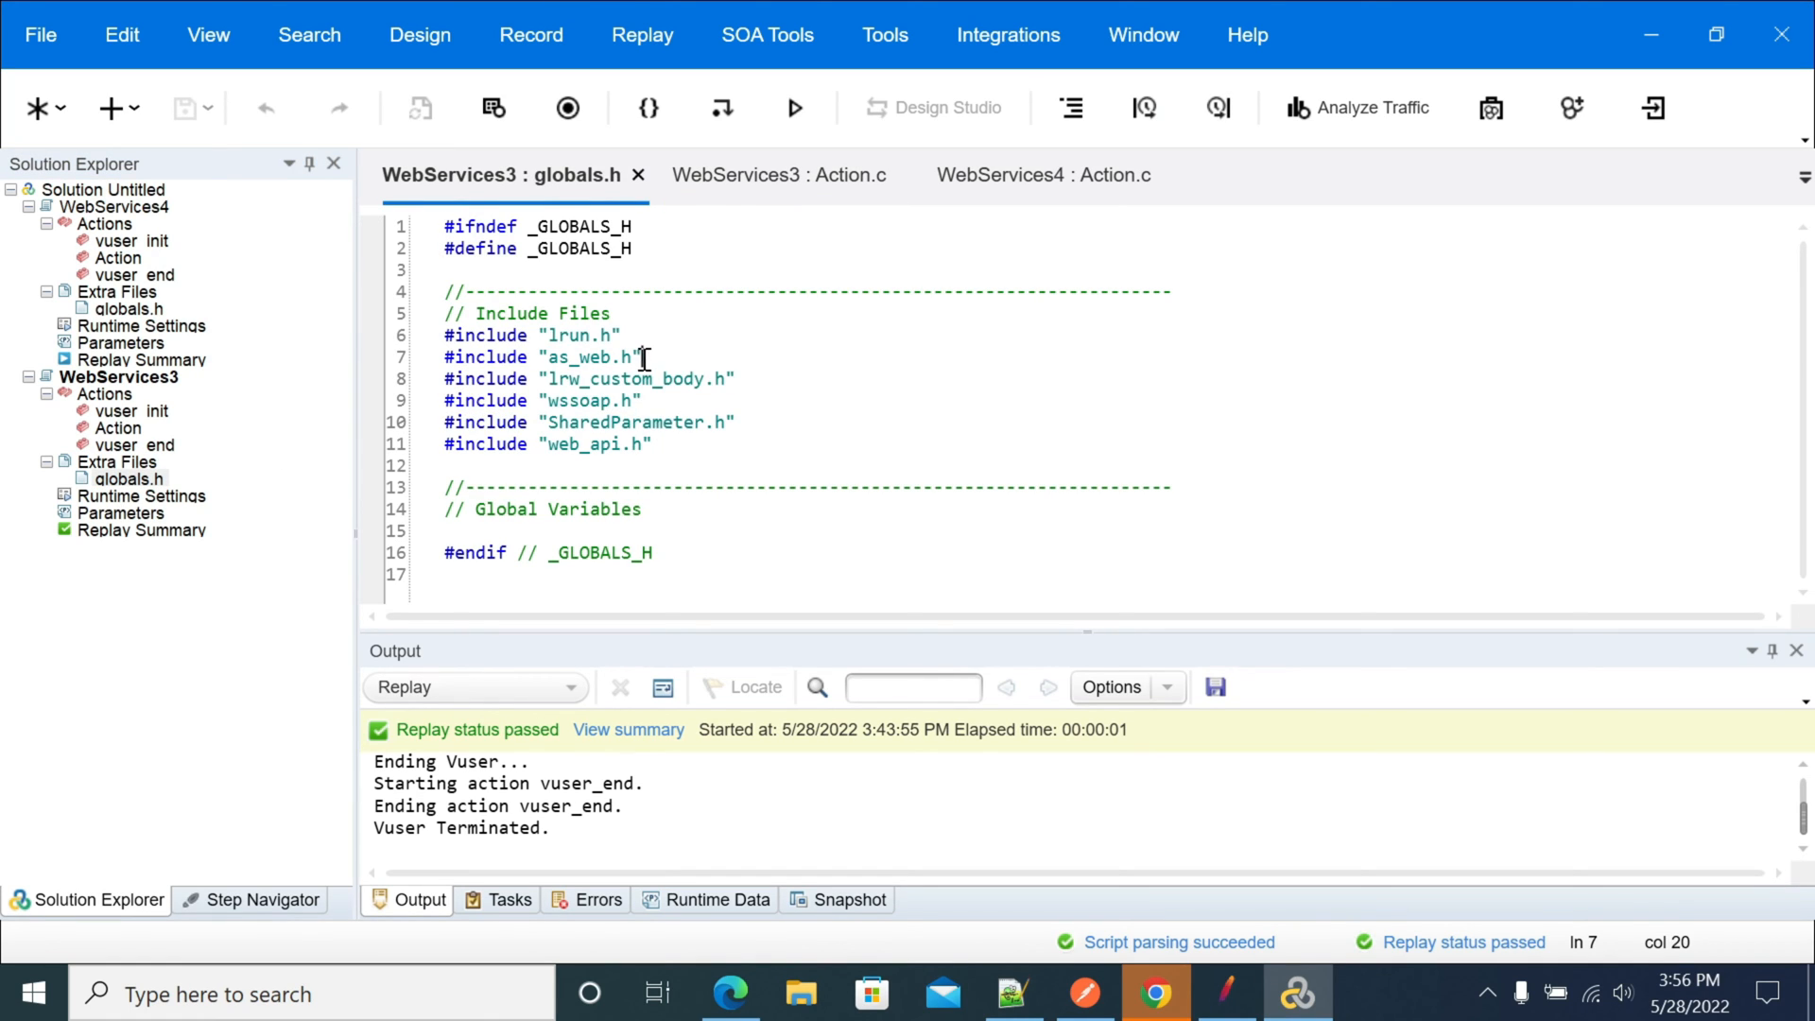
double_click(590, 401)
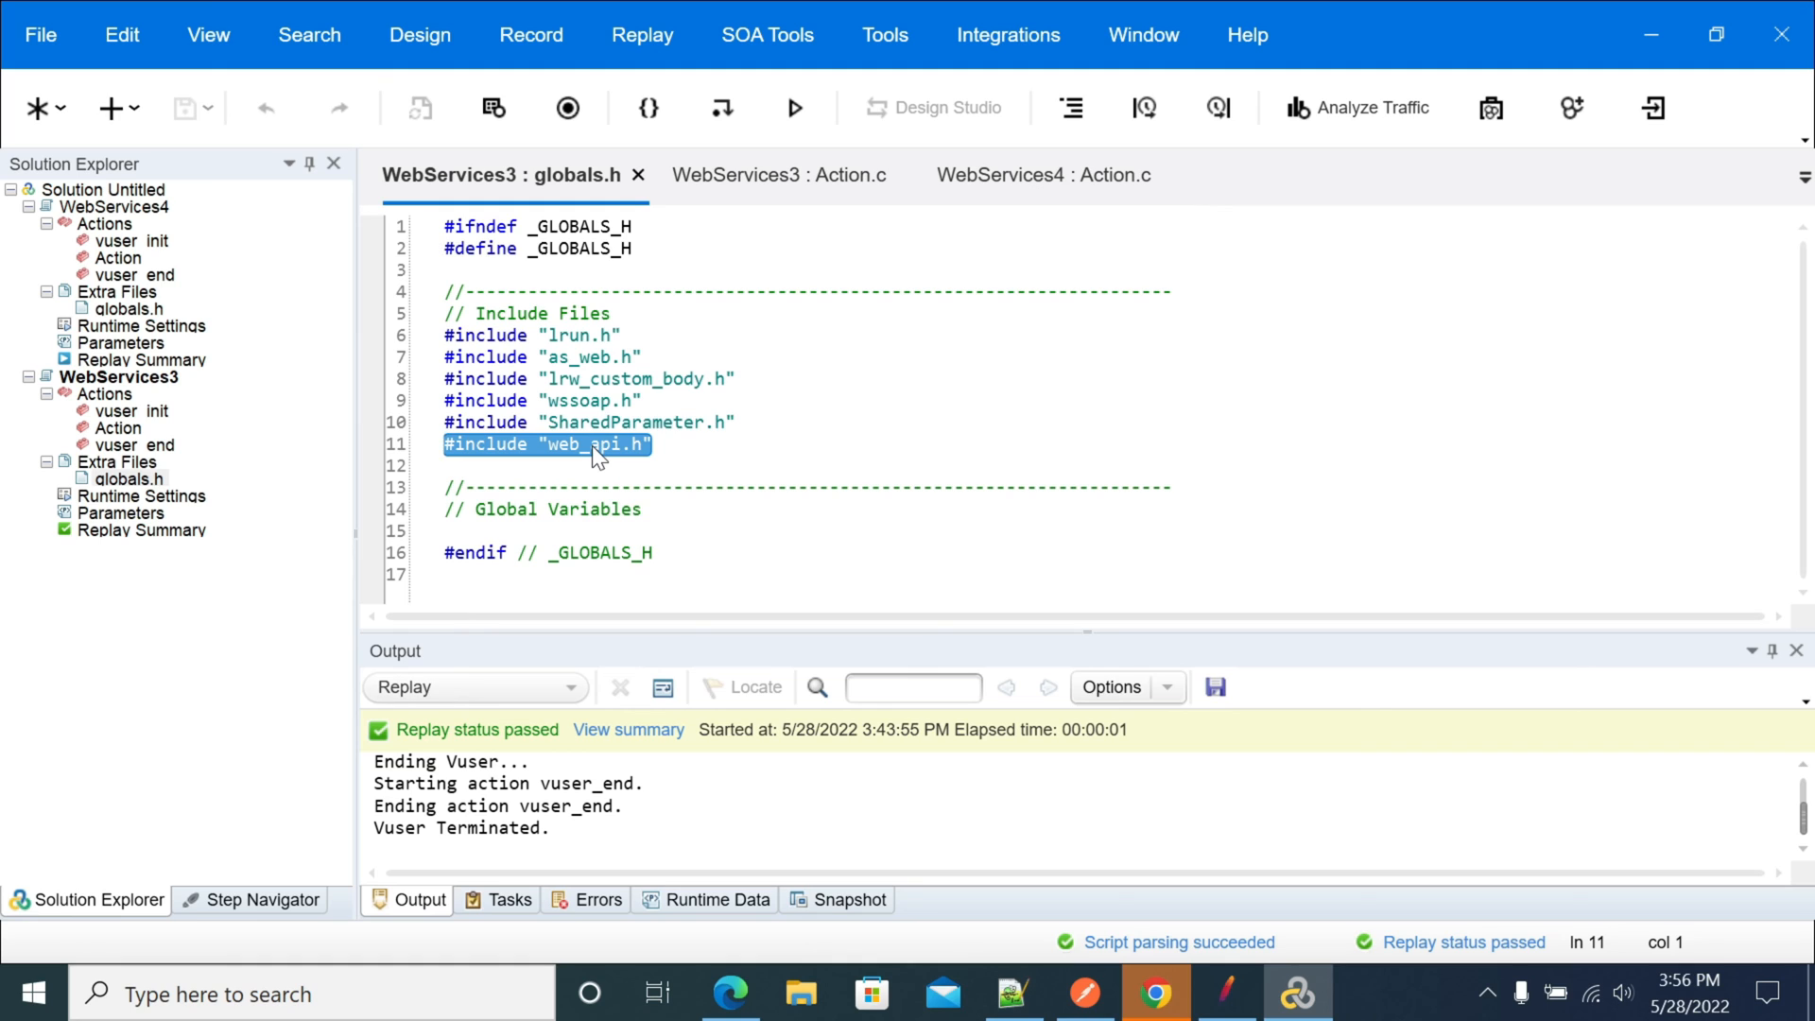
Return to WebServices3's Action.c and retype the ubiNum digits so the value reads 100.
click(1036, 174)
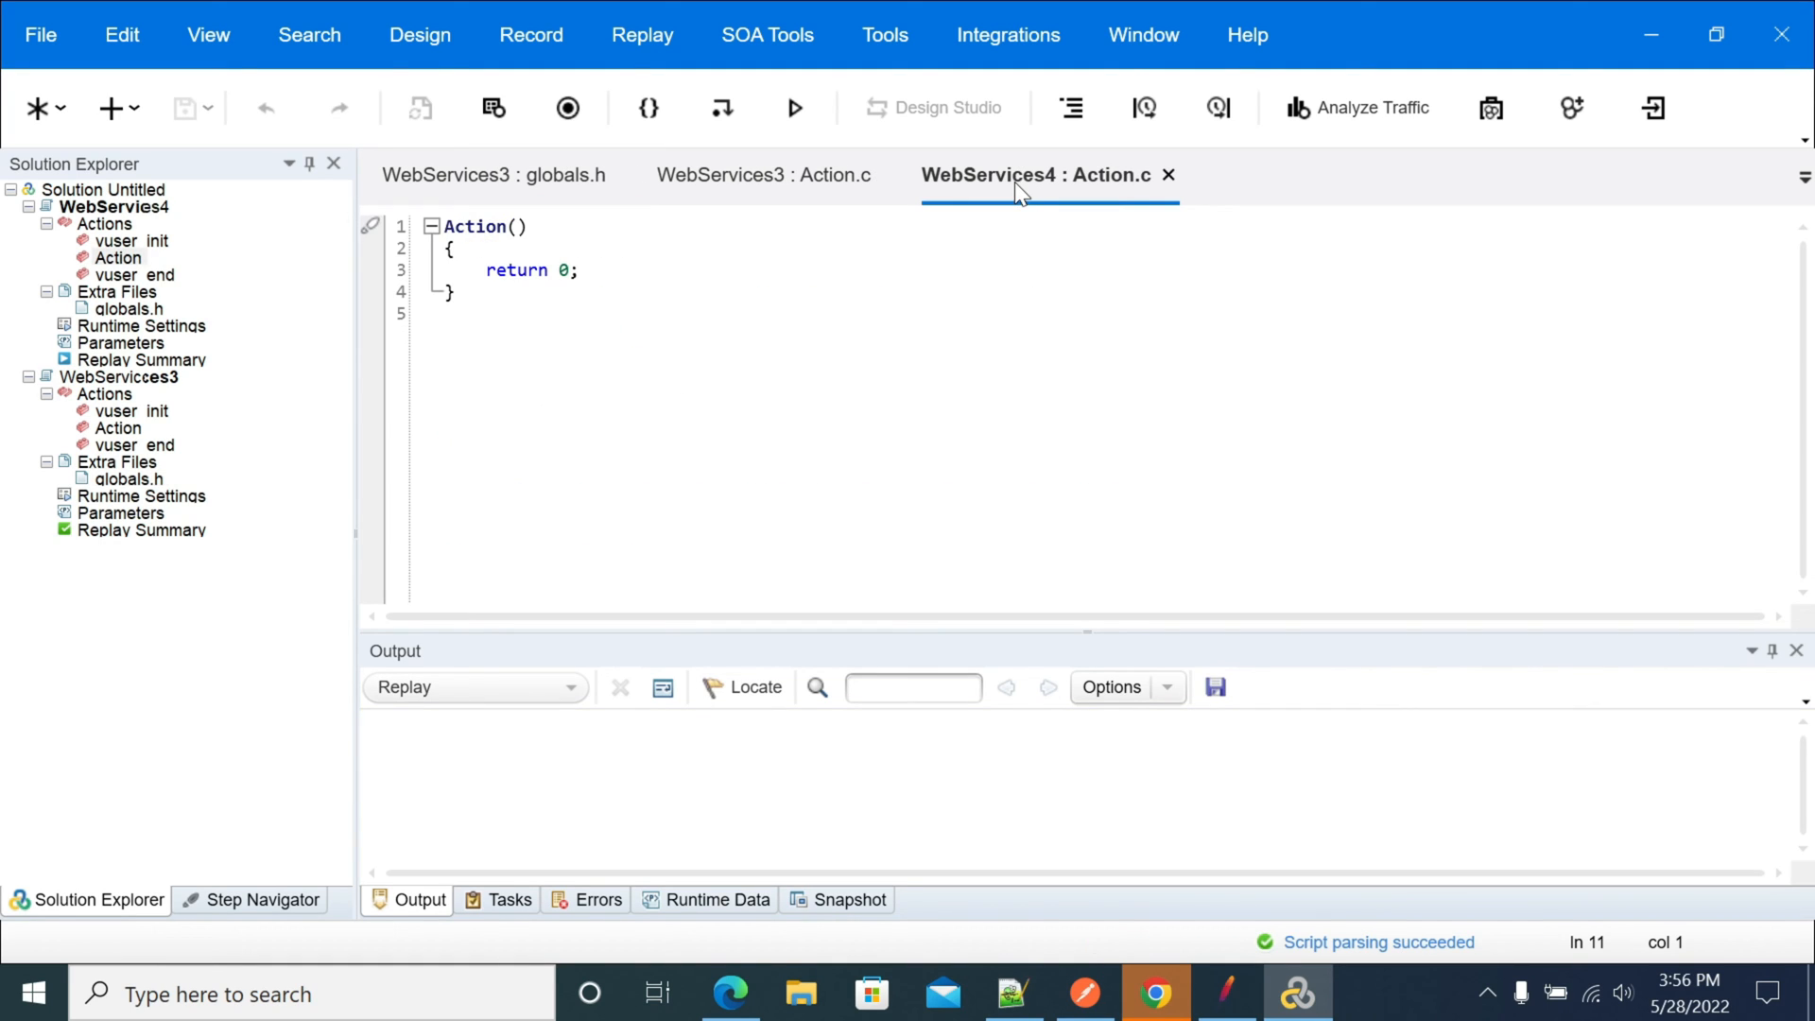
click(764, 174)
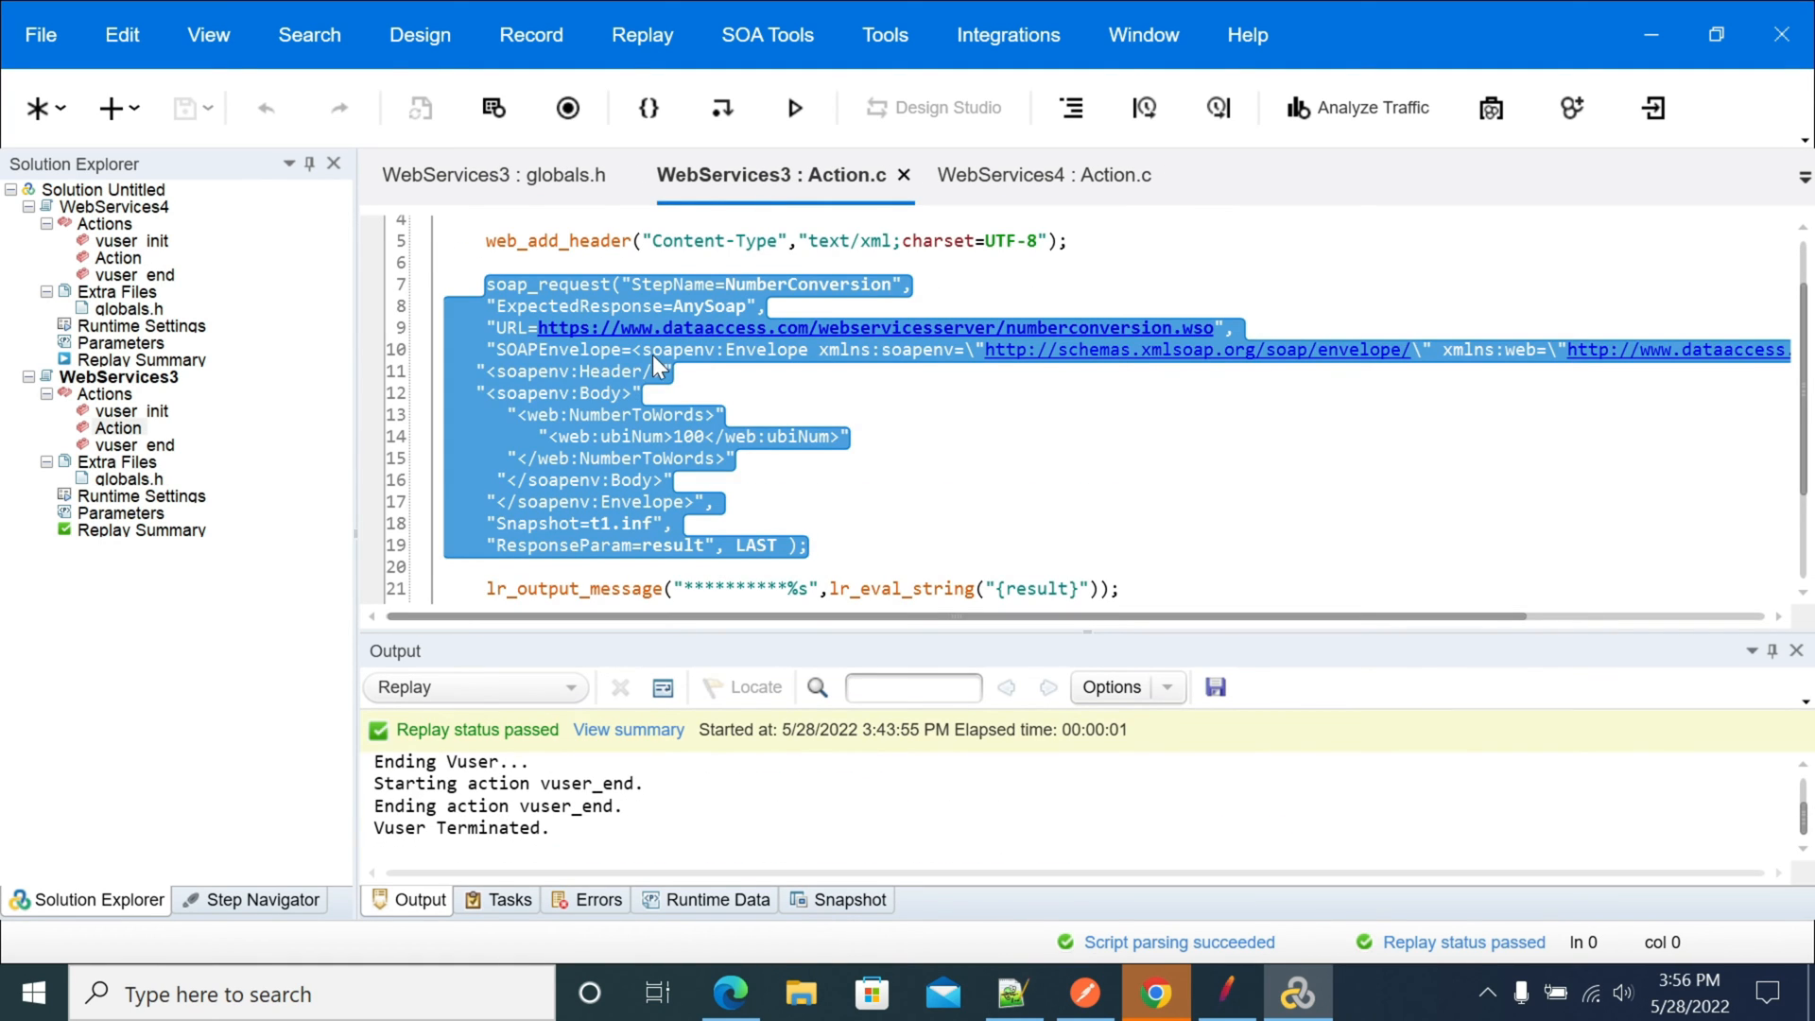
mouse_move(545, 357)
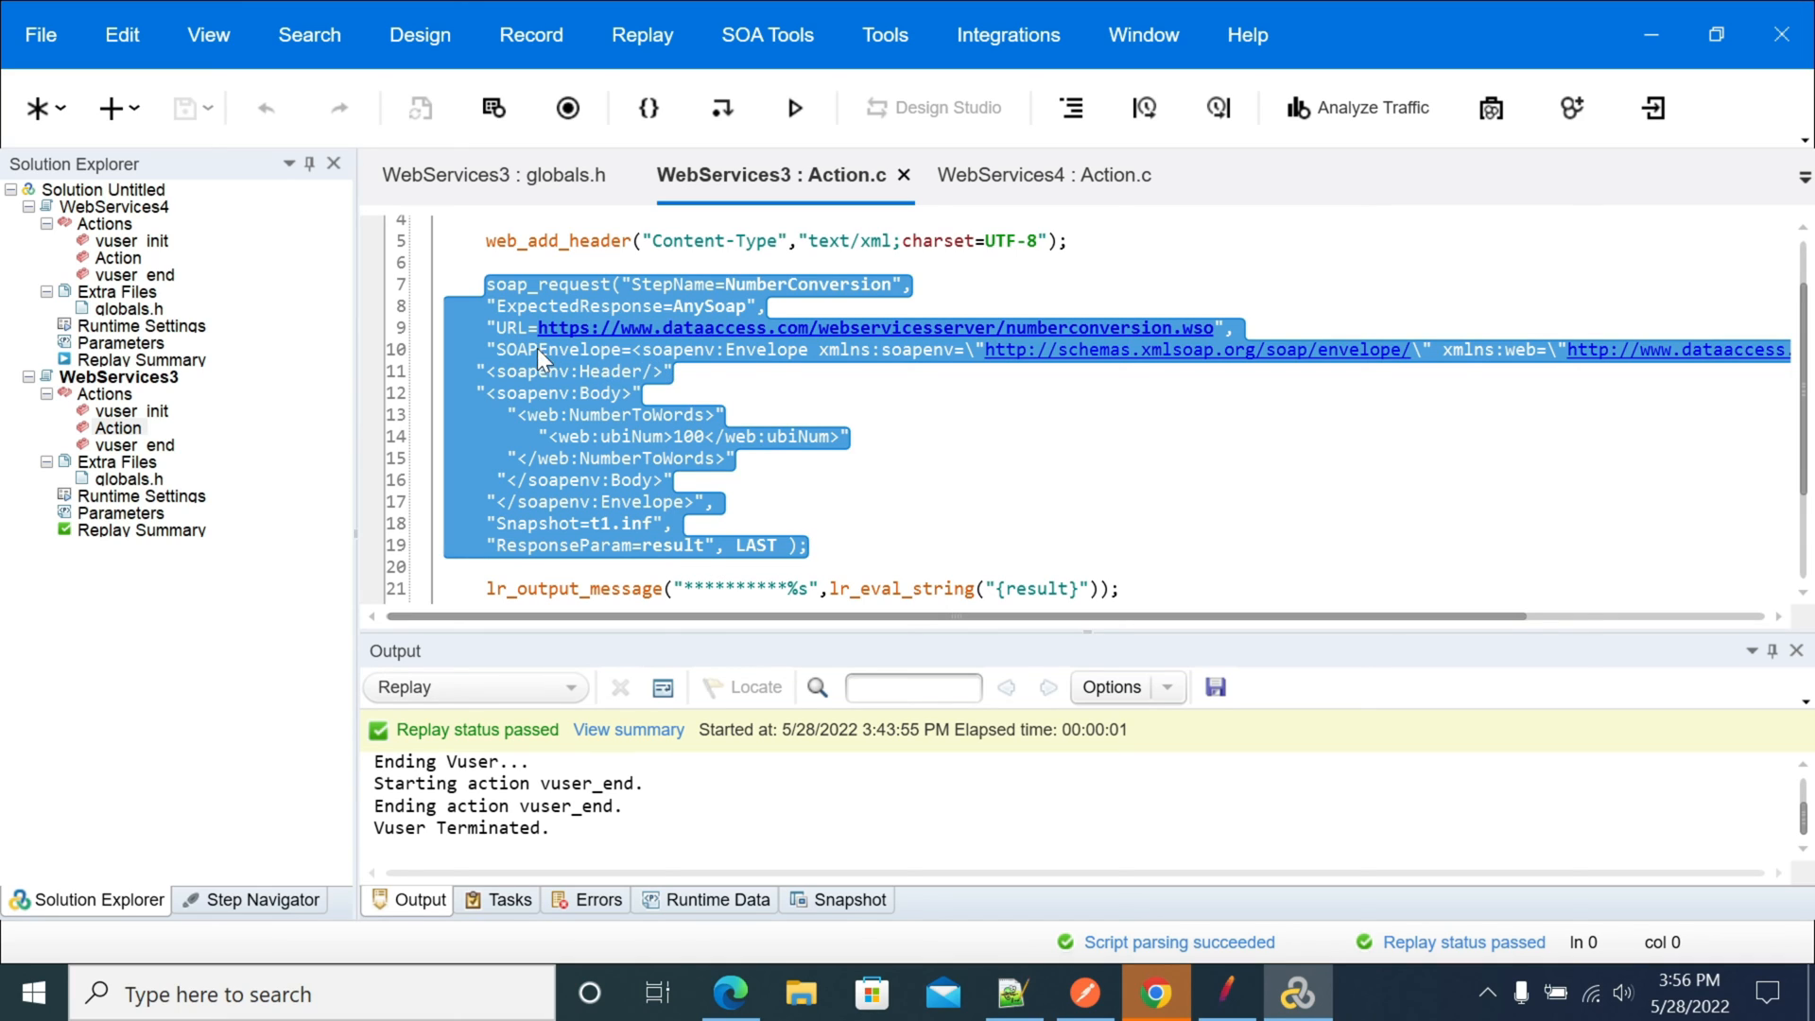
click(550, 285)
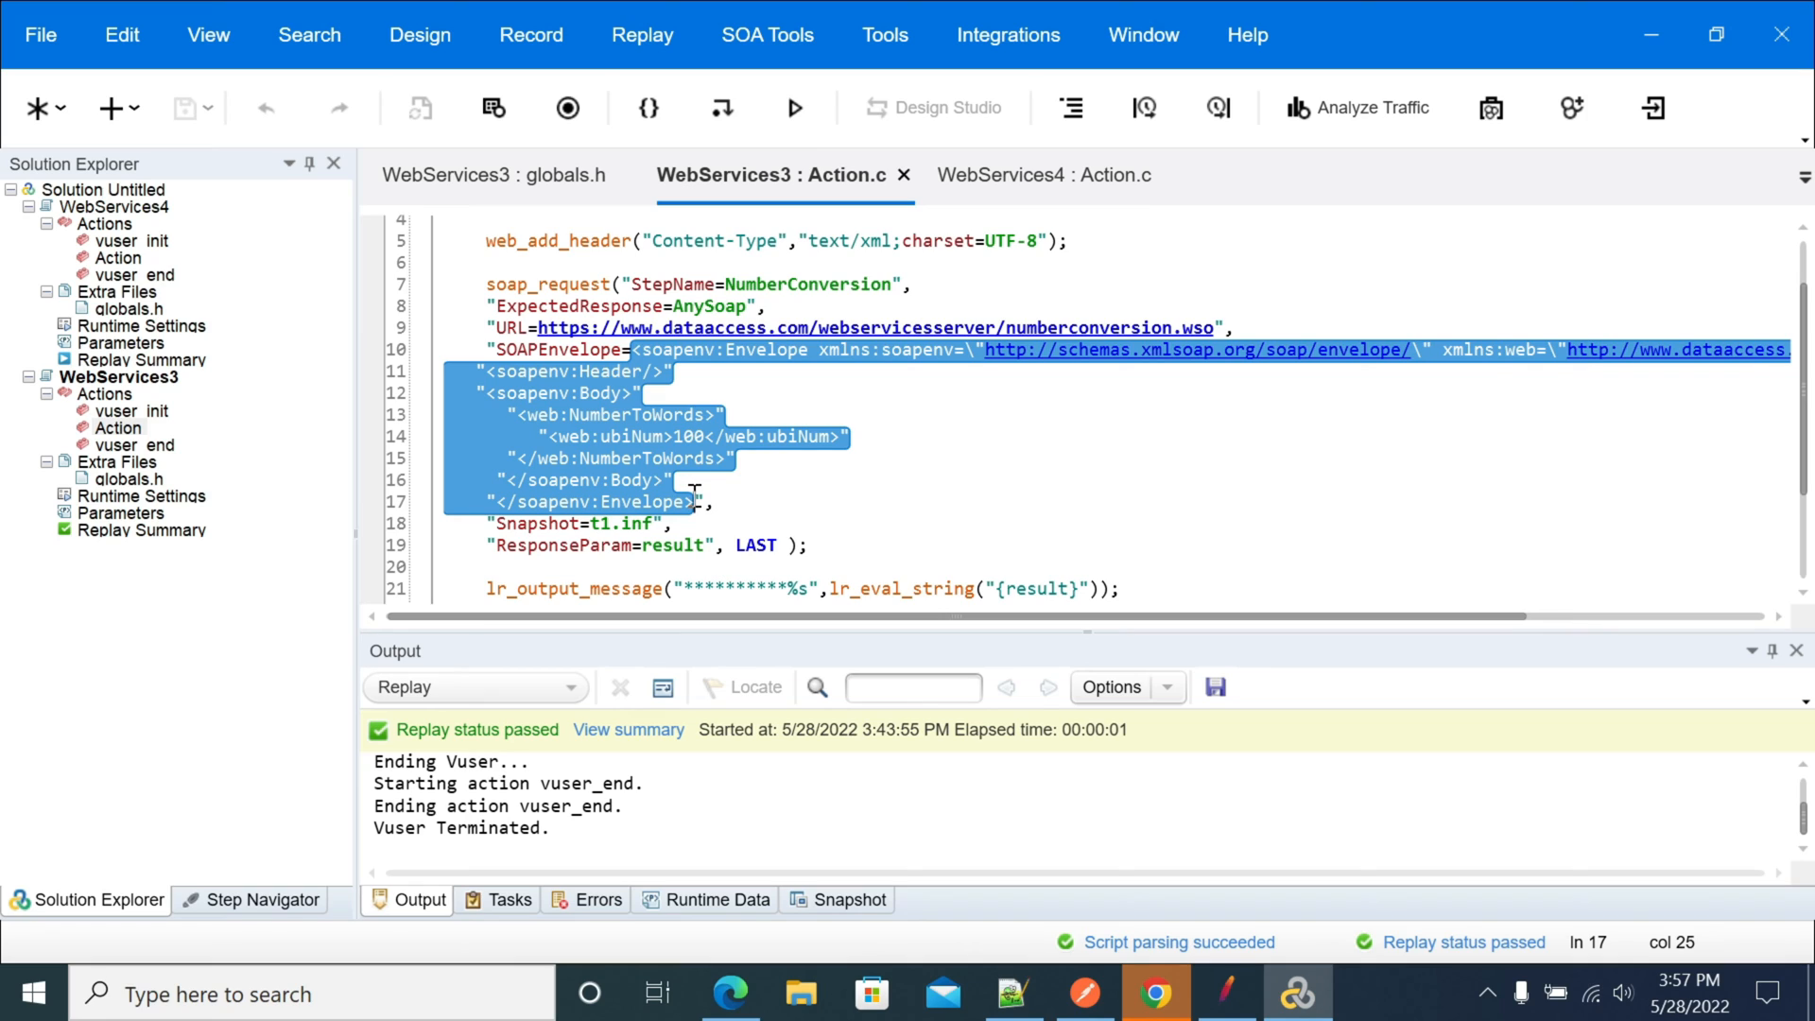
mouse_move(601, 499)
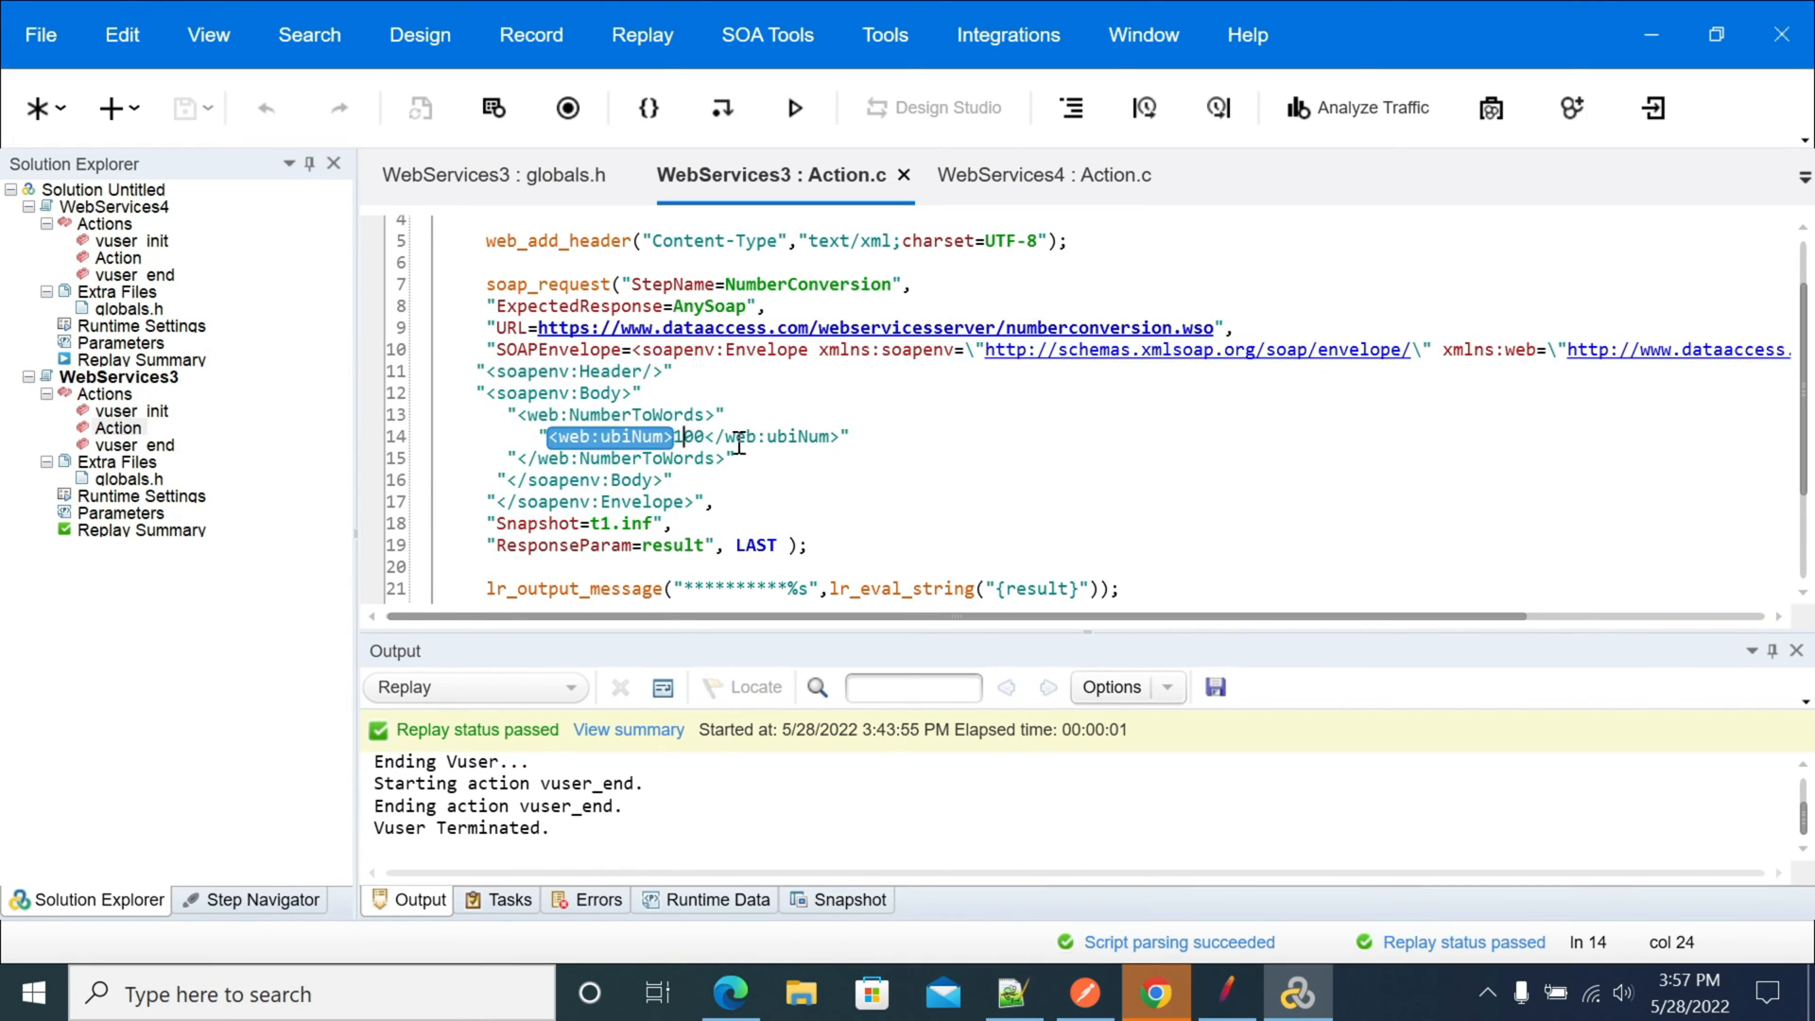
text(00)
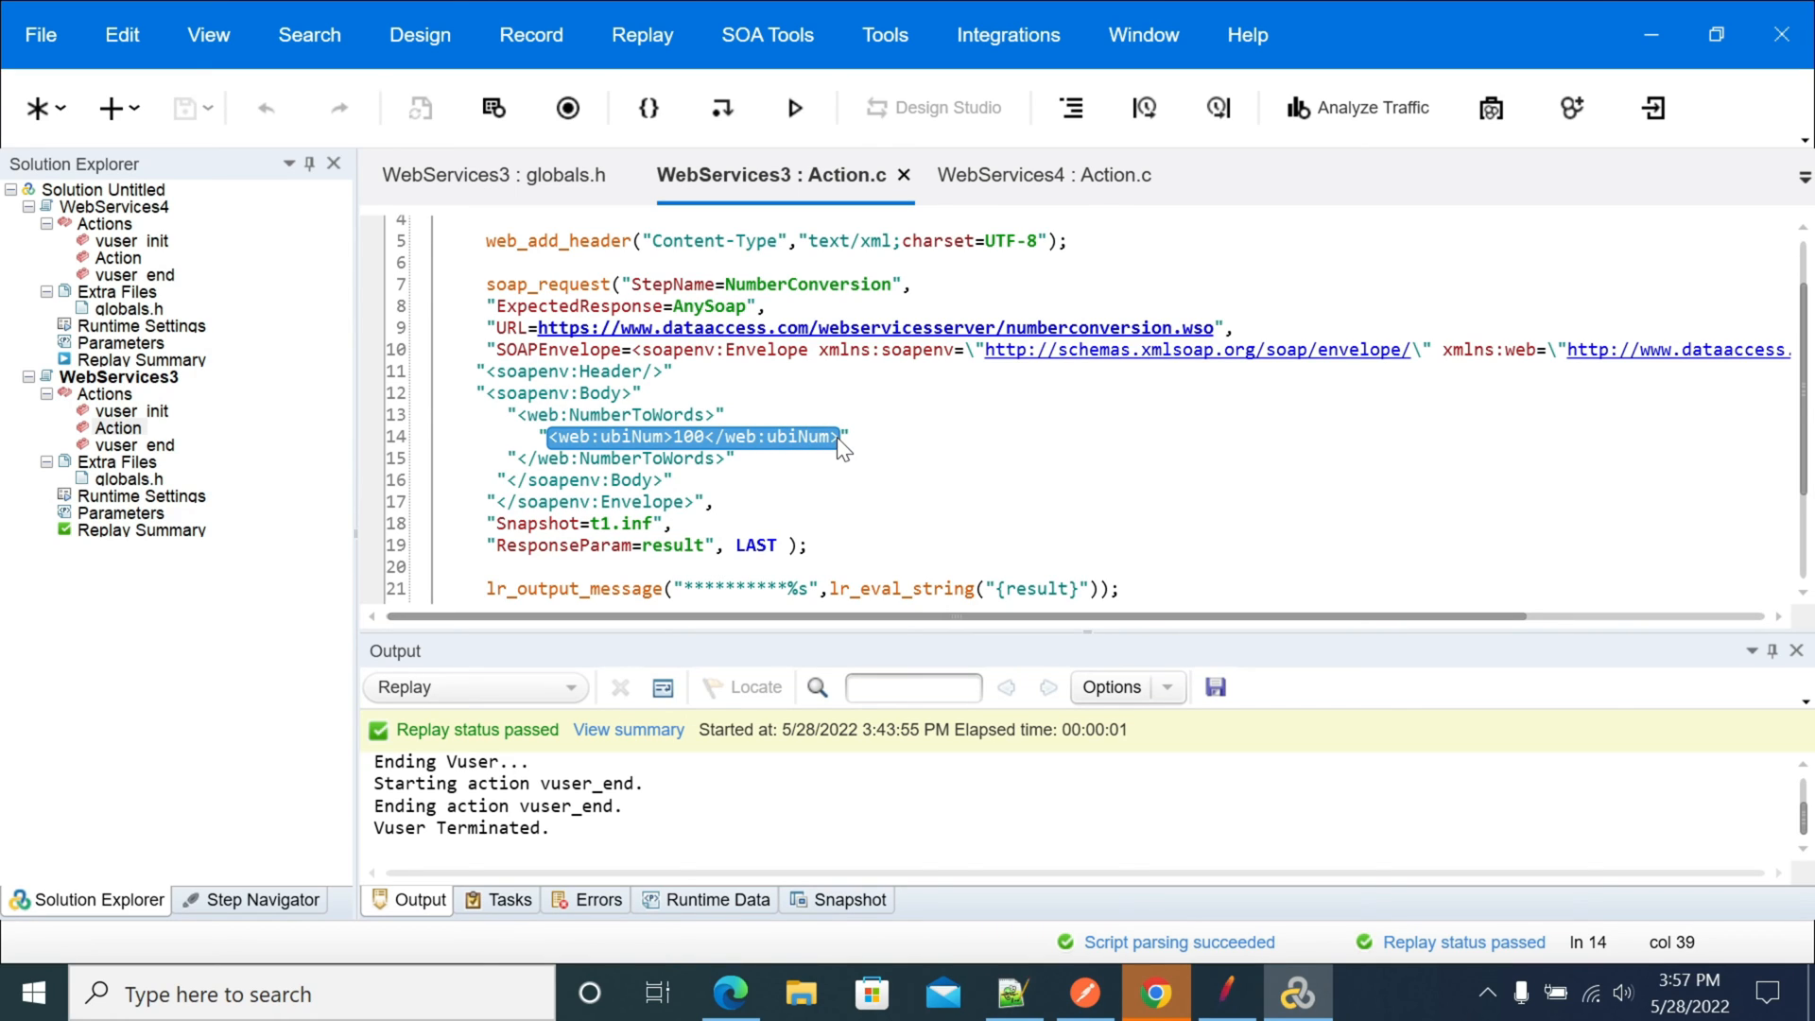
Highlight the number 100 in the SOAP envelope body as the value to convert.
click(669, 437)
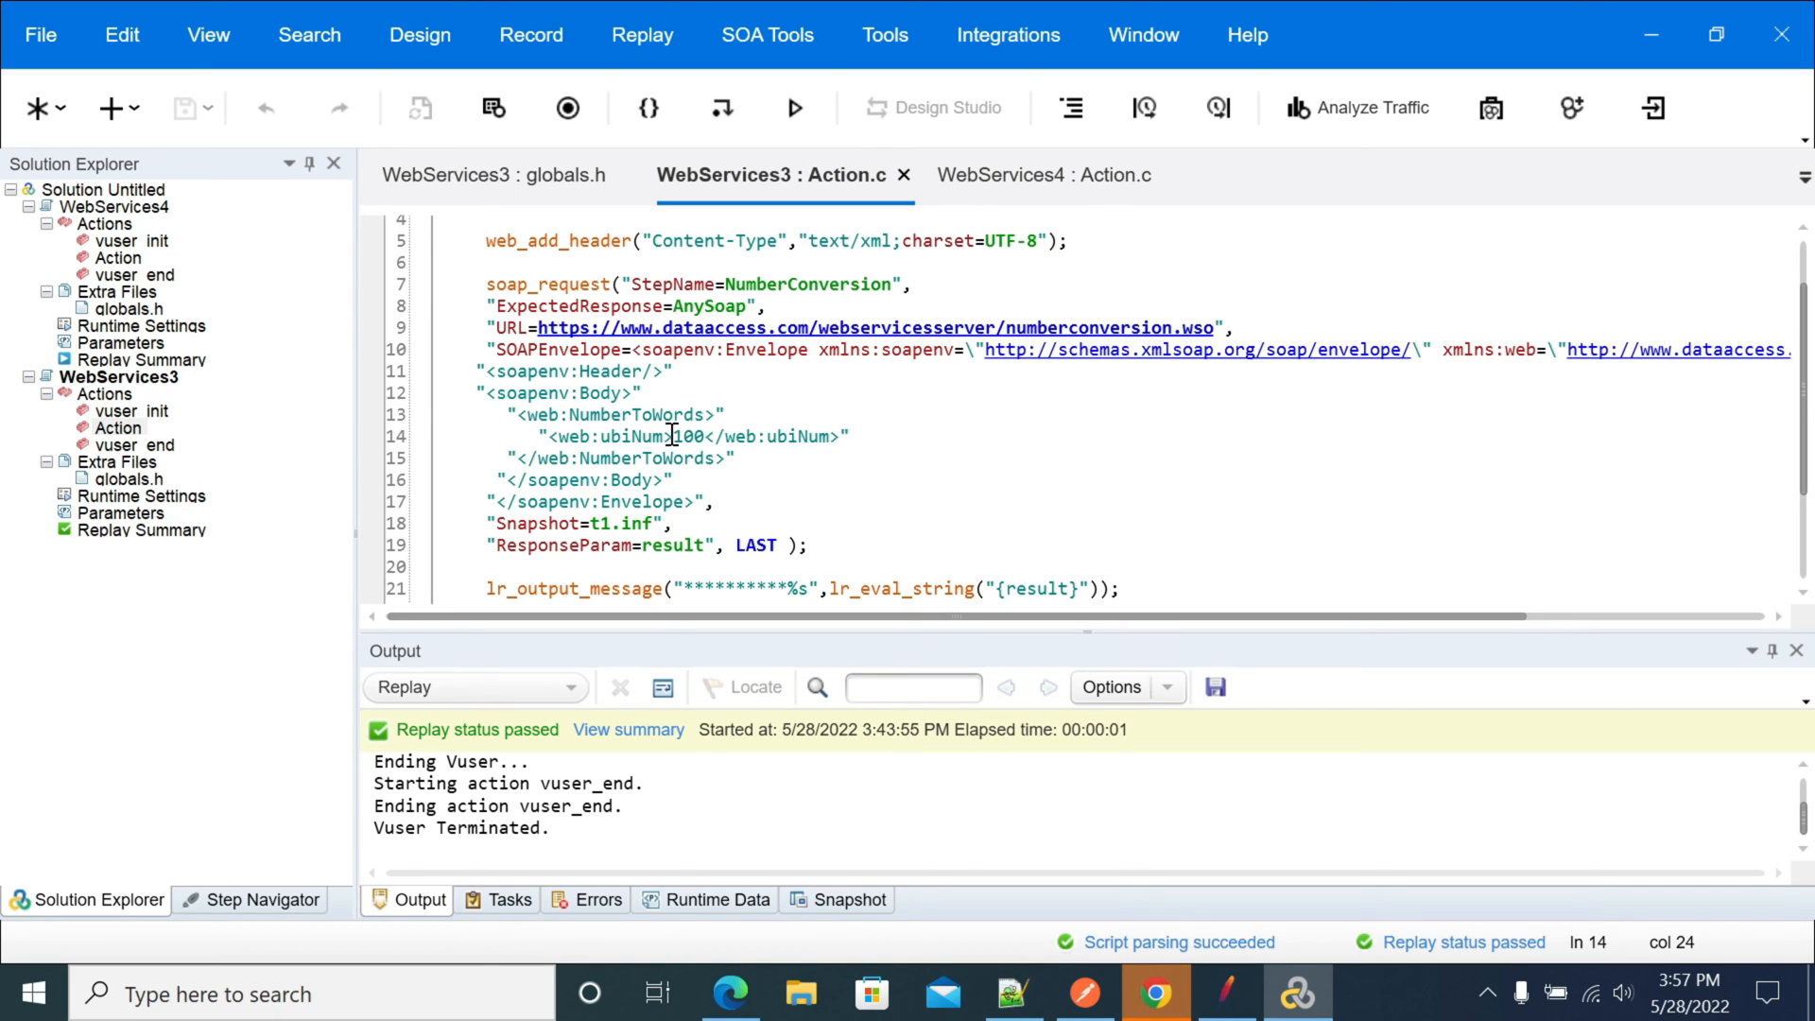
double_click(688, 436)
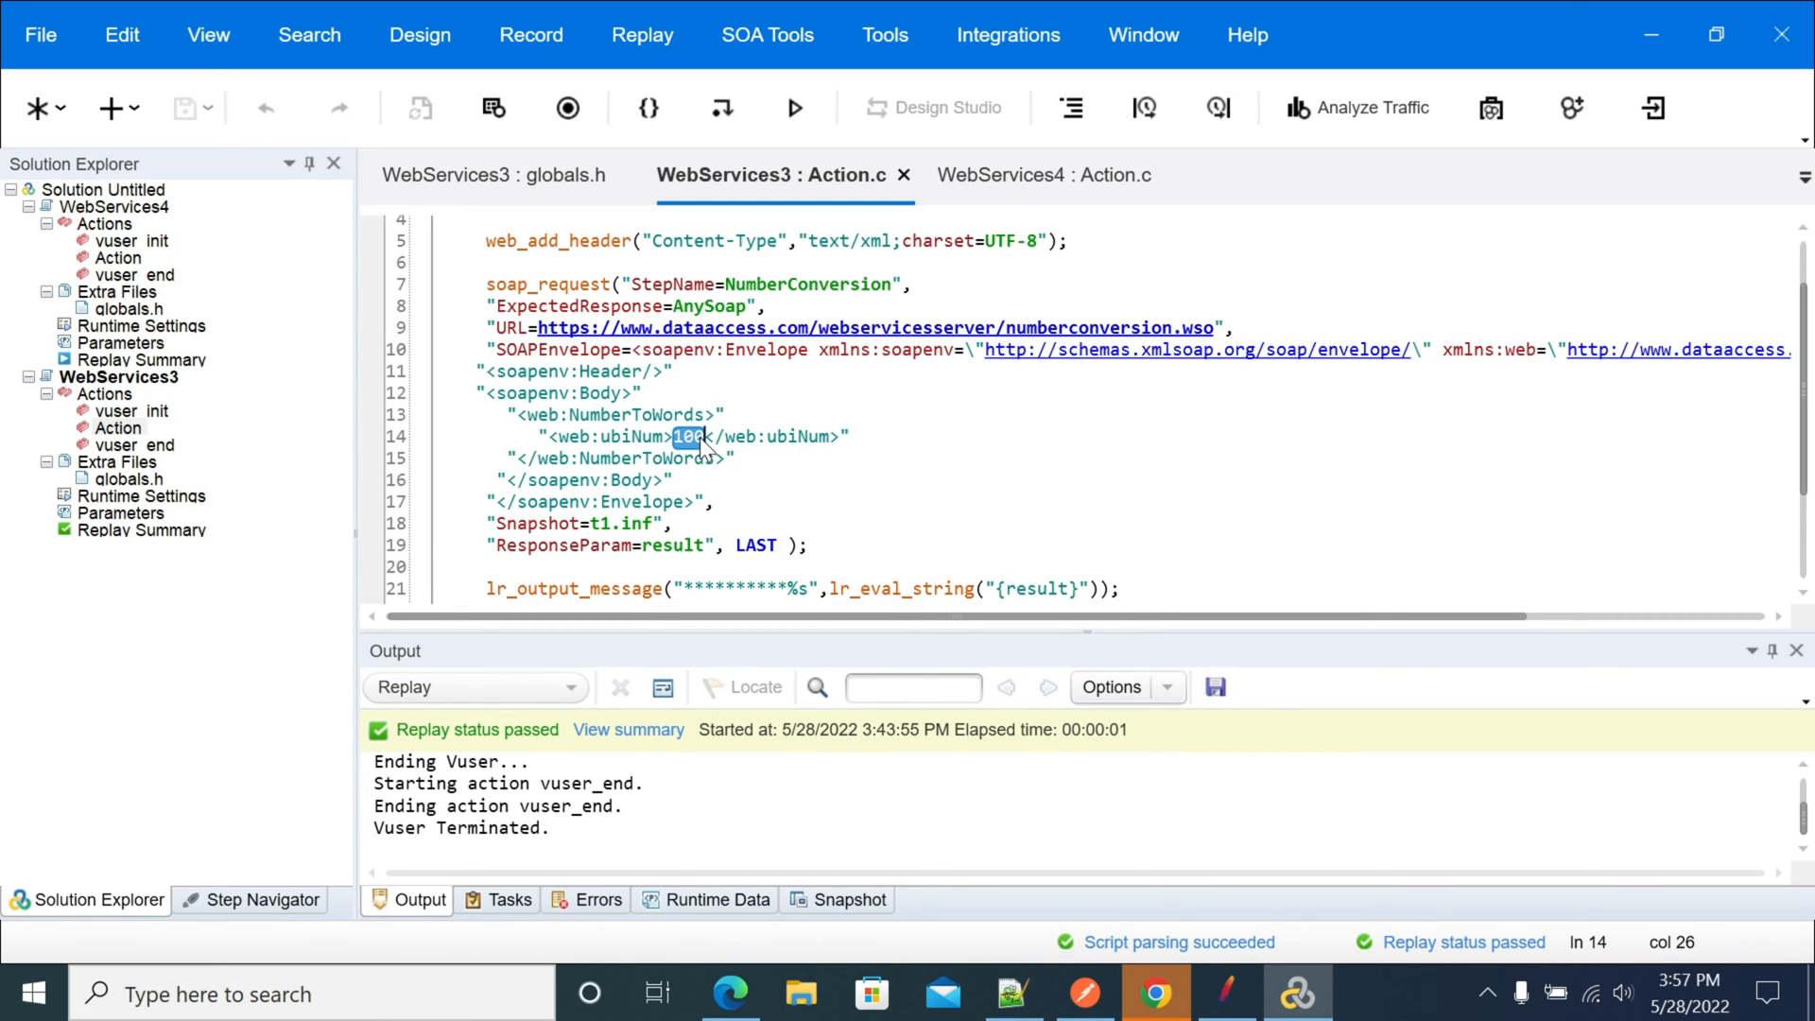
click(692, 436)
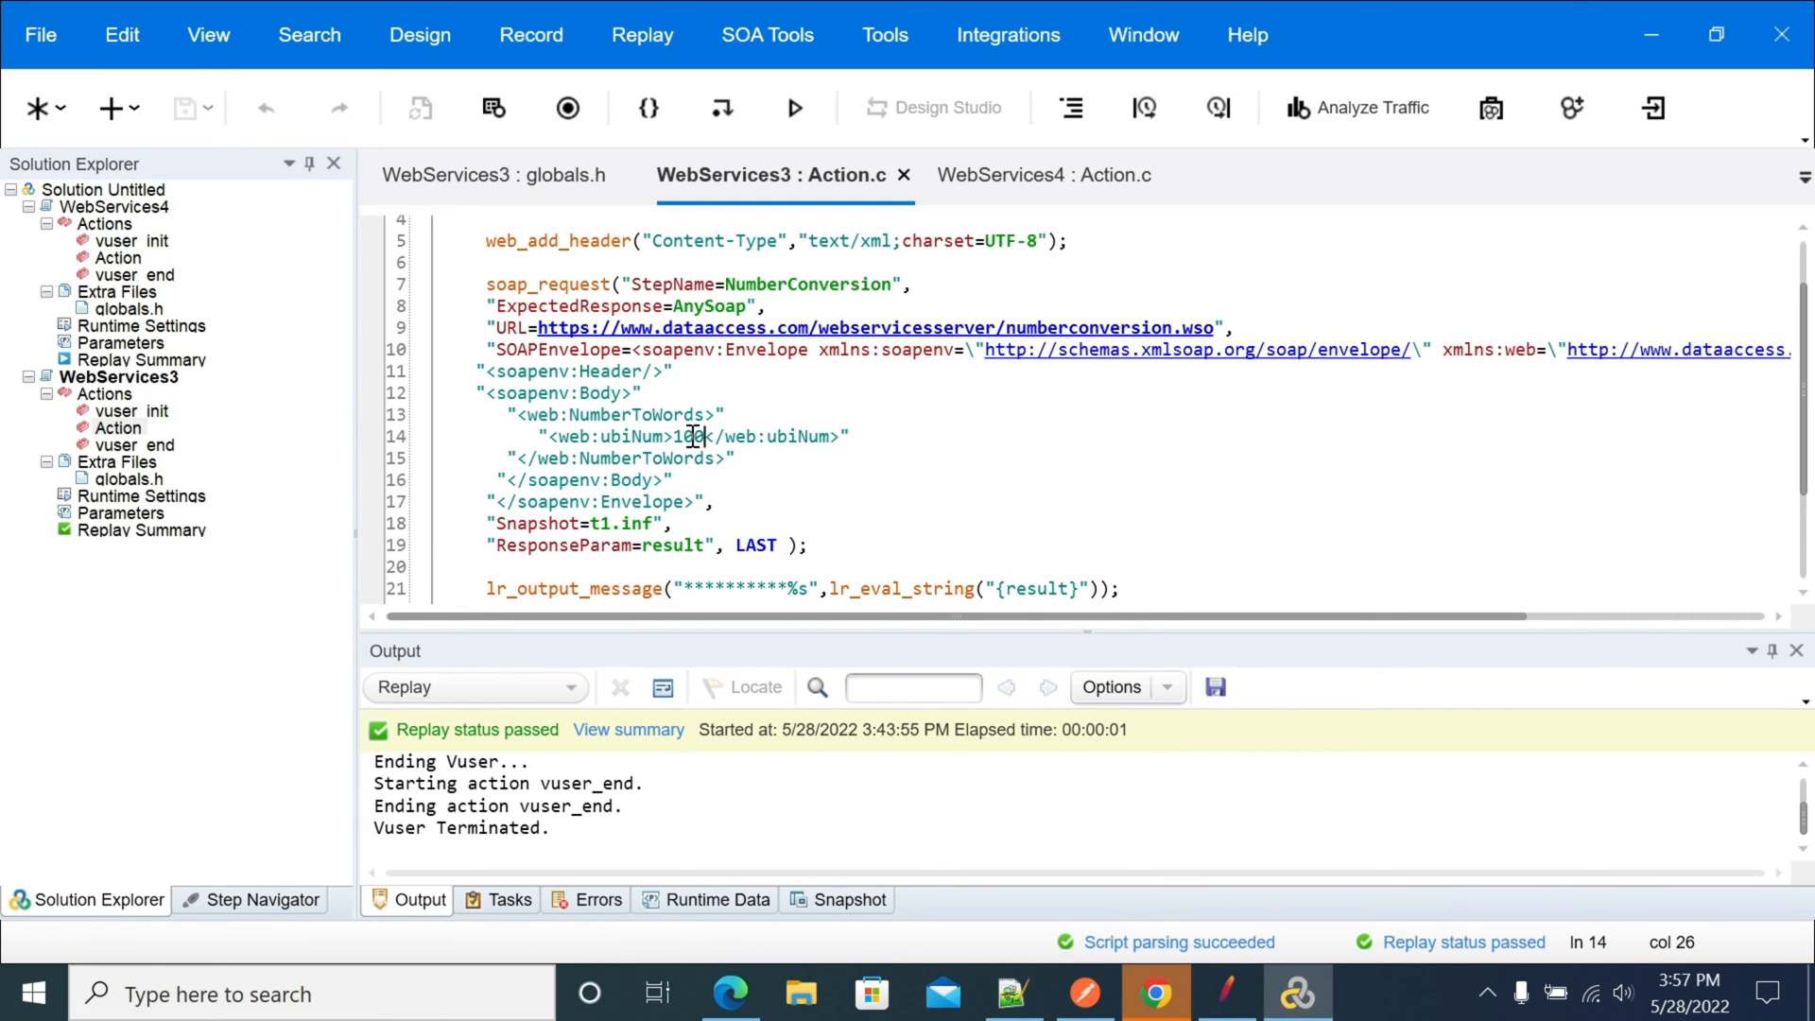
double_click(688, 436)
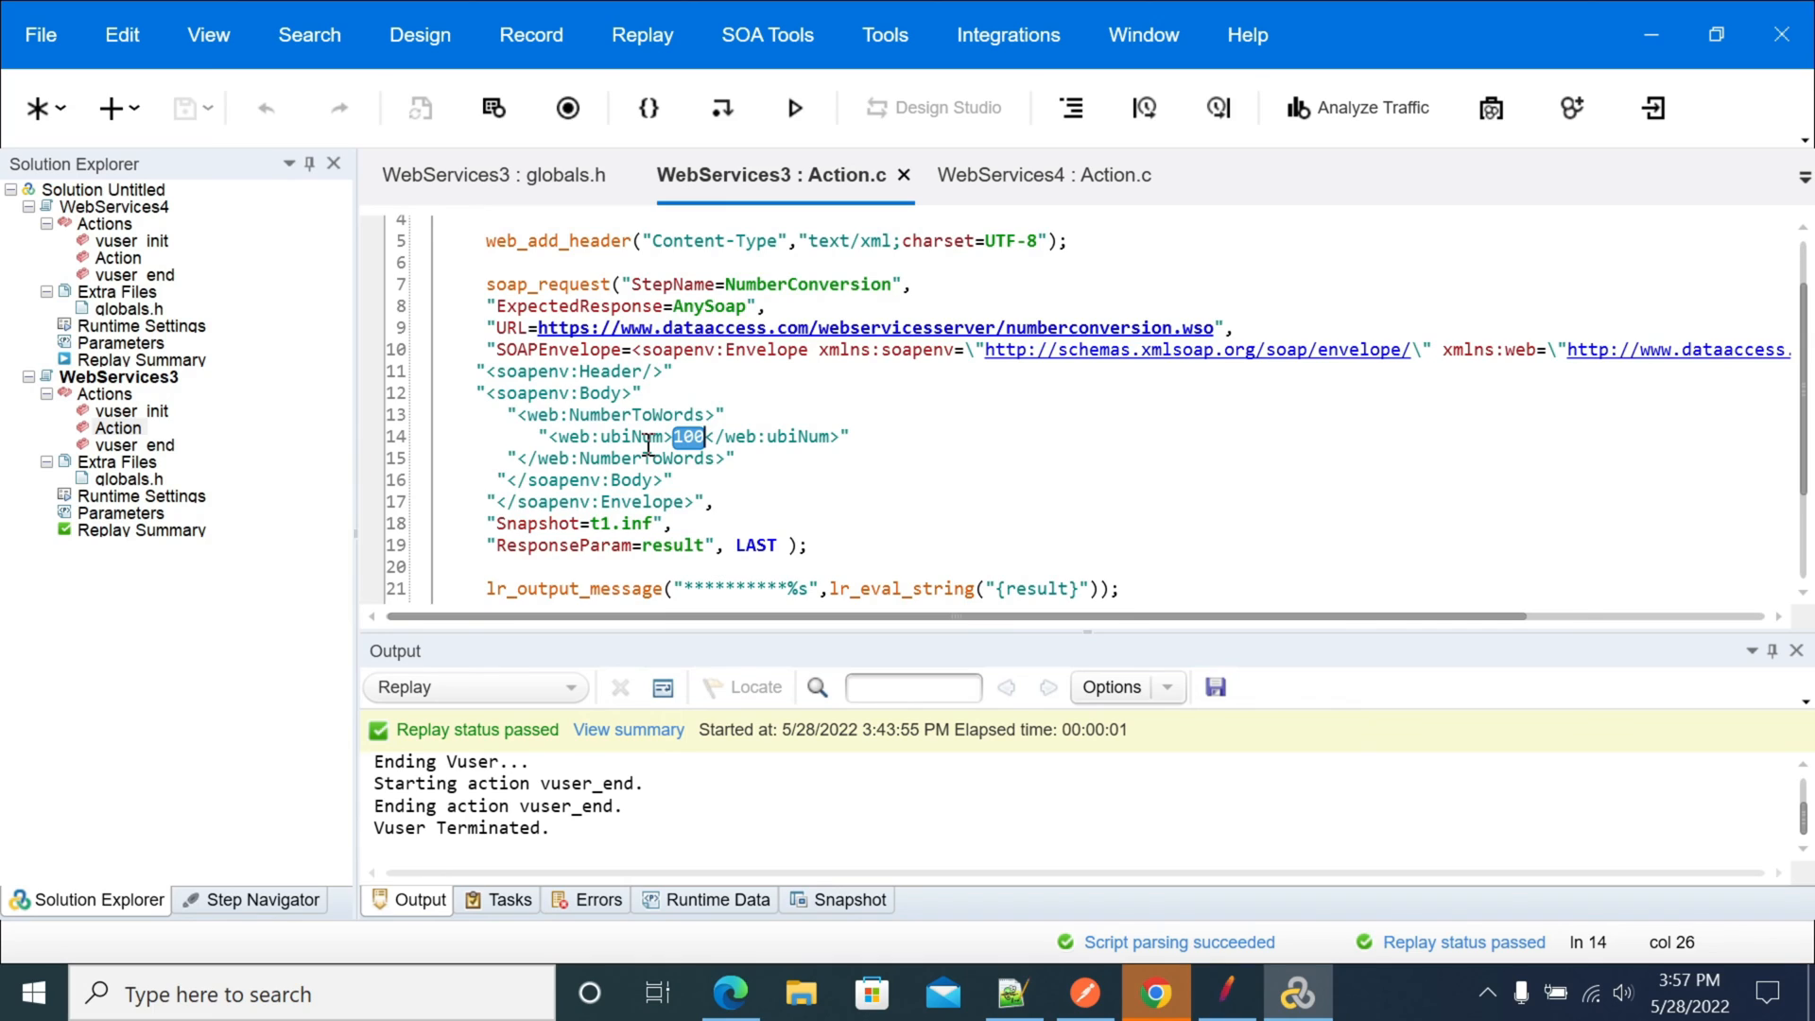
Replay WebServices3, confirm it passes with 'one hundred' in the output log, and return to Action.c.
click(792, 108)
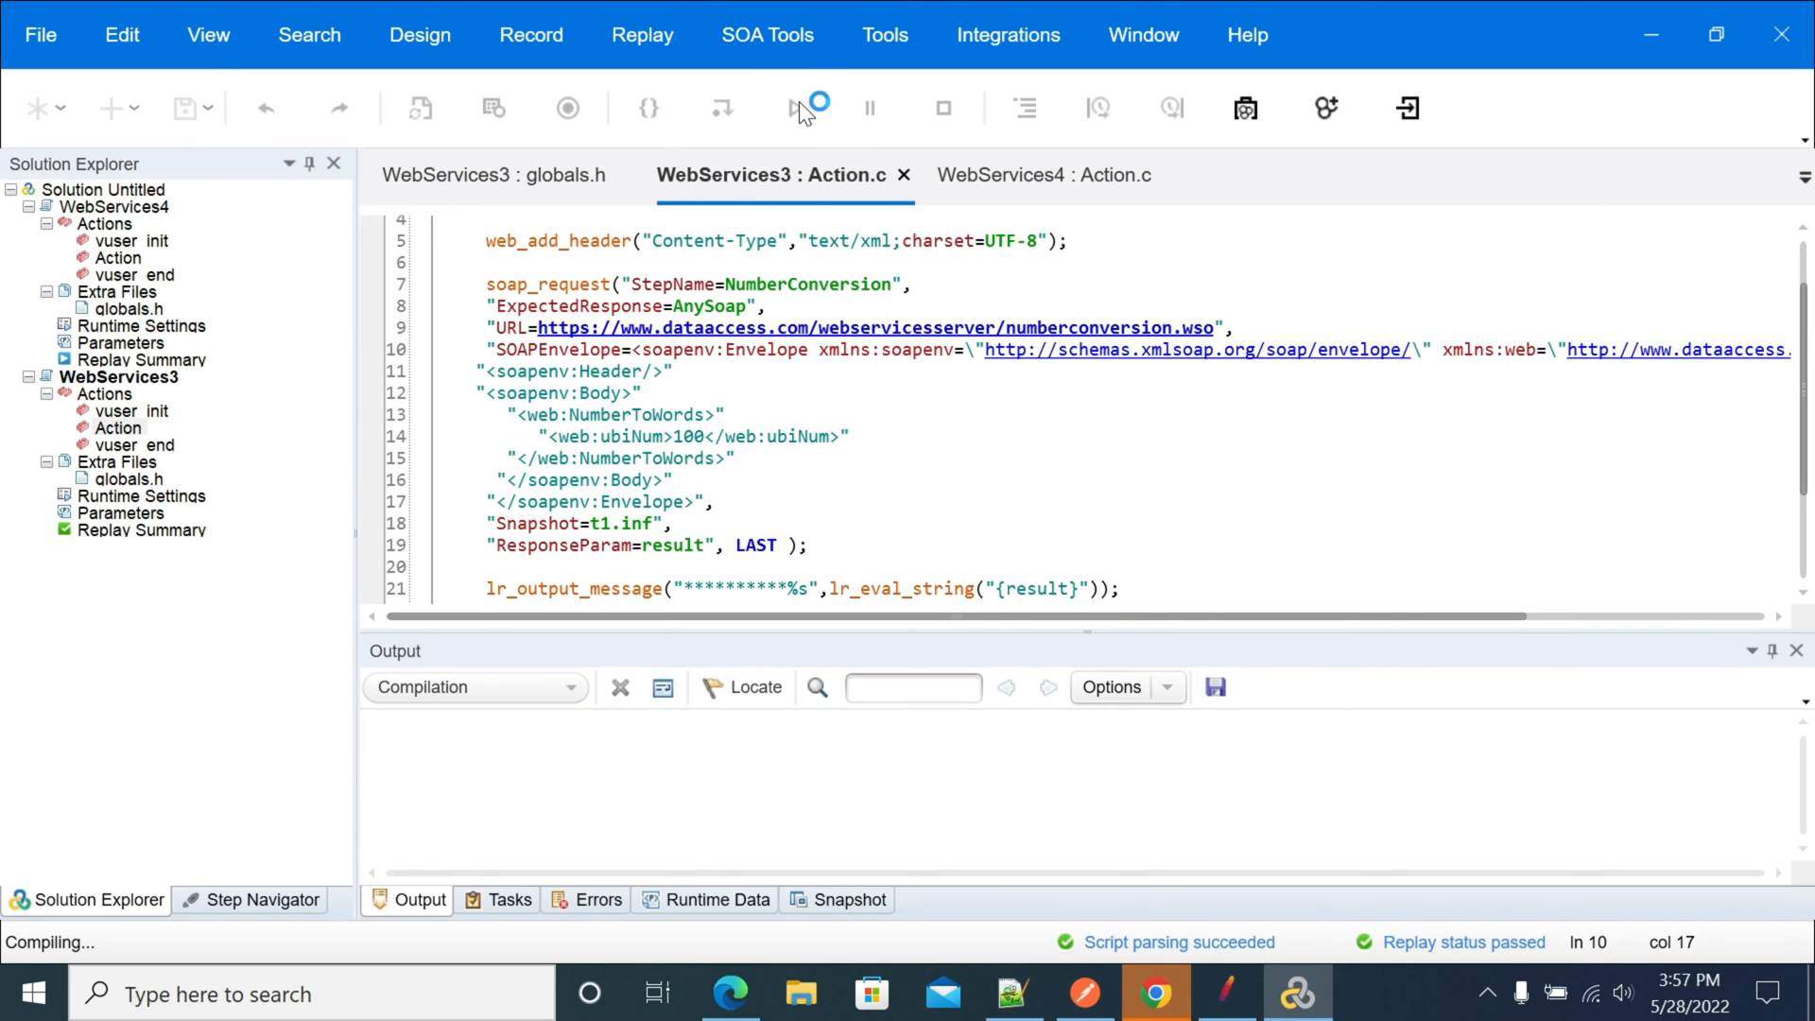
click(801, 108)
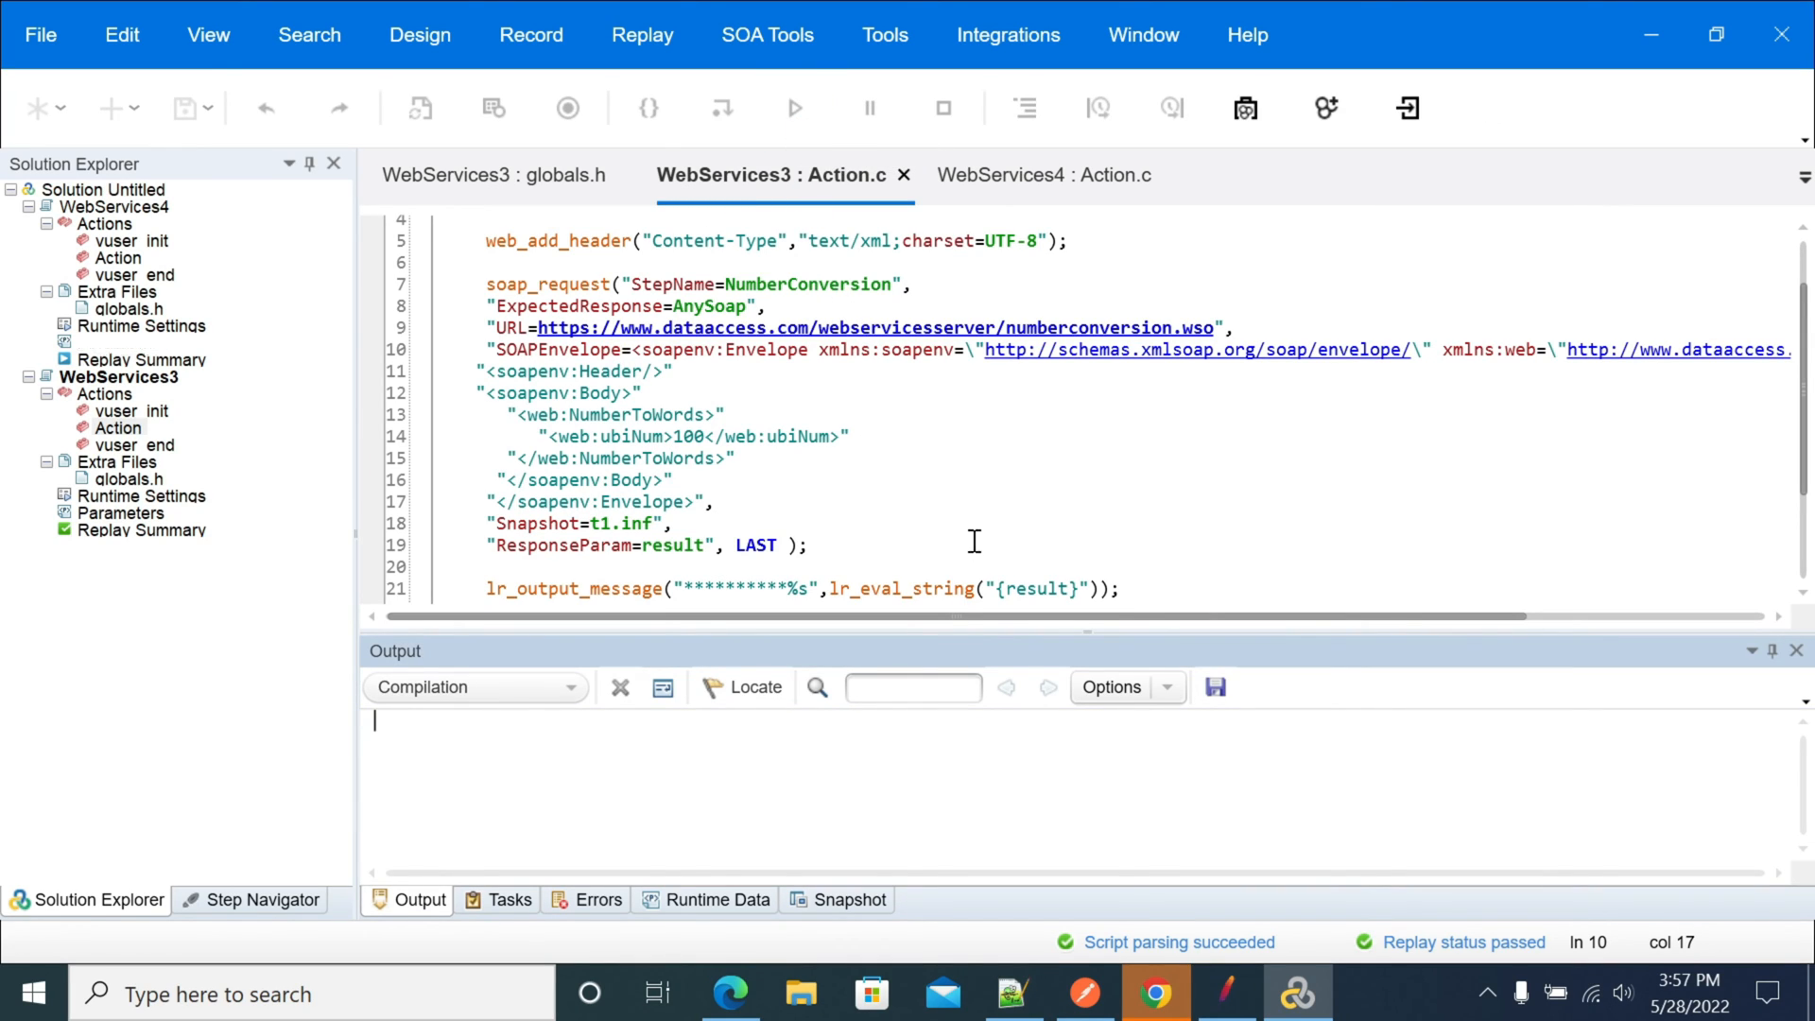
click(796, 108)
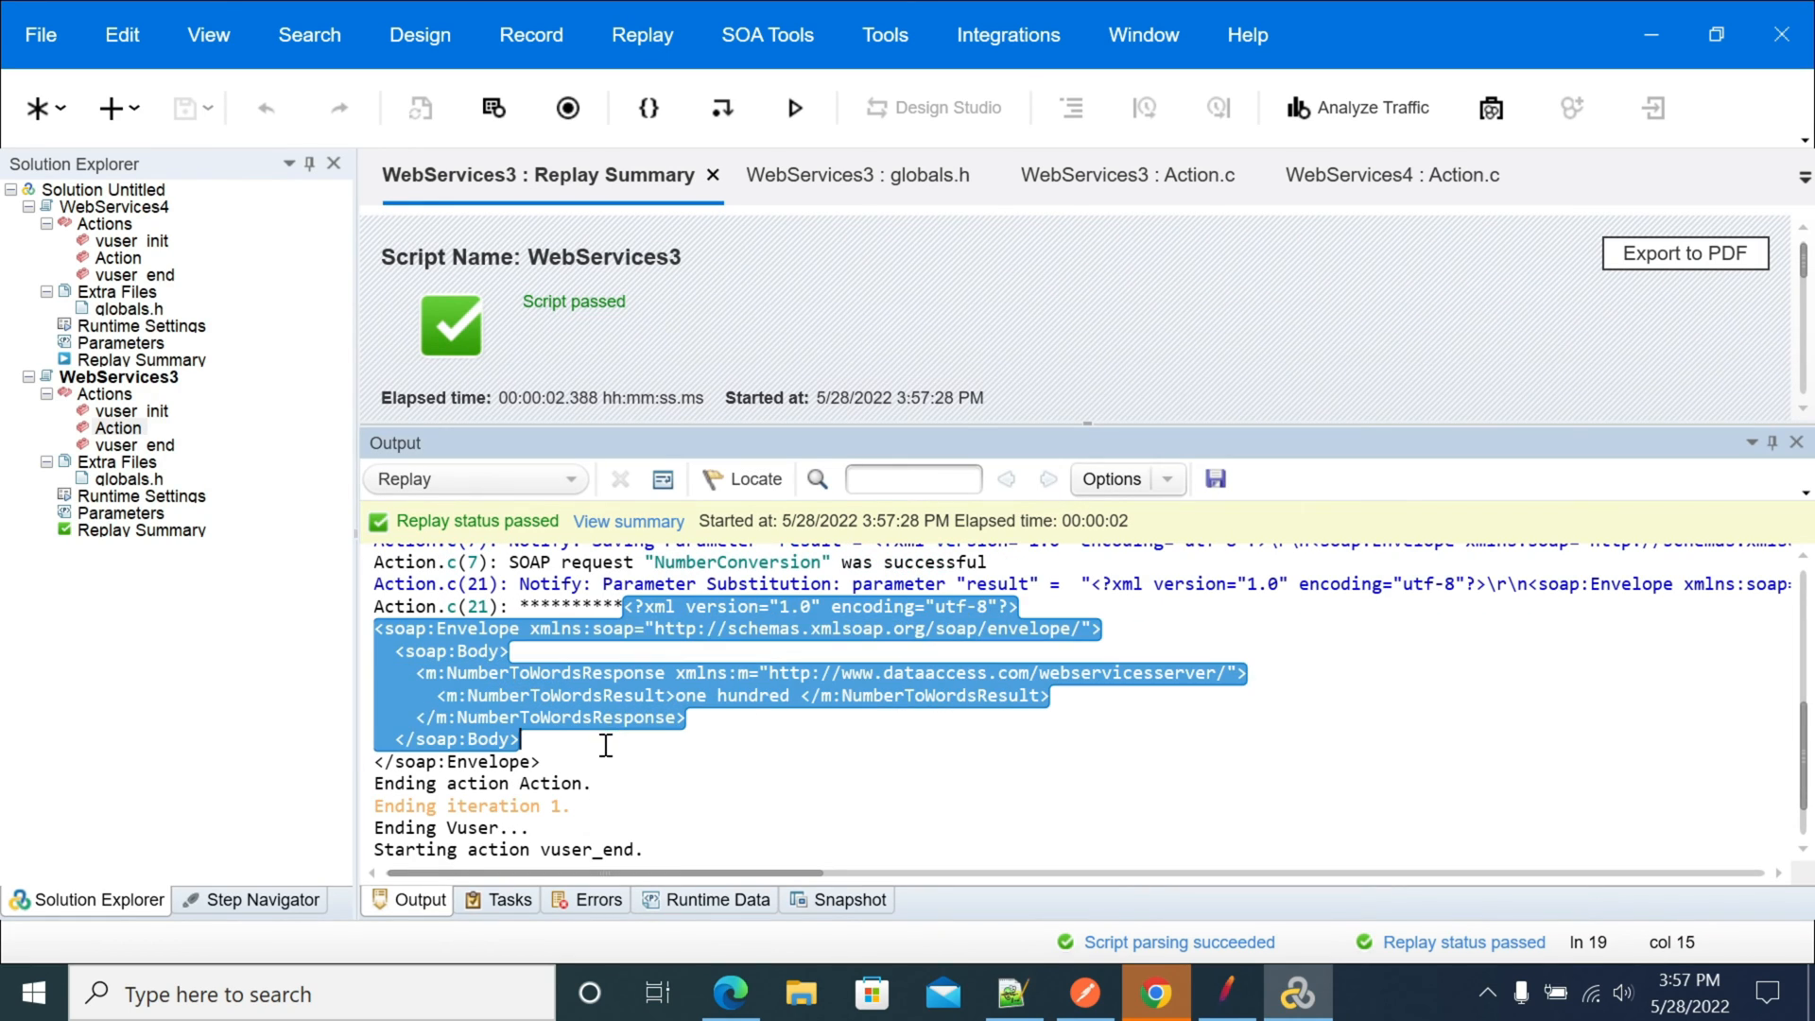
click(554, 673)
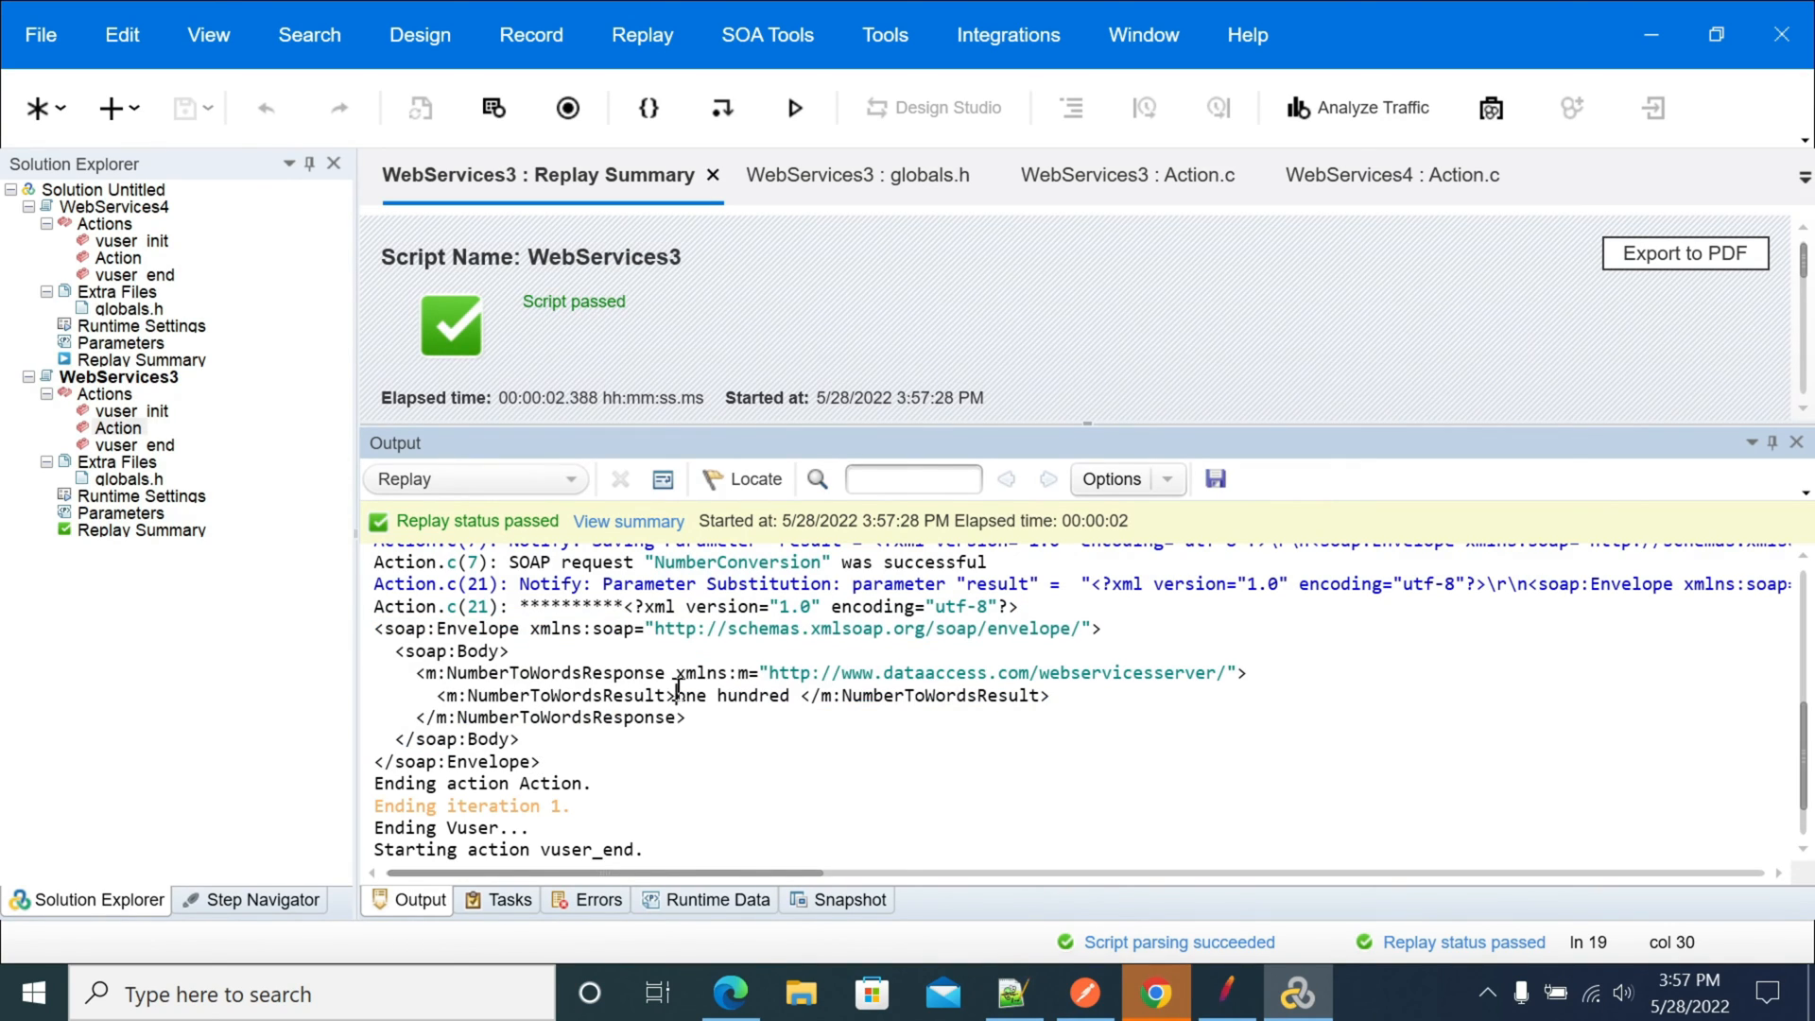
click(1117, 174)
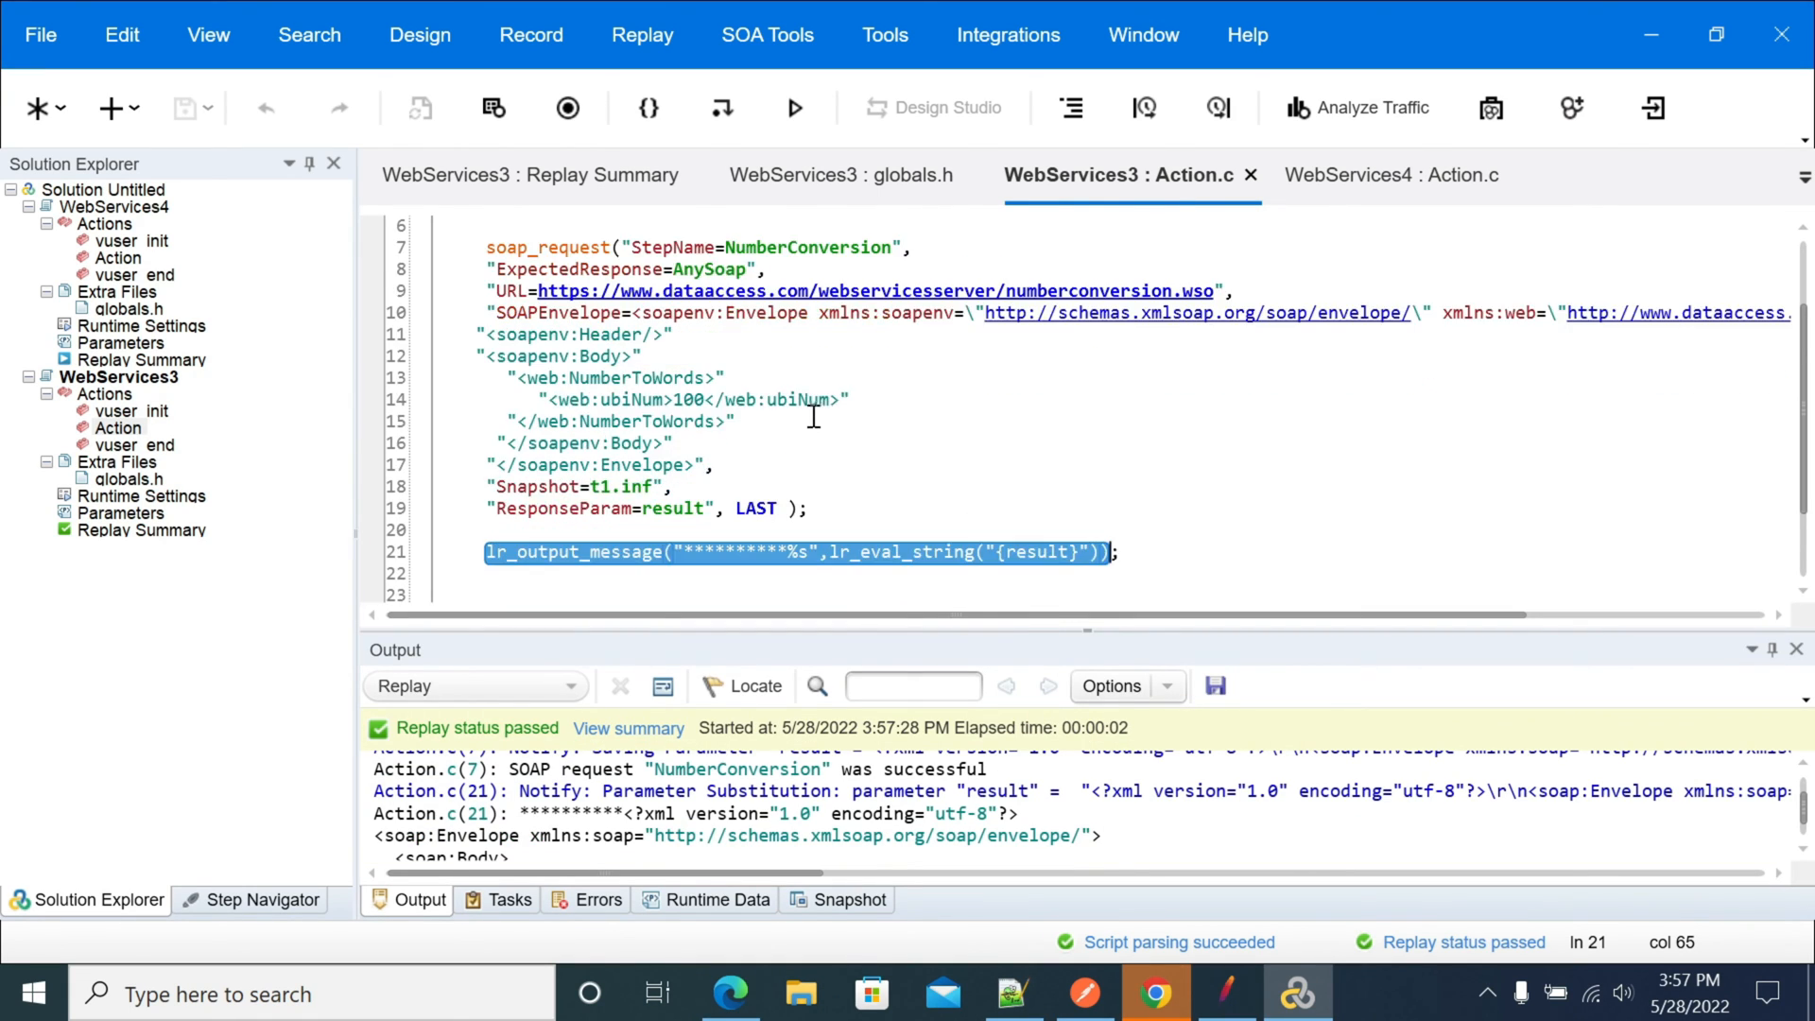
scroll(down, 3)
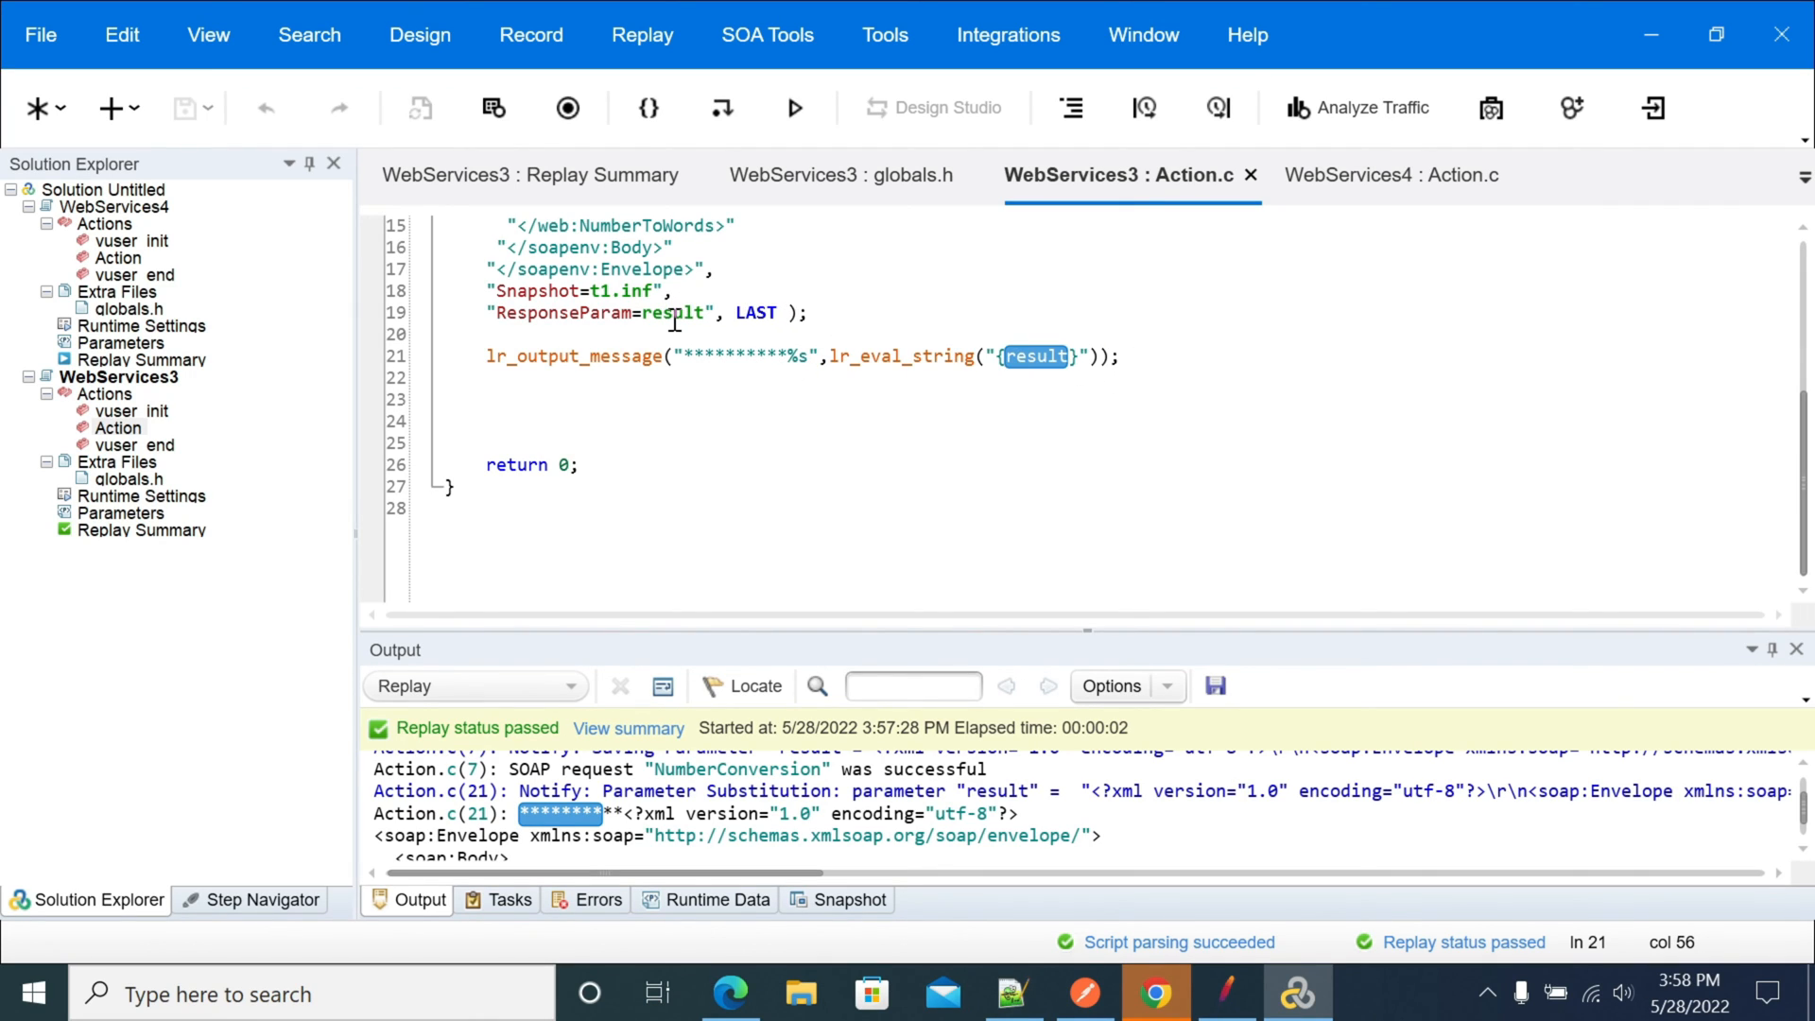
double_click(676, 312)
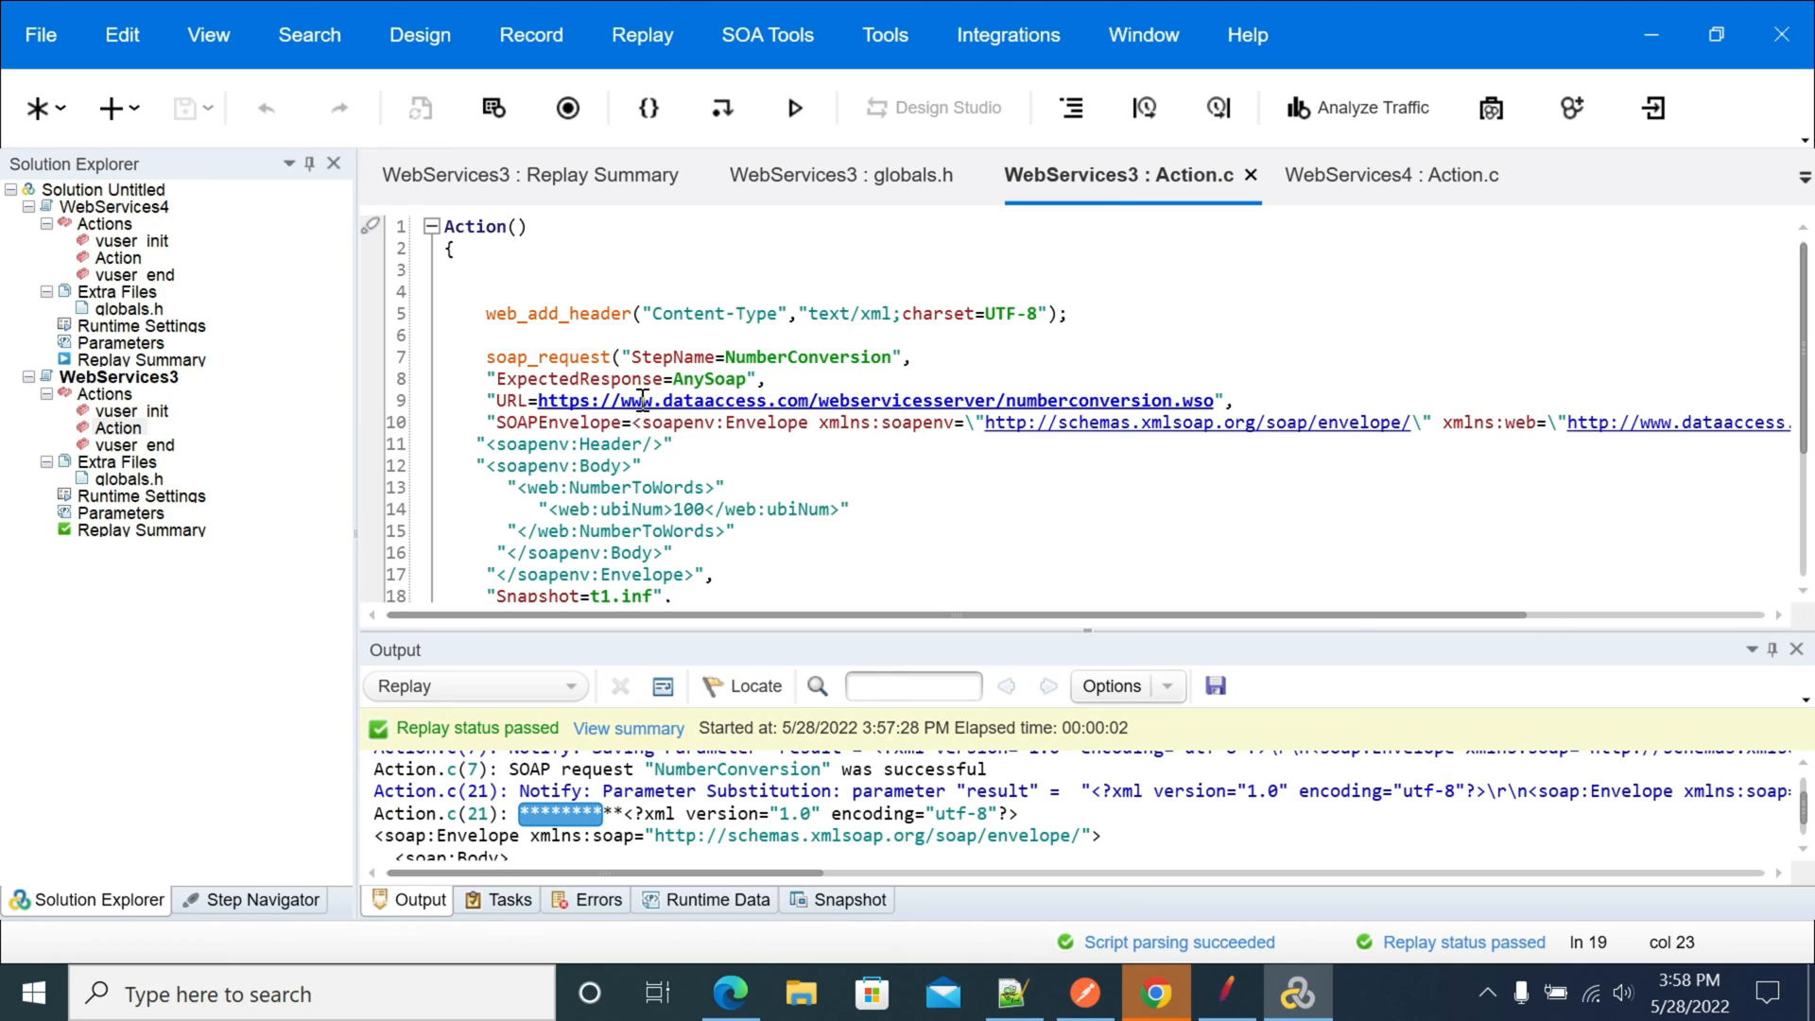
double_click(621, 314)
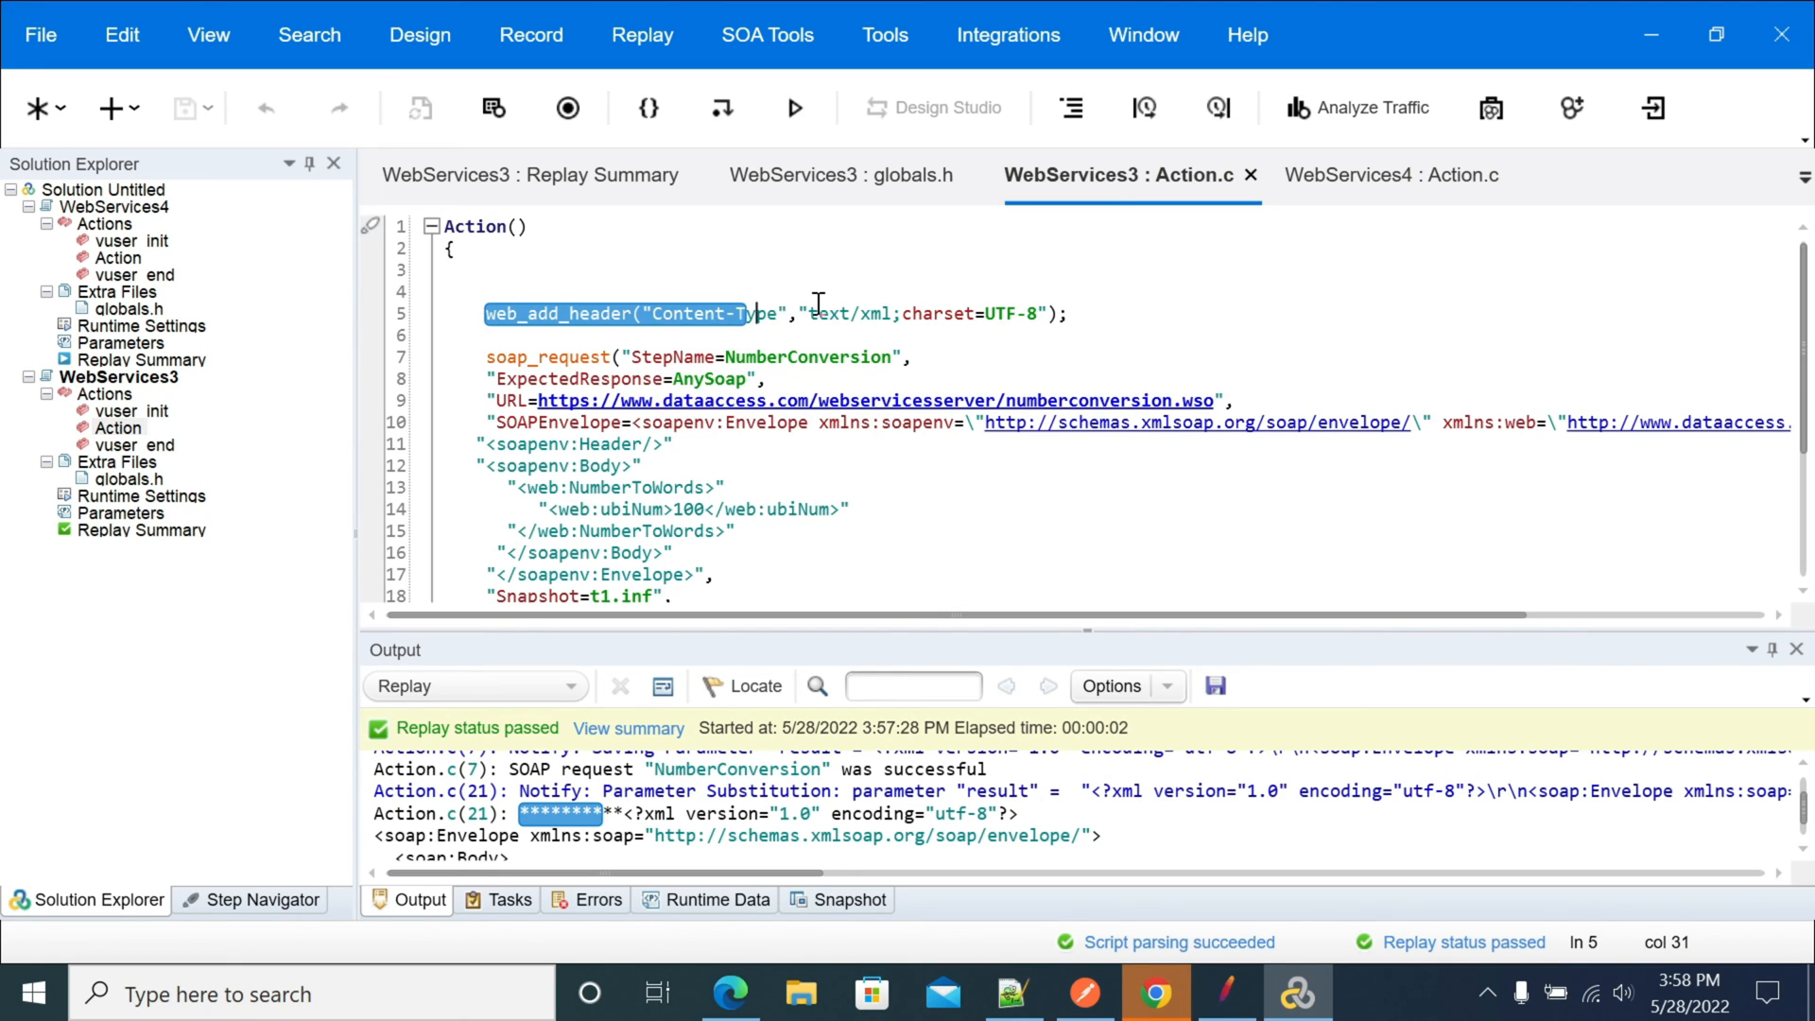
click(1053, 314)
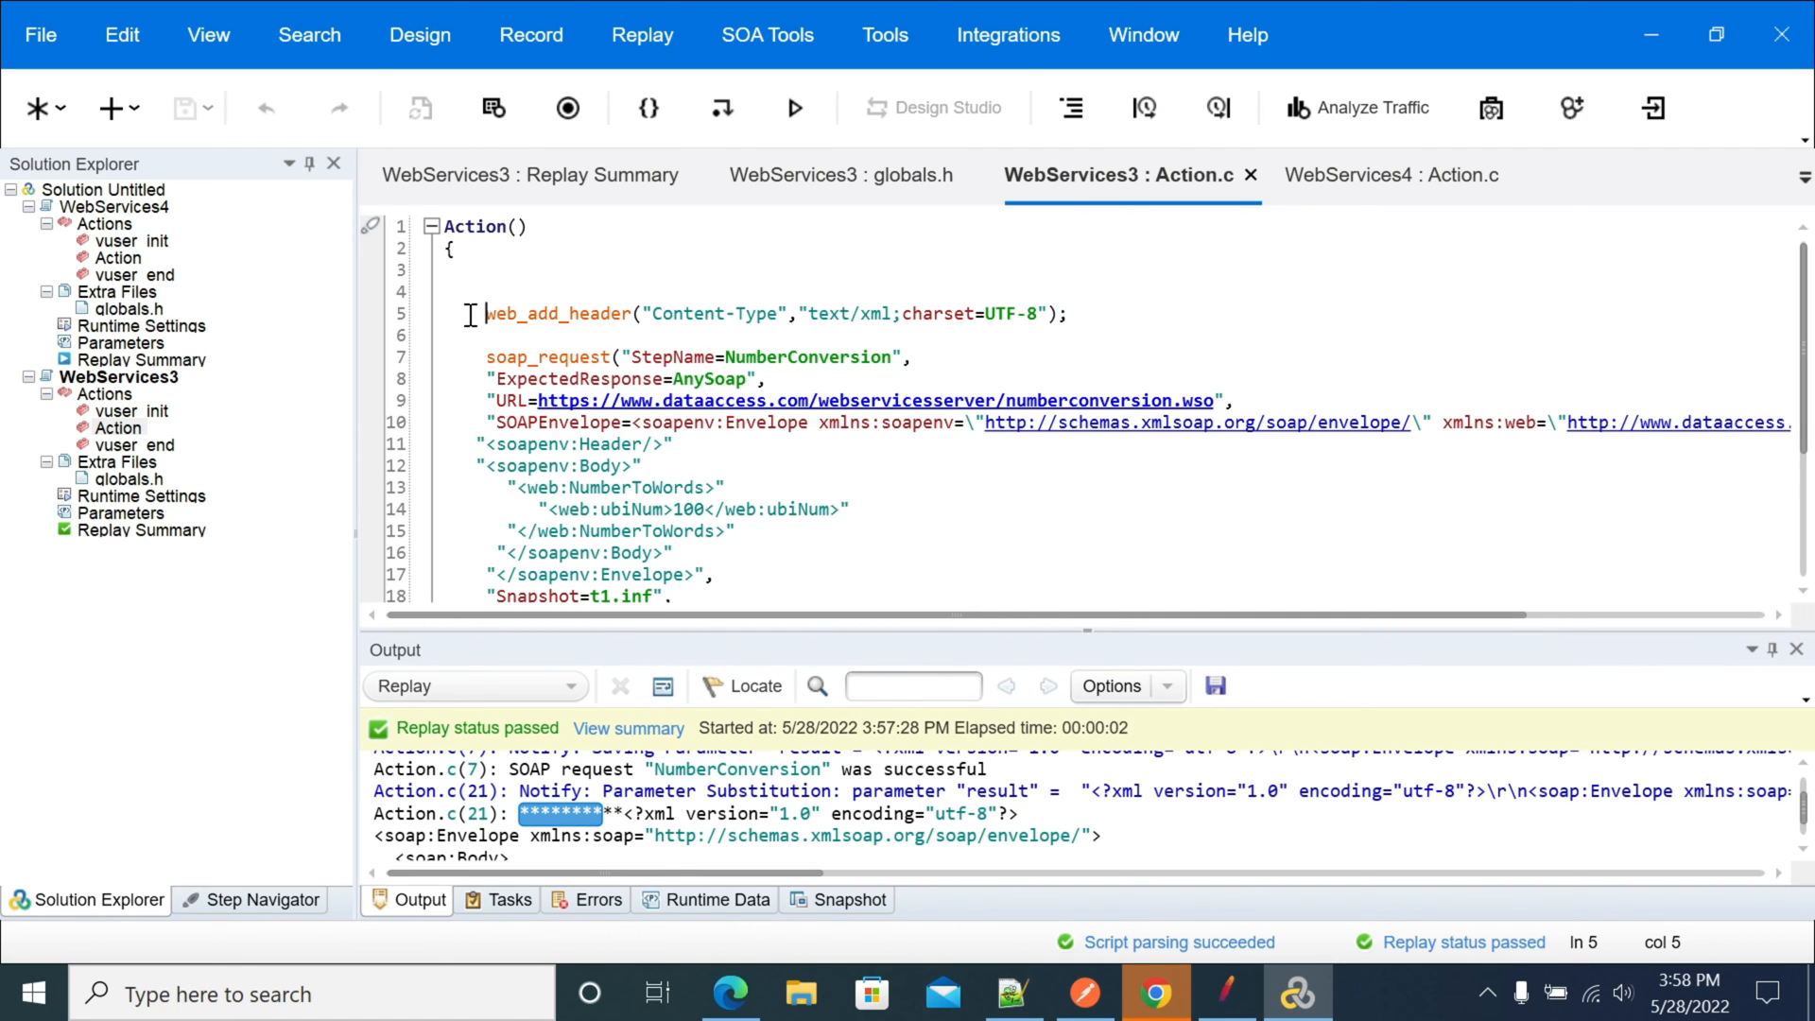
double_click(560, 313)
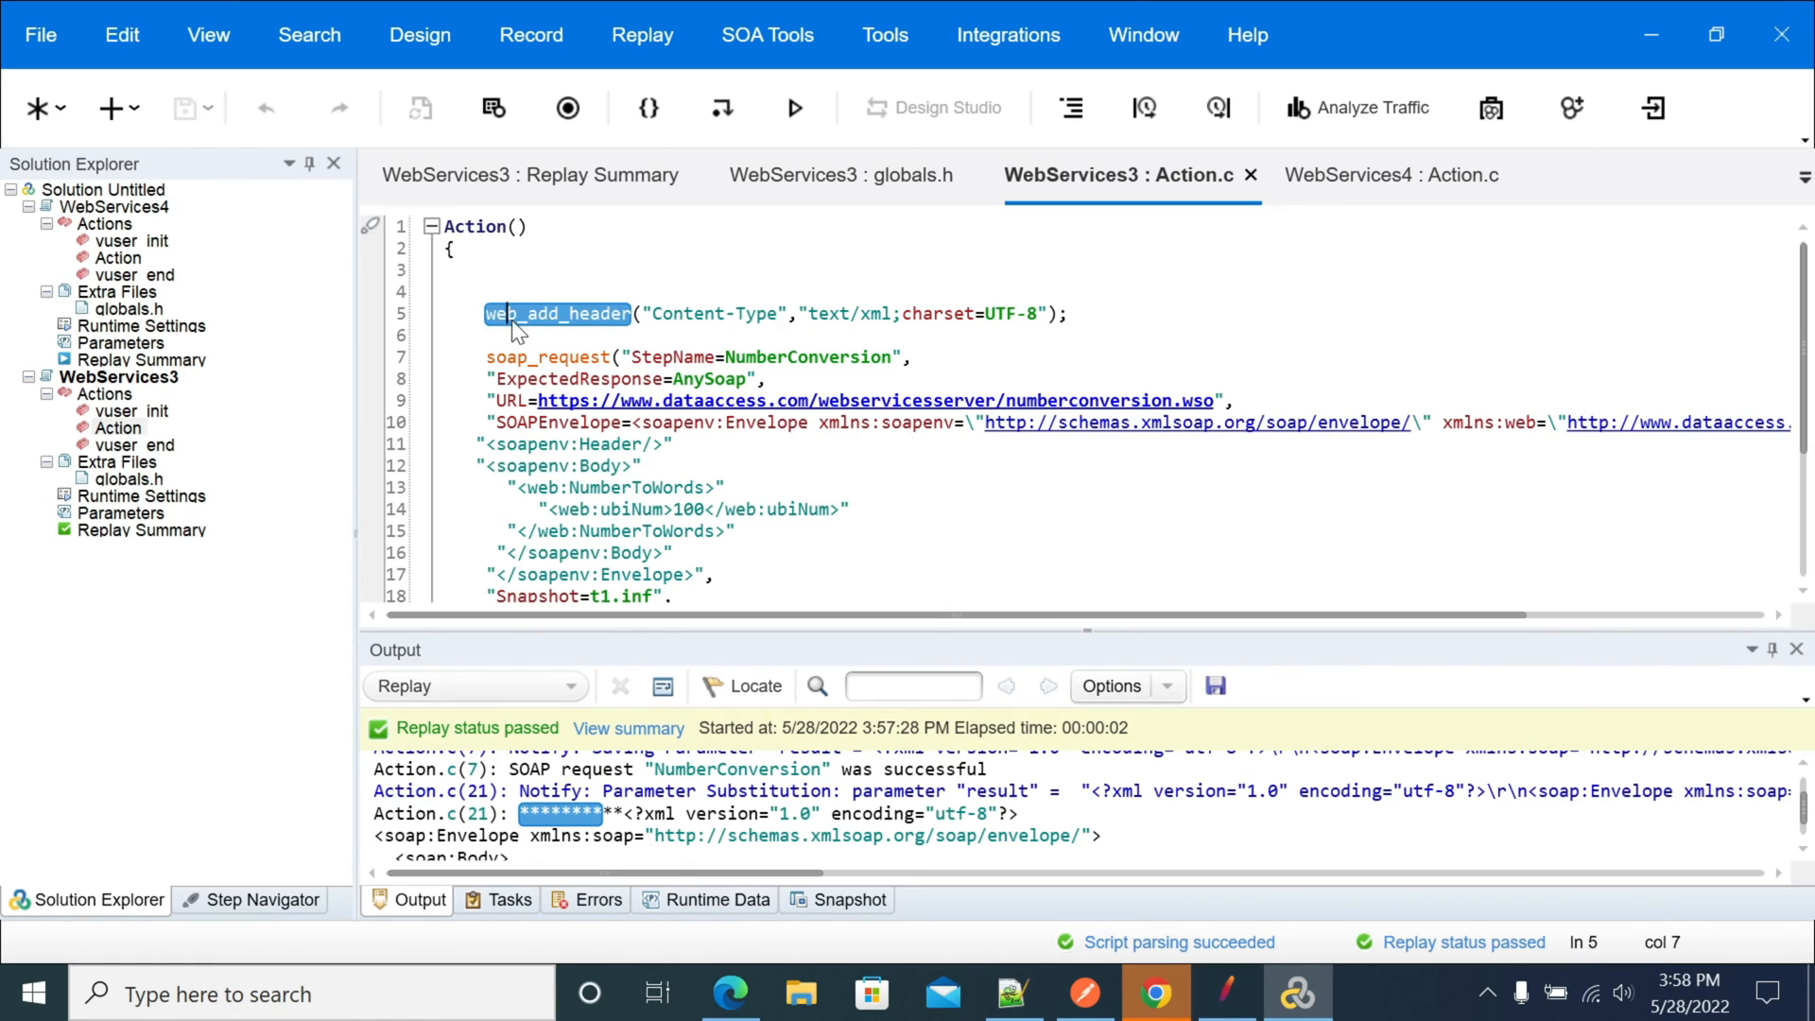
mouse_move(607, 321)
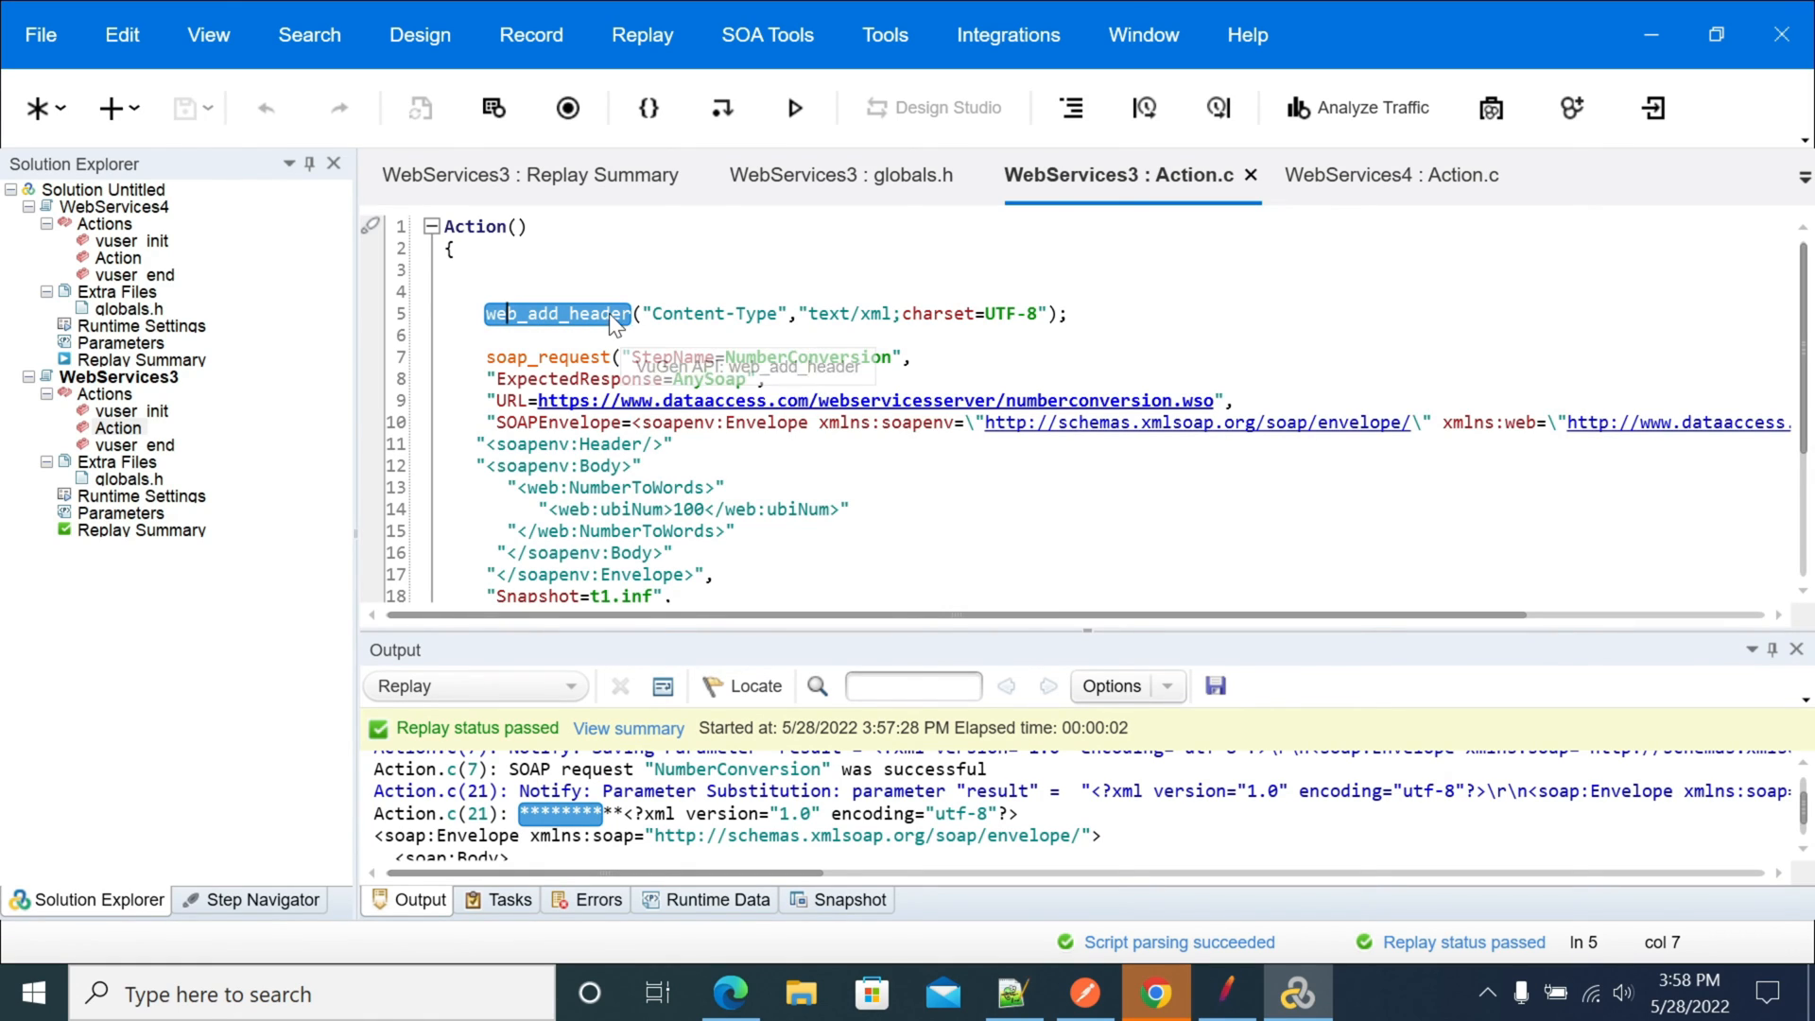
double_click(704, 314)
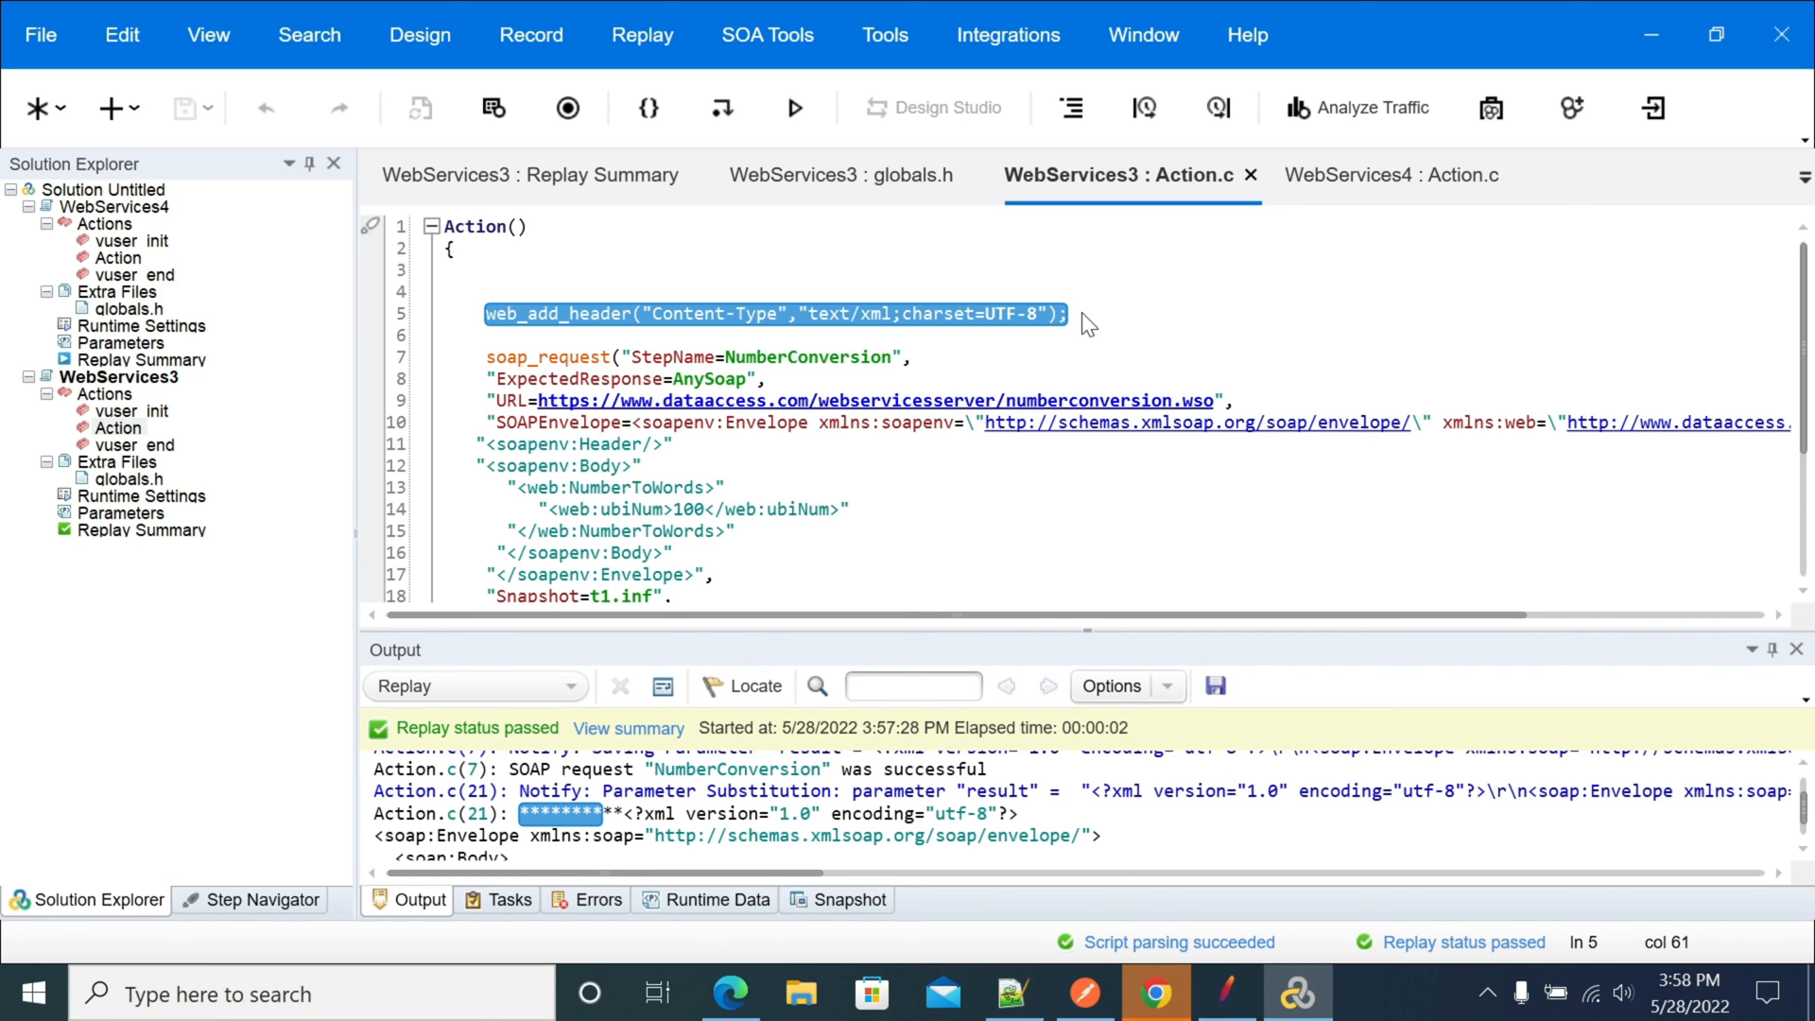
click(1070, 314)
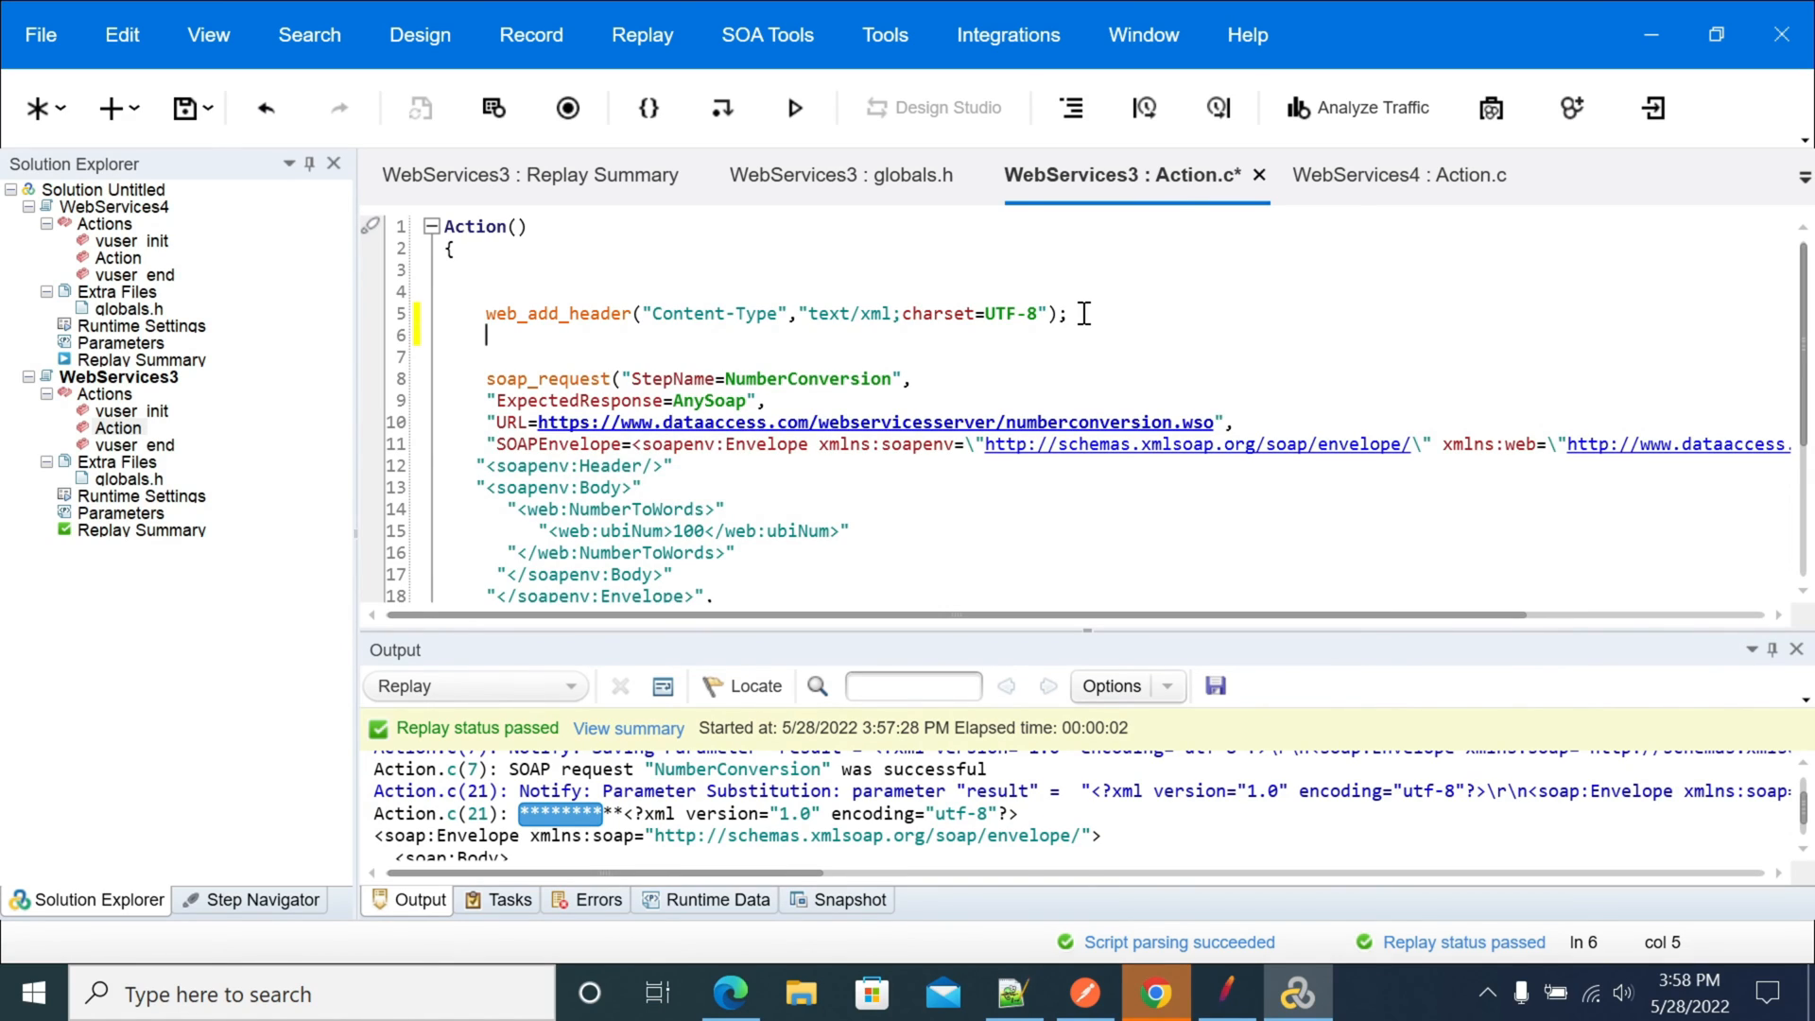
Paste a second web_add_header line and rename its header from "Content-Type" to "soapAction".
text(web_add_header("Content-Type","text/xml;charset=UTF-8");)
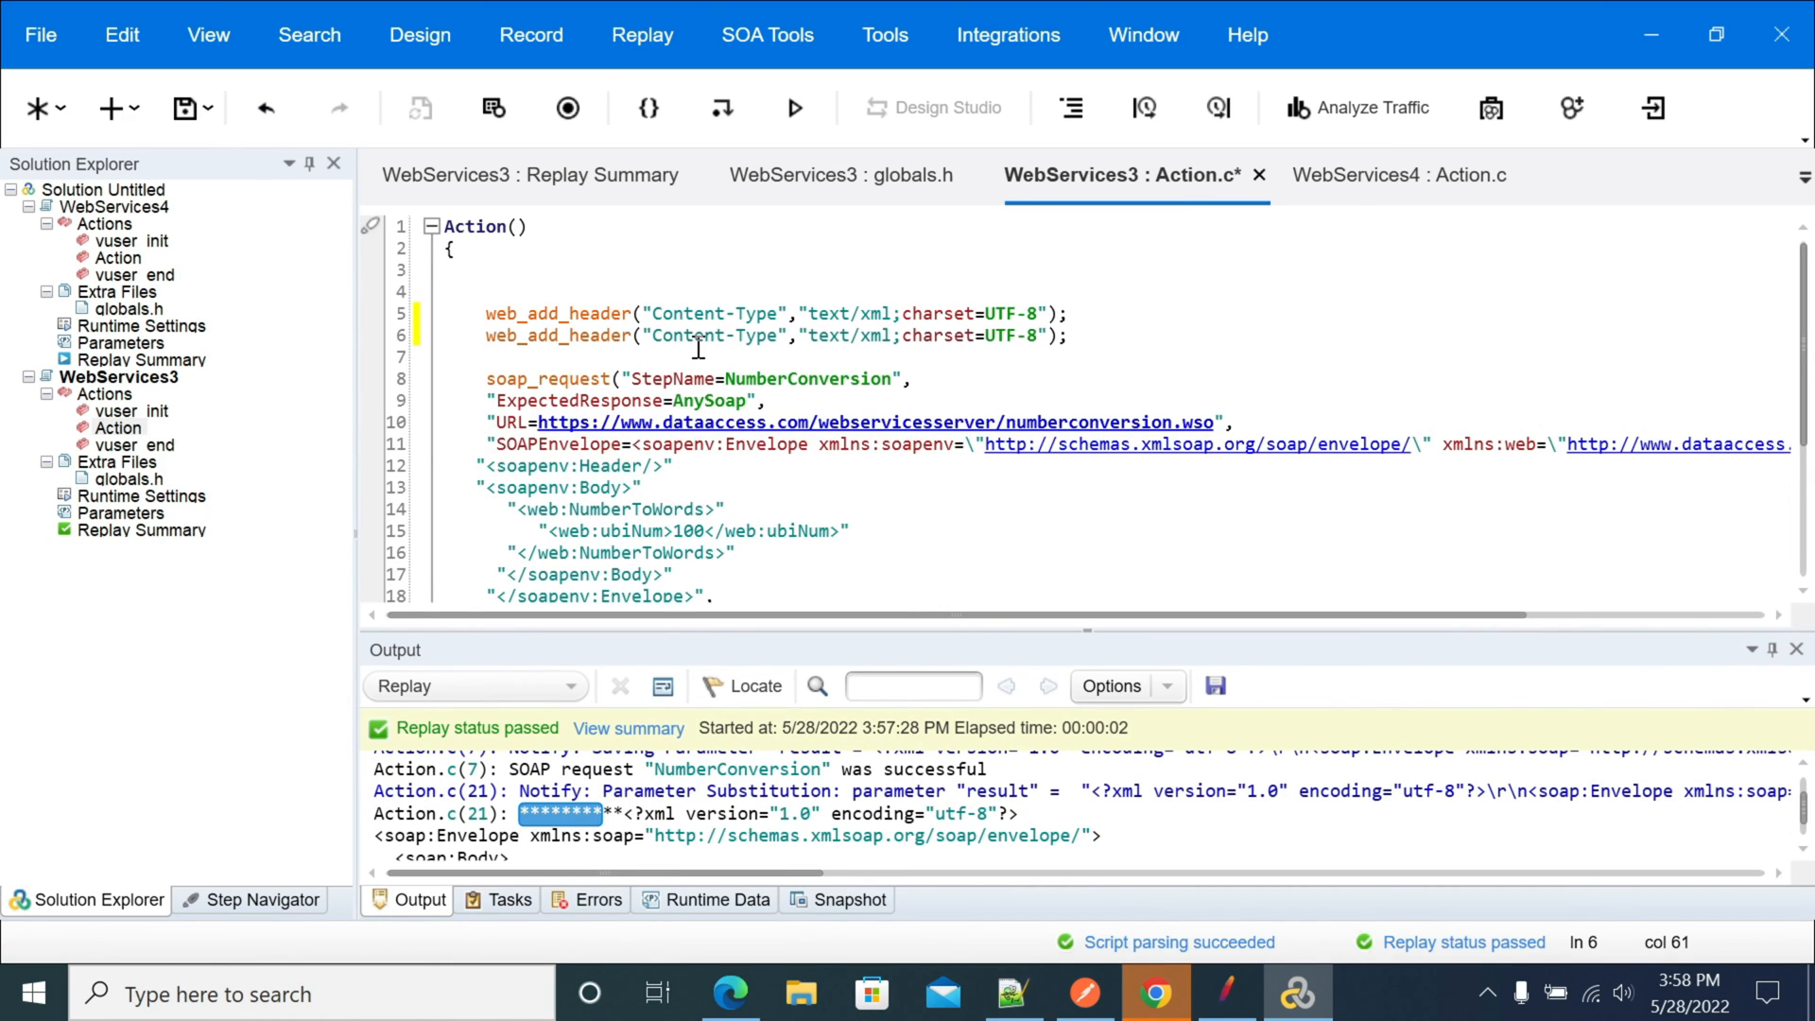
double_click(714, 334)
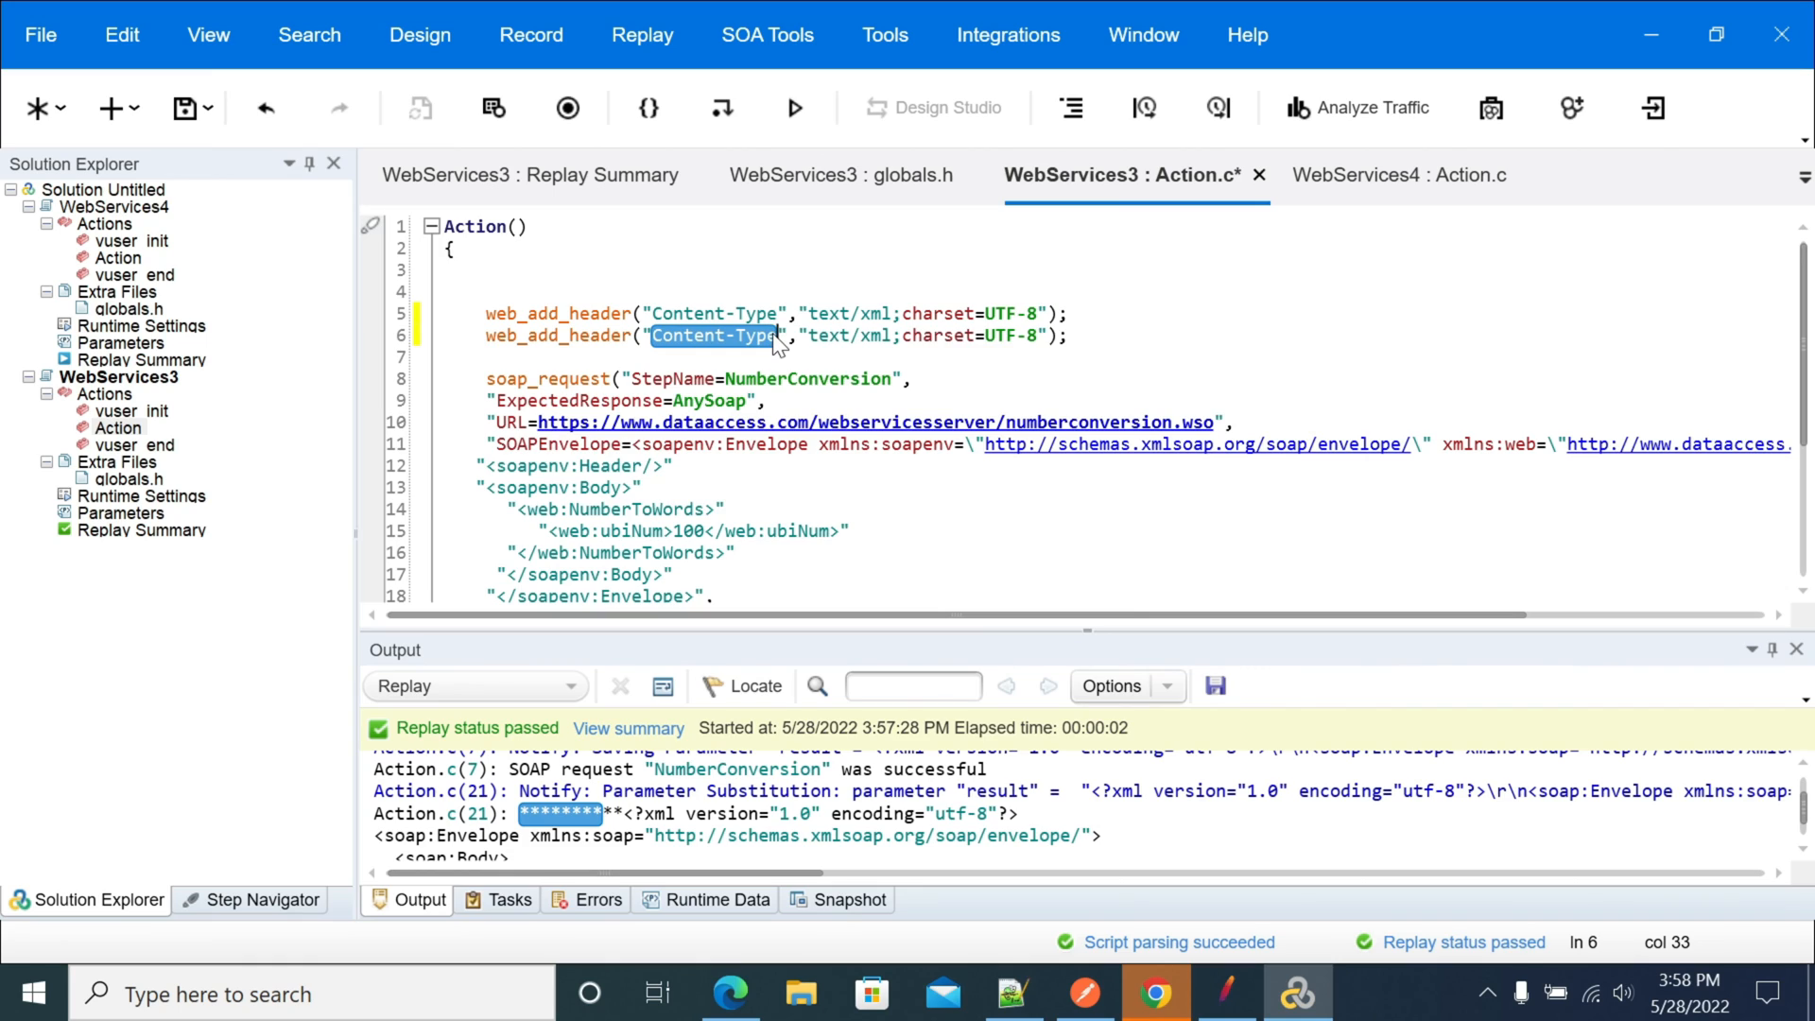
text(s)
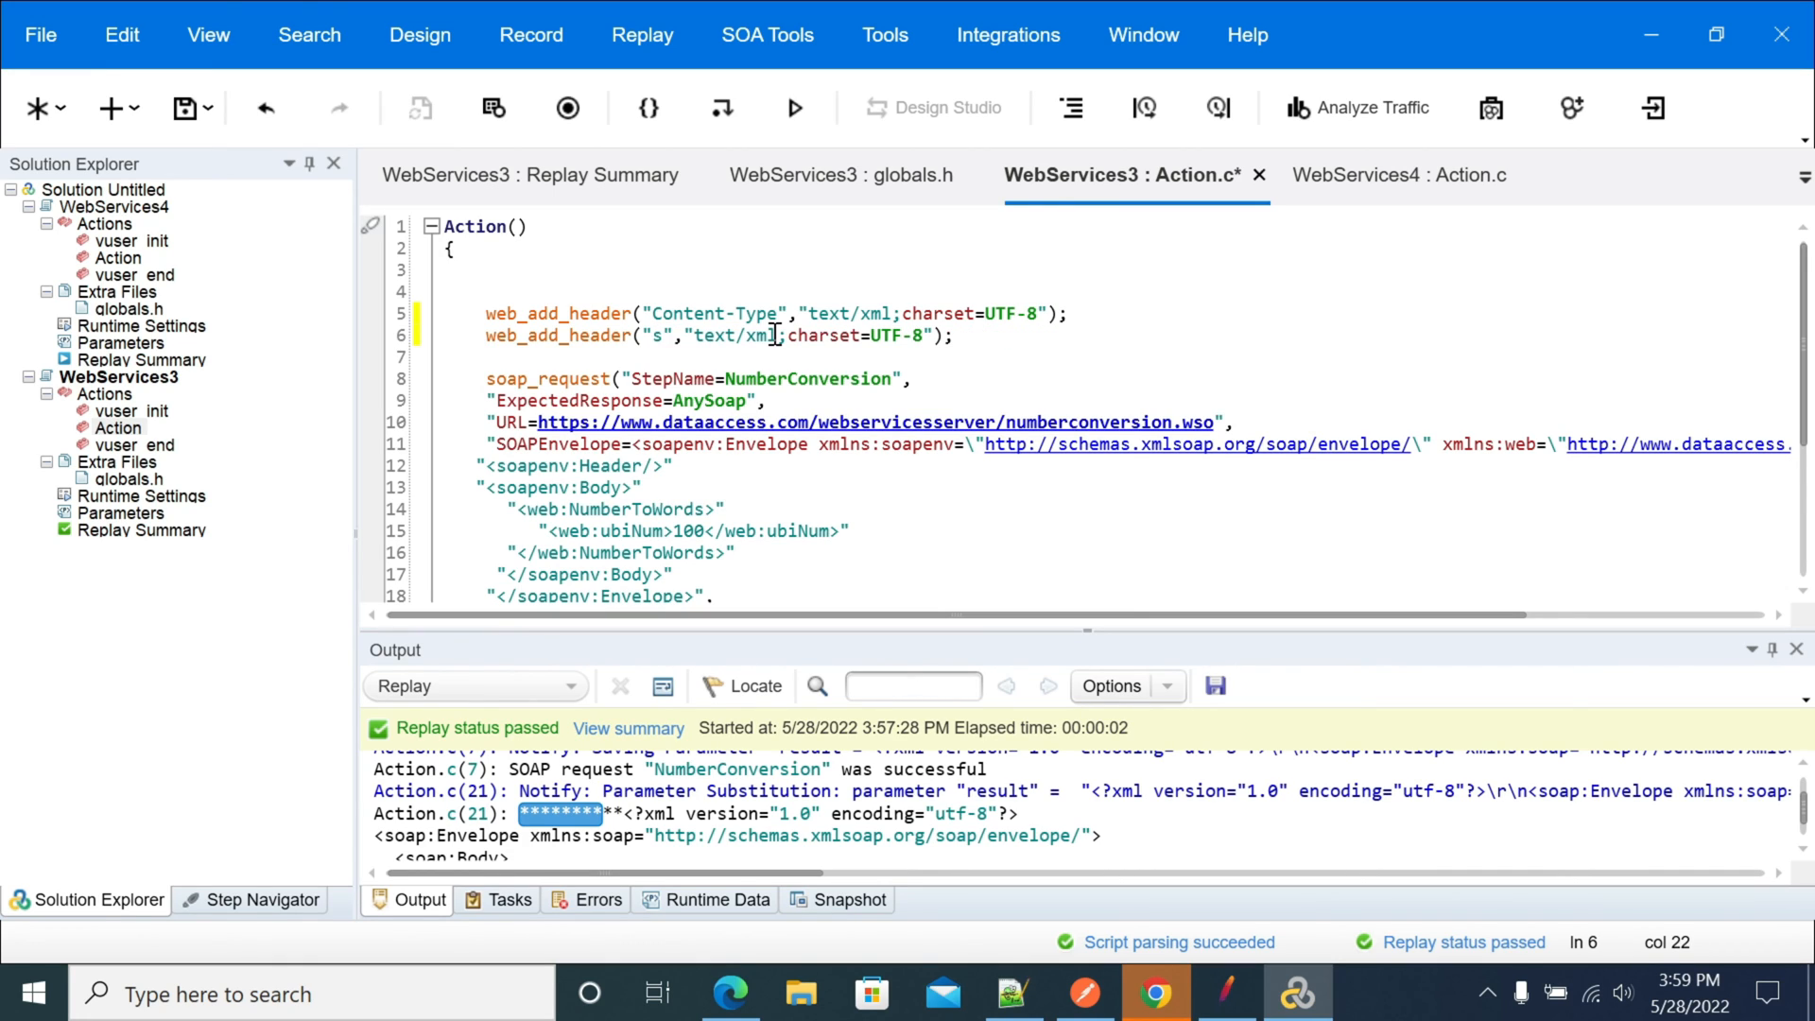
text(oap)
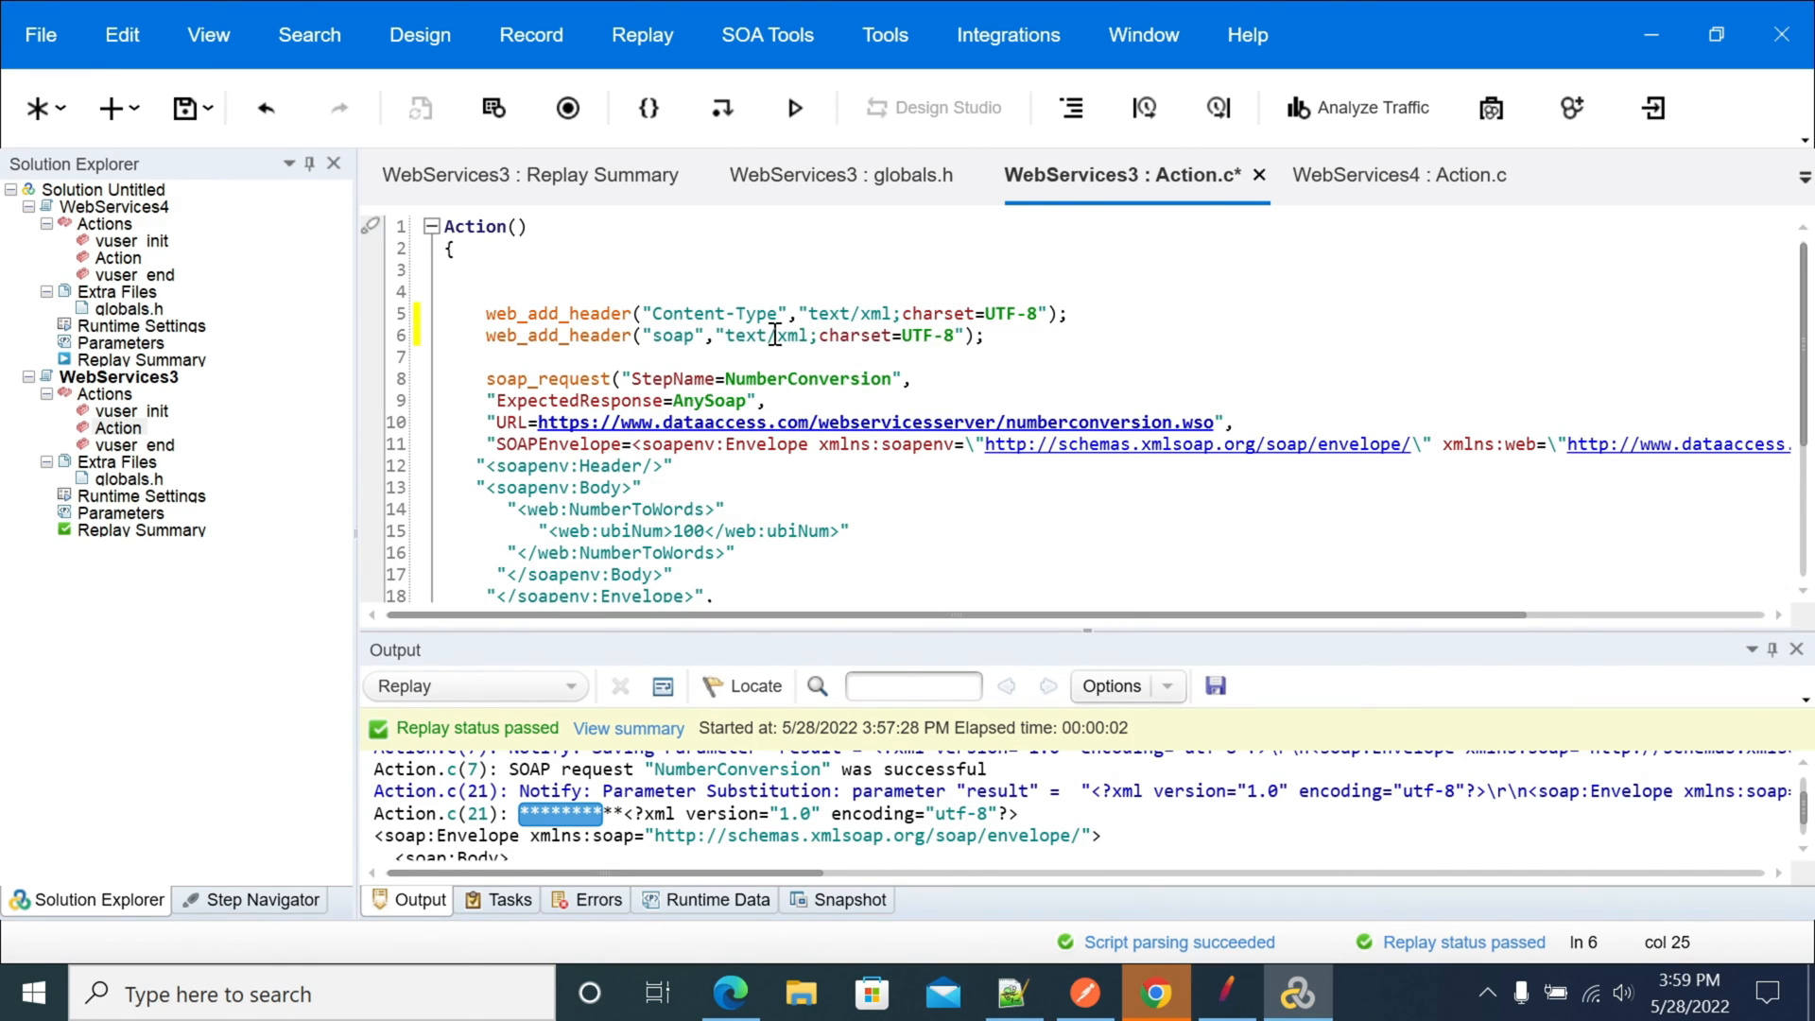
text(Acr)
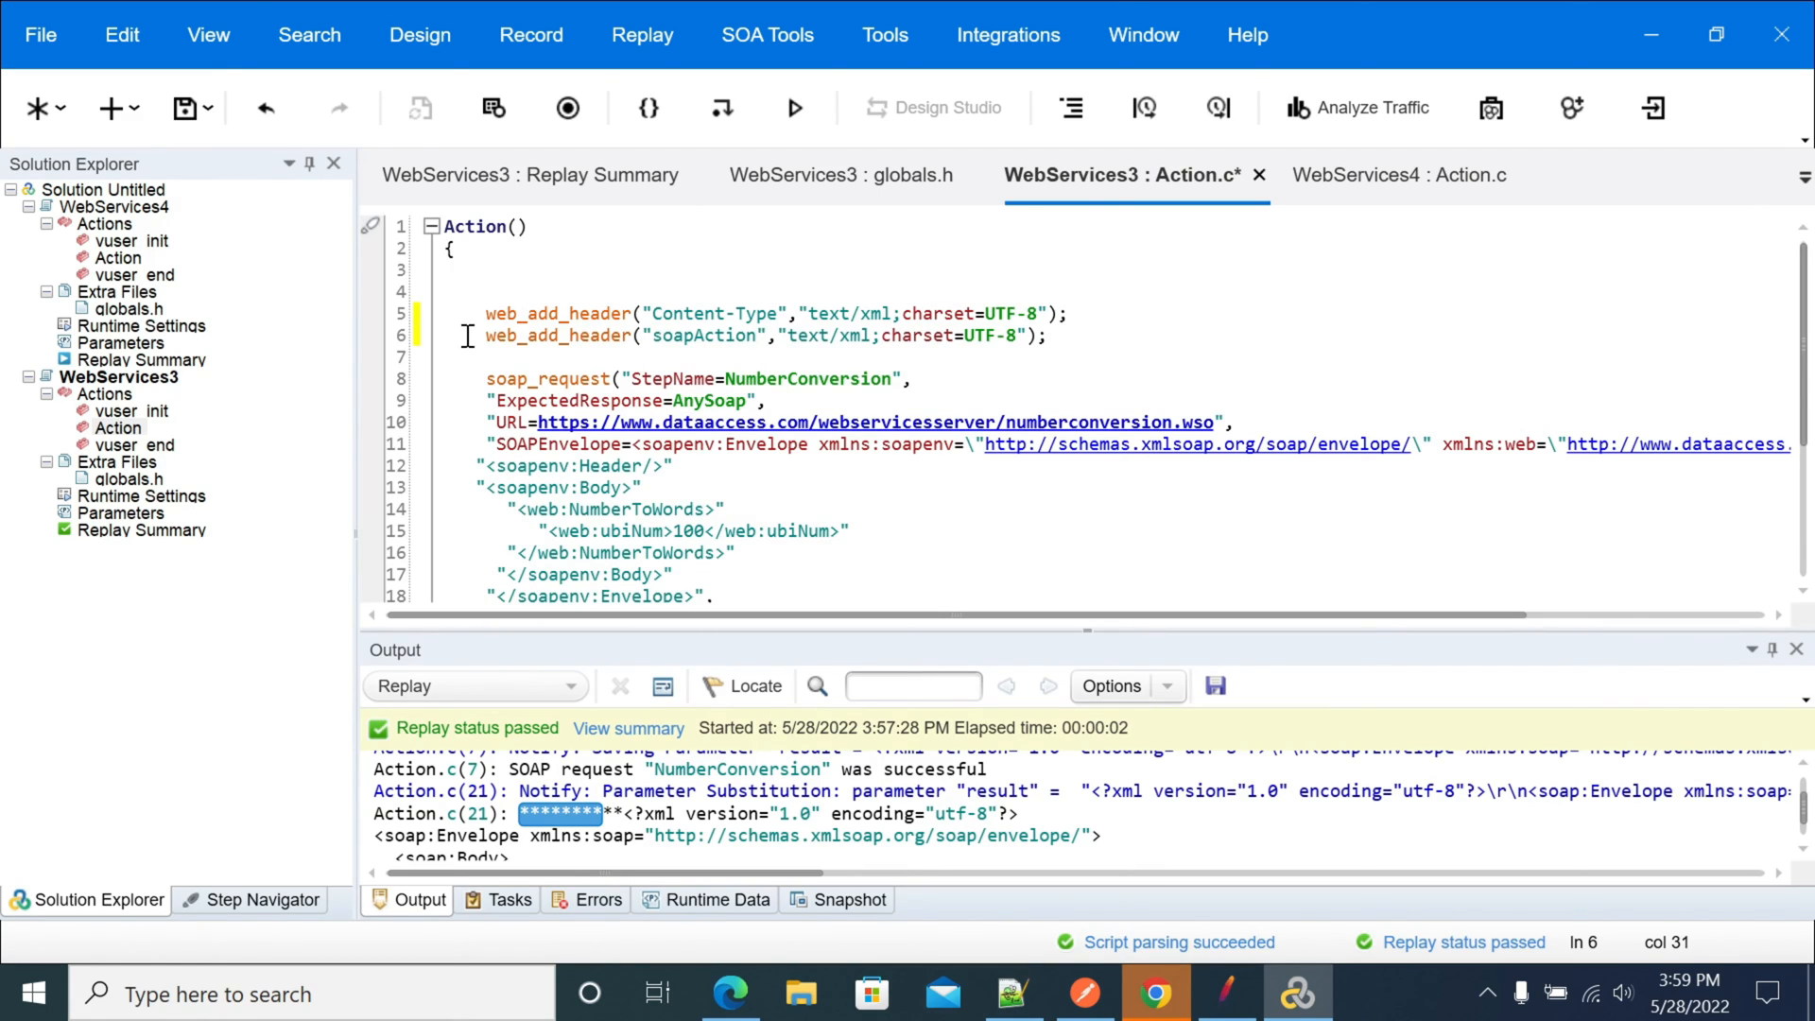
triple_click(764, 335)
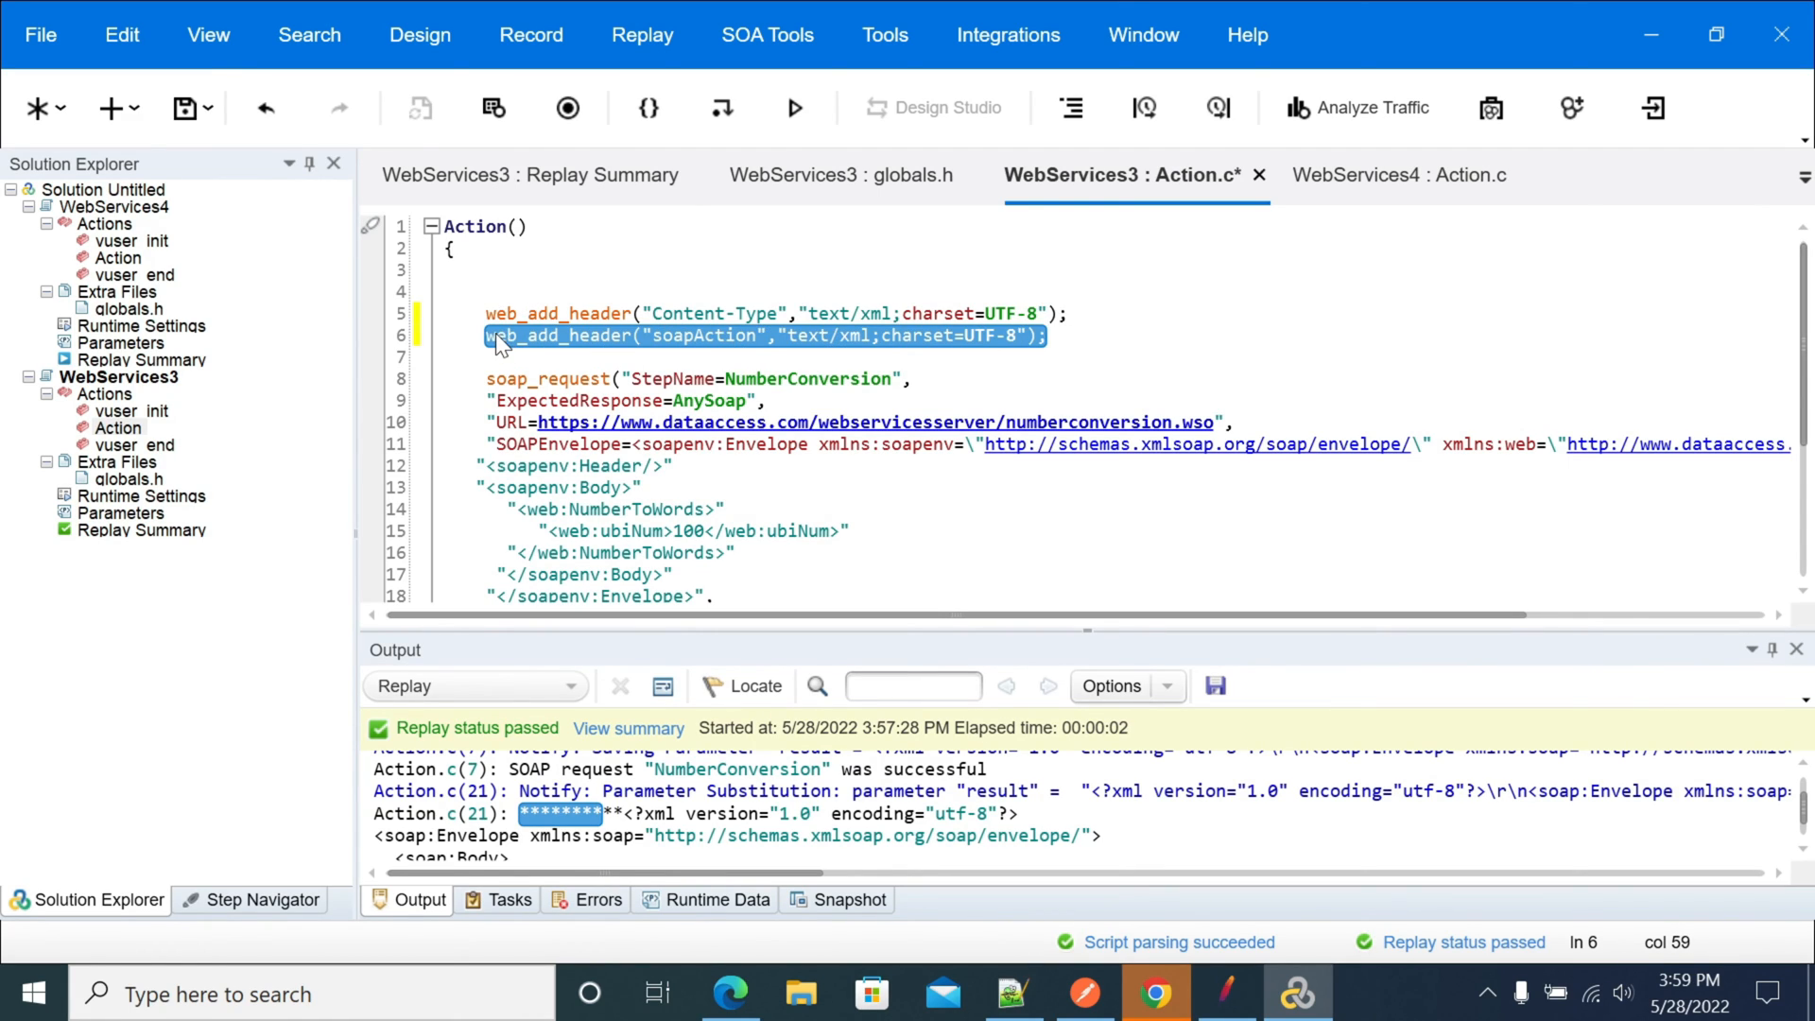
click(478, 336)
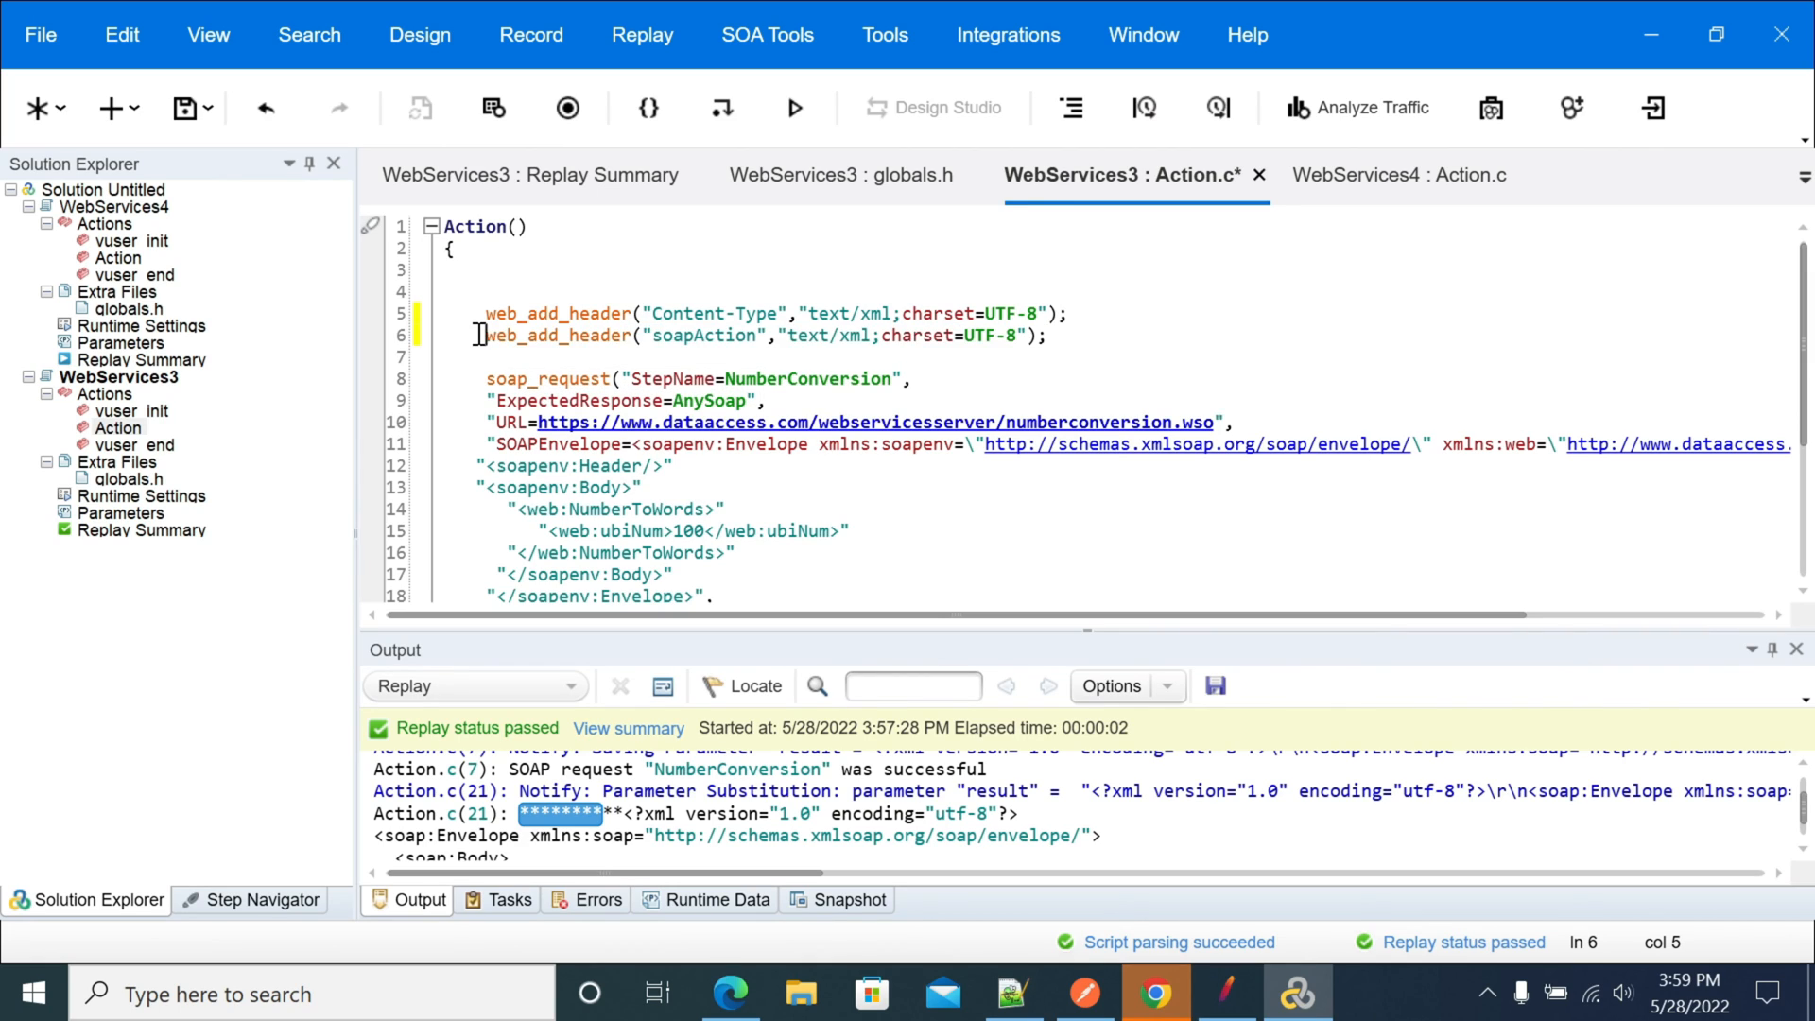
Comment out the soapAction web_add_header line with // and save the script.
text(//)
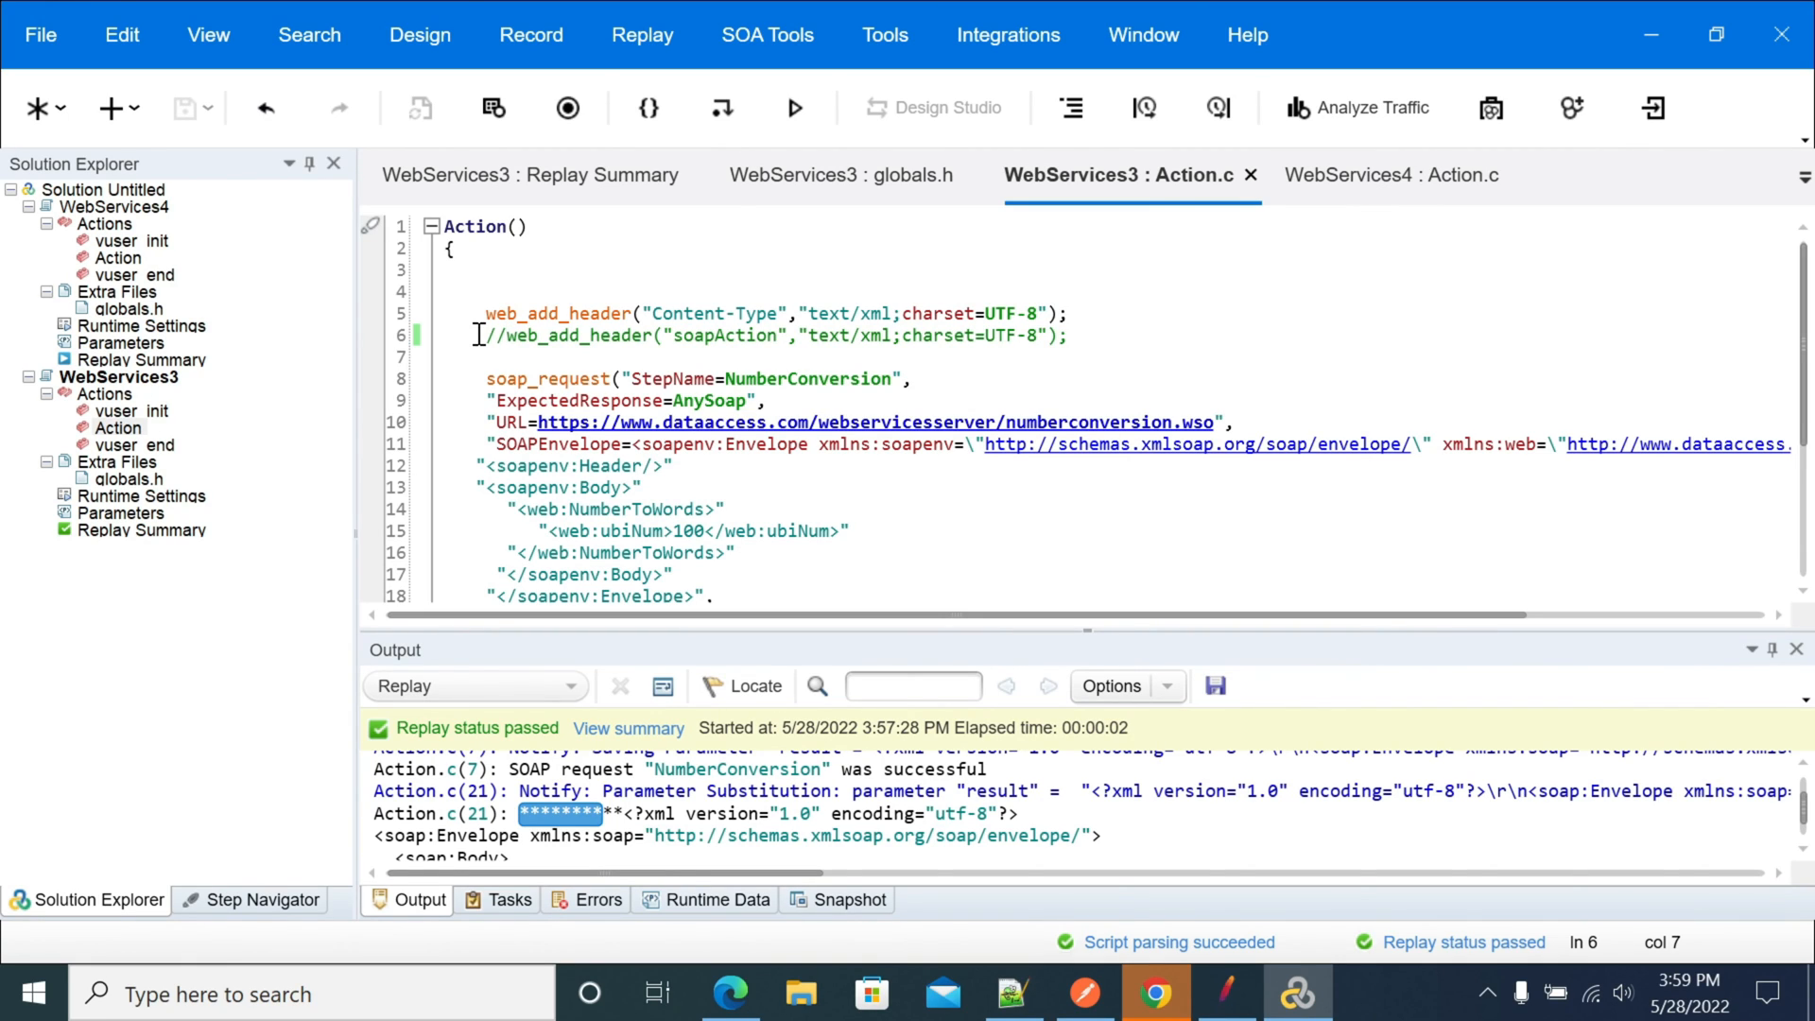
scroll(down, 3)
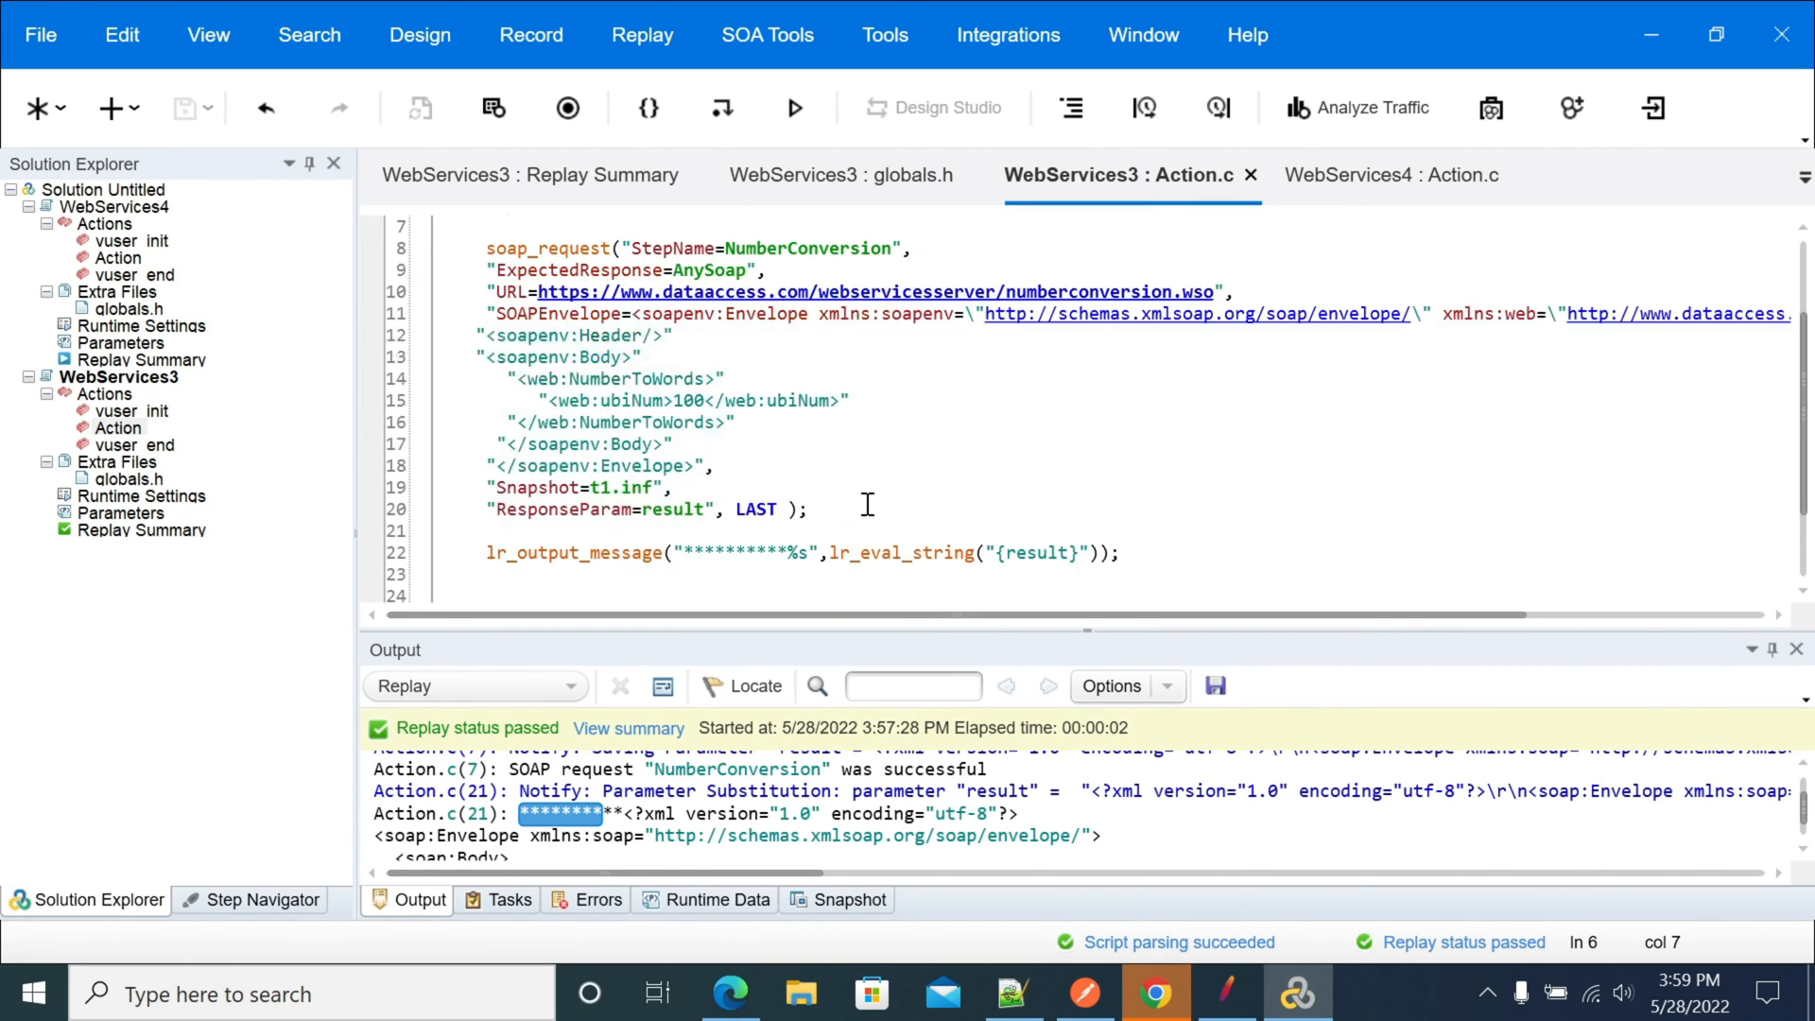
mouse_move(1089, 647)
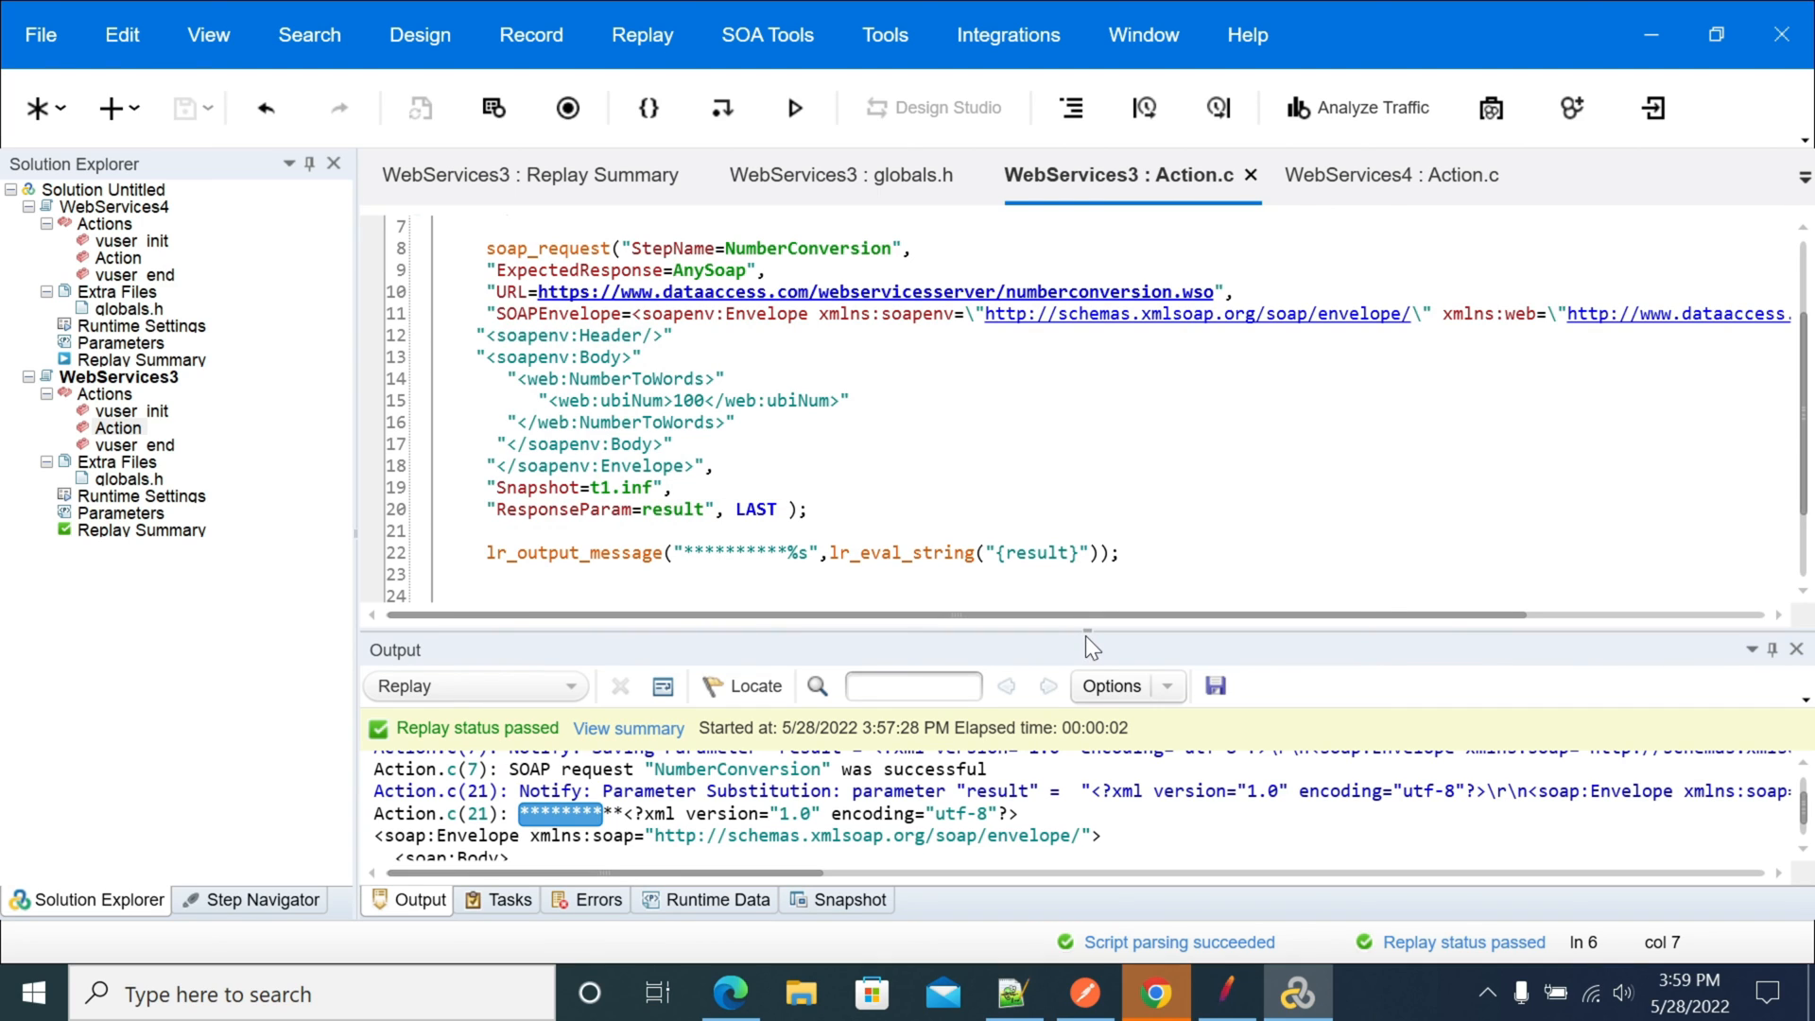